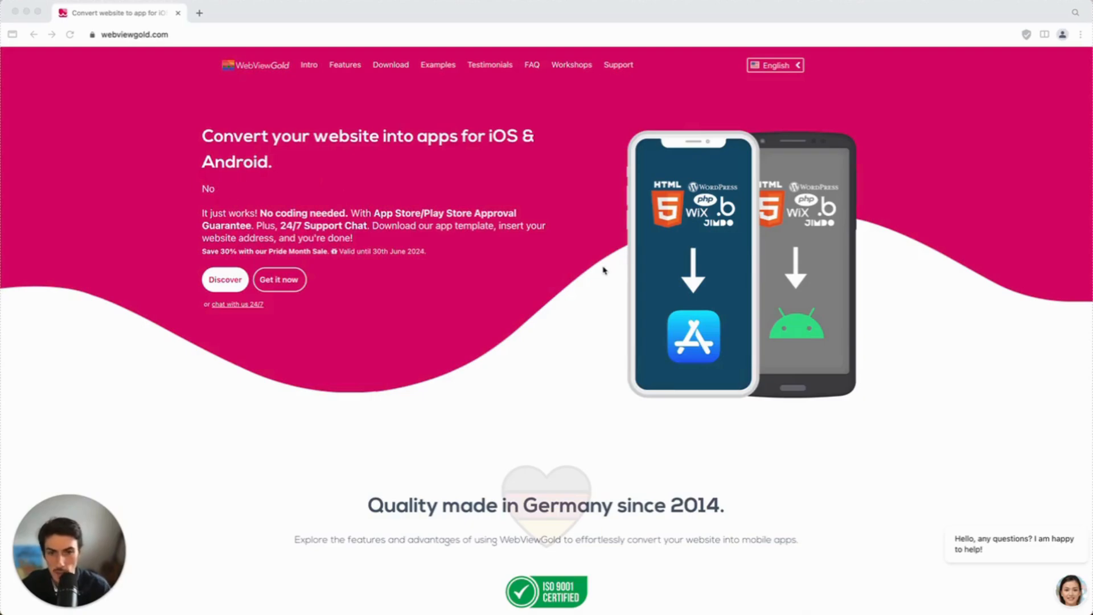
{"action": "mouse_move", "coordinate": [540, 283]}
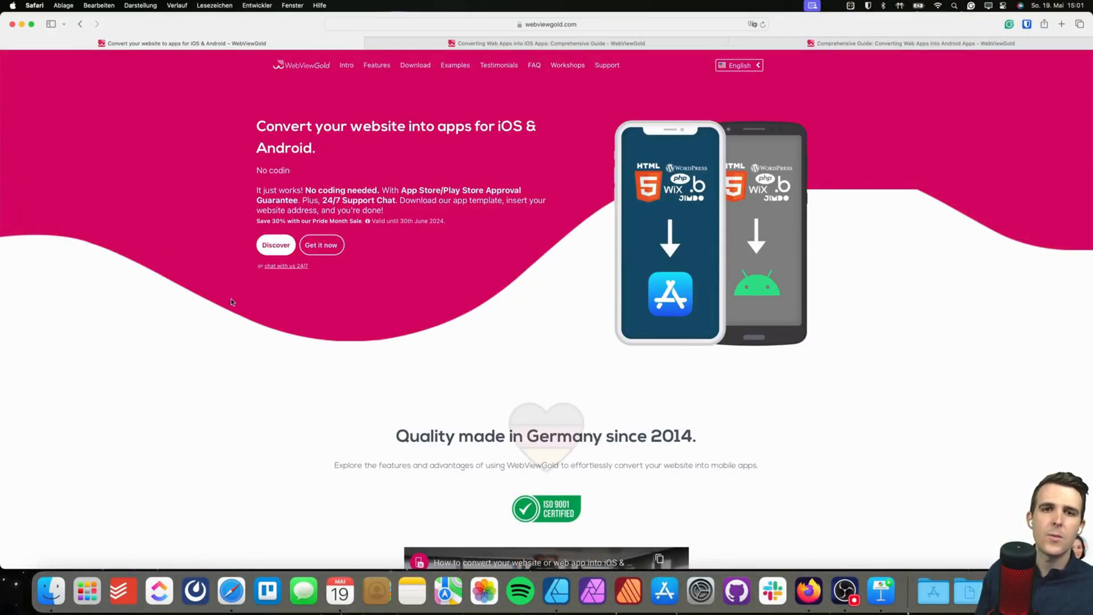
- Scroll the webviewgold.com feature grid down to the 'And so much more' section
{"action": "scroll", "scroll_direction": "down", "scroll_amount": 3}
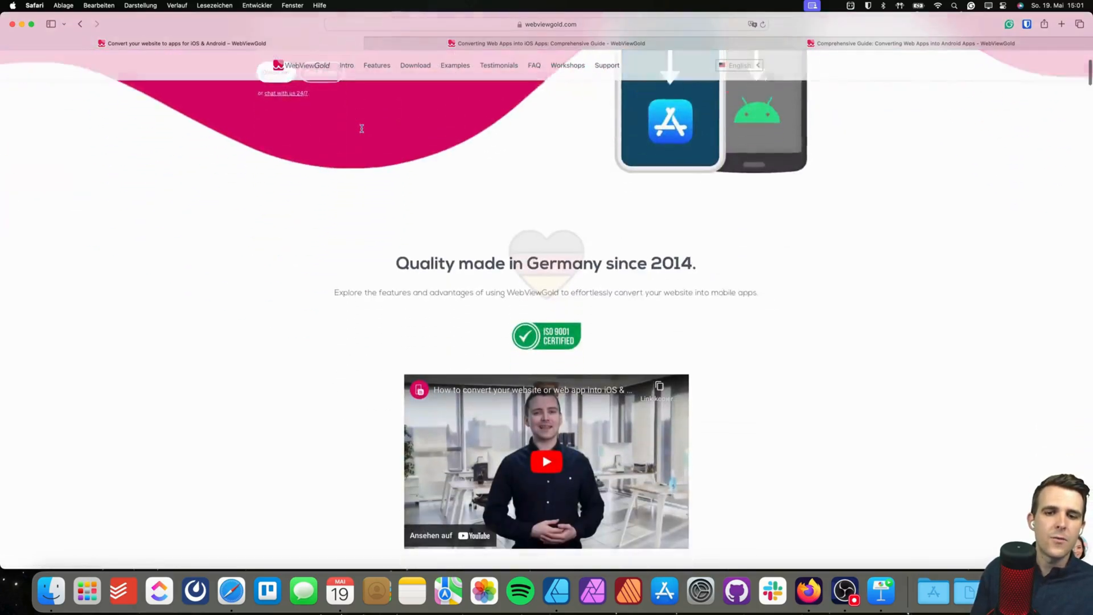
{"action": "scroll", "scroll_direction": "down", "scroll_amount": 3}
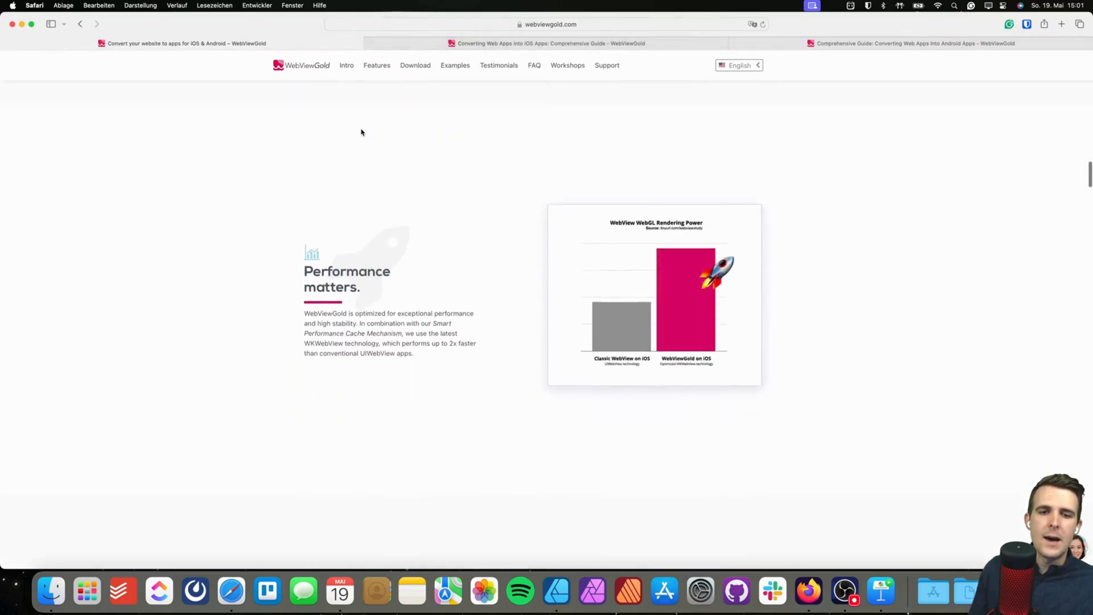
{"action": "scroll", "scroll_direction": "down", "scroll_amount": 3}
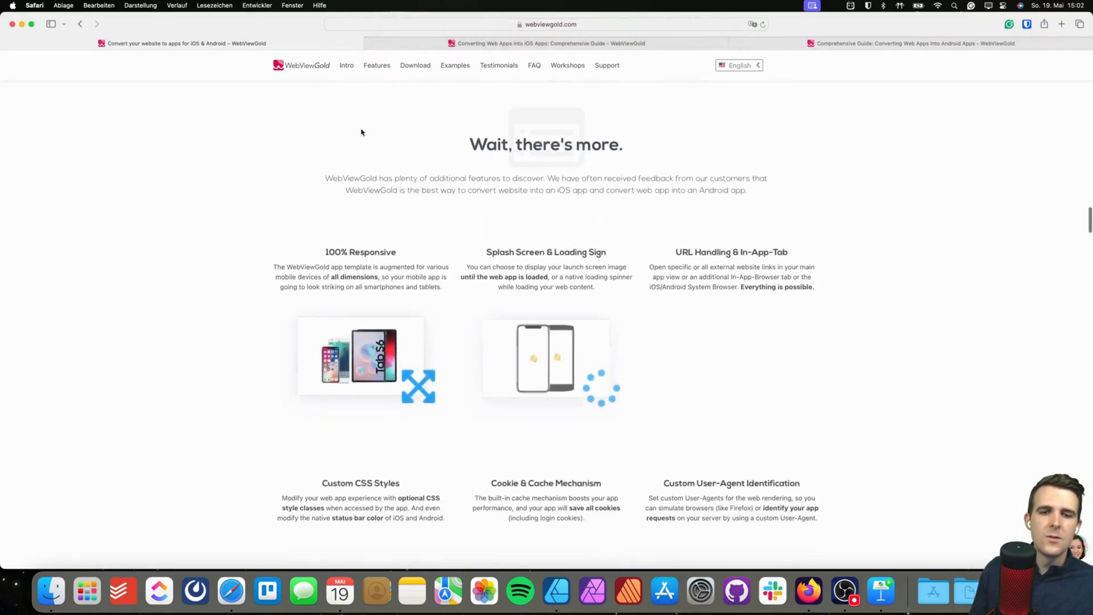
{"action": "scroll", "scroll_direction": "down", "scroll_amount": 3}
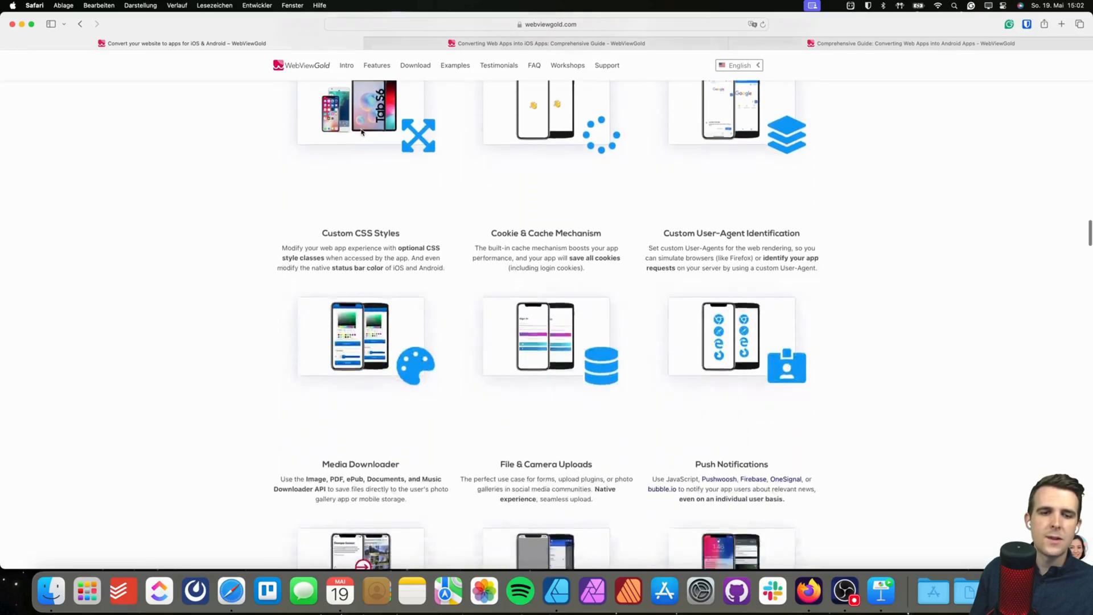
{"action": "scroll", "scroll_direction": "down", "scroll_amount": 3}
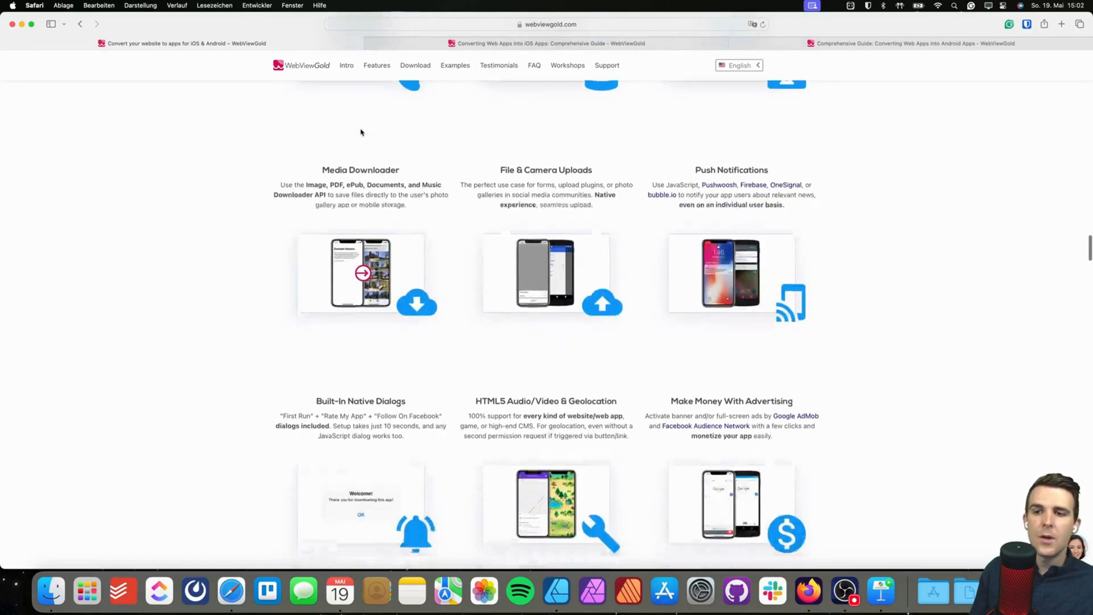
{"action": "scroll", "scroll_direction": "down", "scroll_amount": 3}
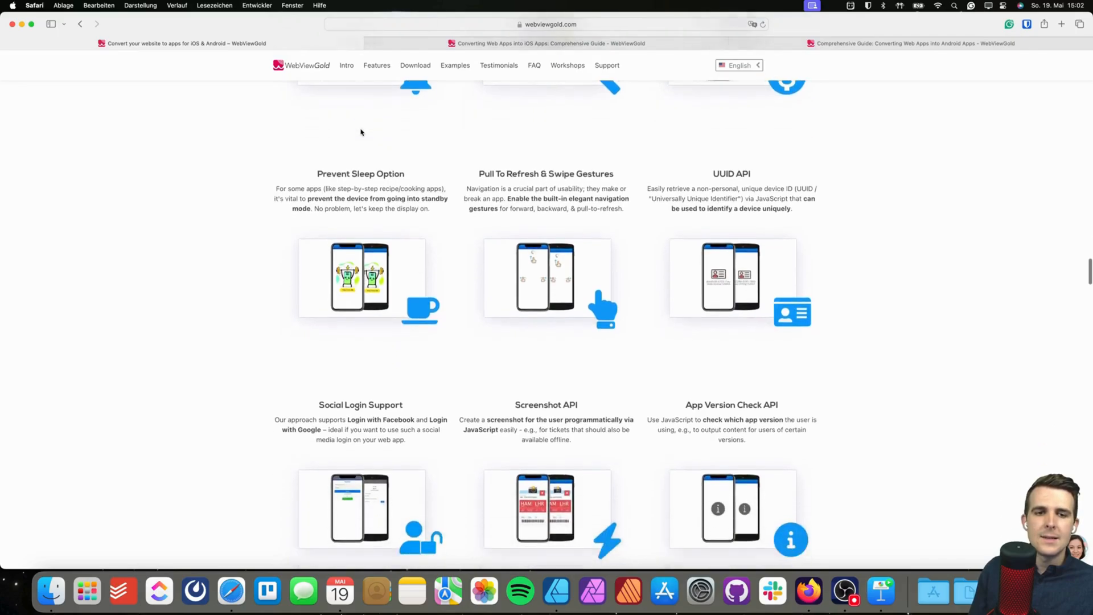
{"action": "scroll", "scroll_direction": "down", "scroll_amount": 3}
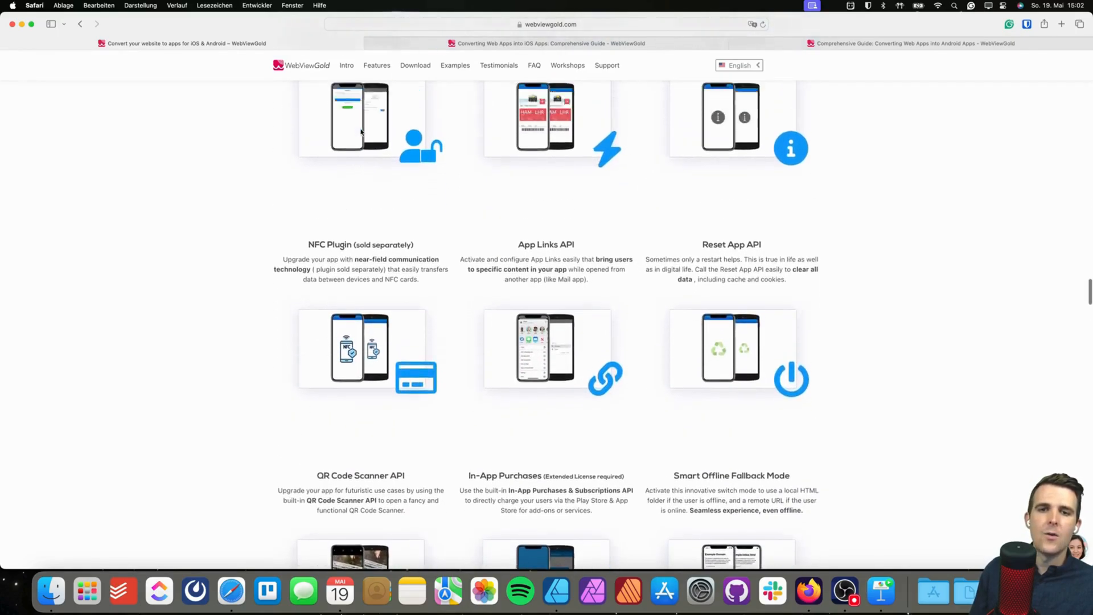
{"action": "scroll", "scroll_direction": "down", "scroll_amount": 3}
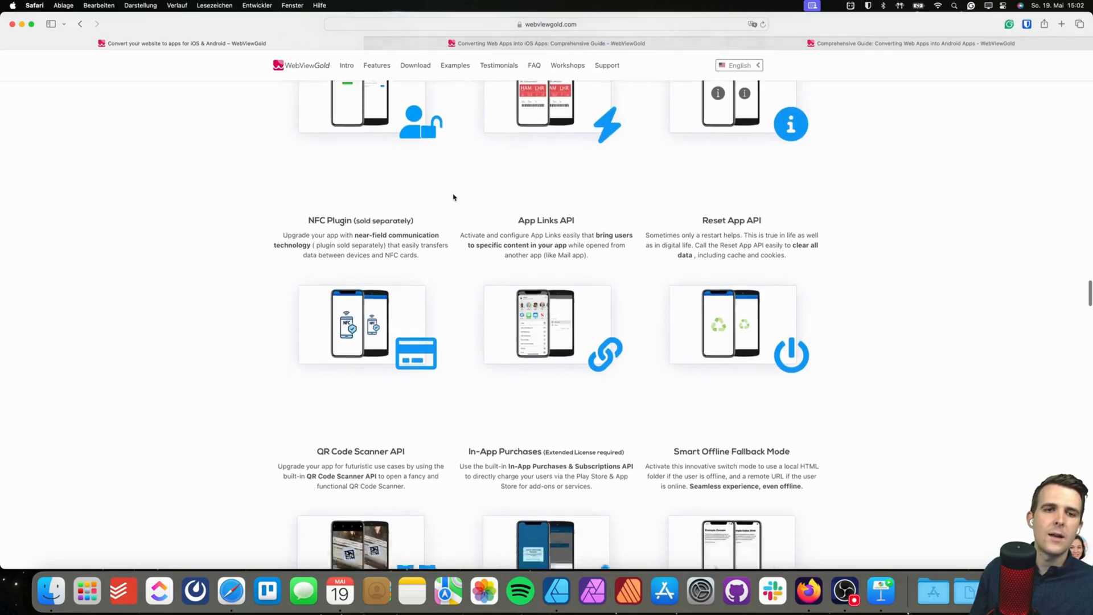
{"action": "scroll", "scroll_direction": "down", "scroll_amount": 3}
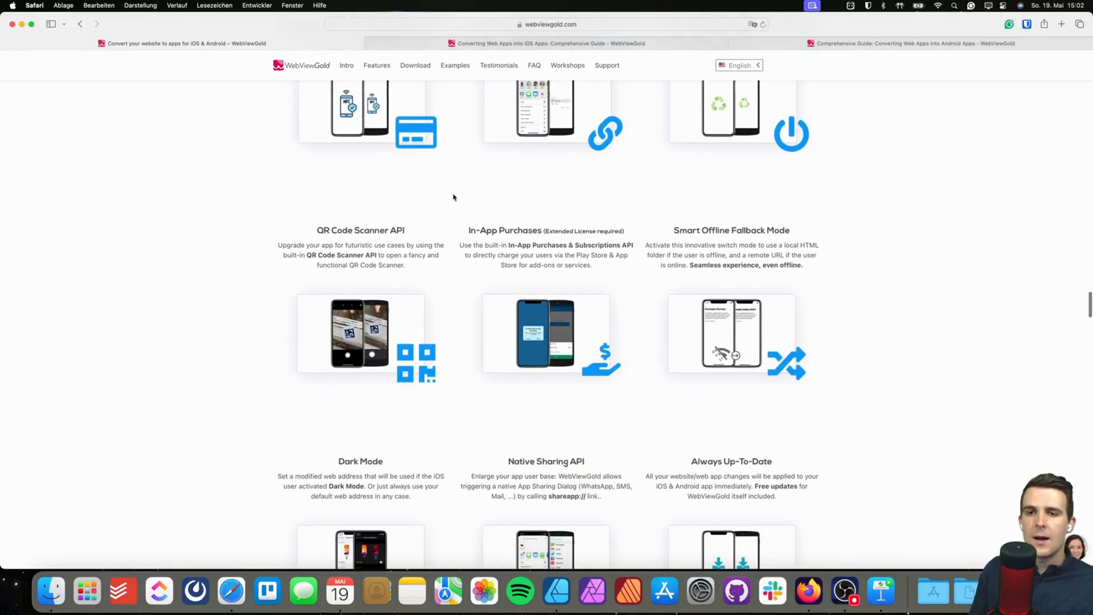
{"action": "scroll", "scroll_direction": "down", "scroll_amount": 3}
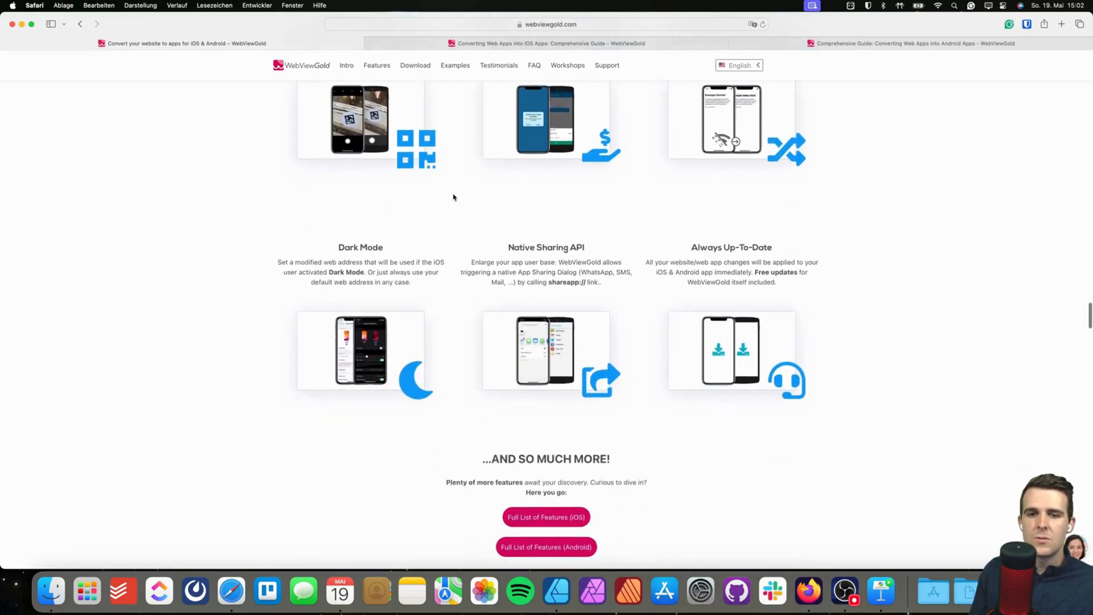
{"action": "scroll", "scroll_direction": "down", "scroll_amount": 3}
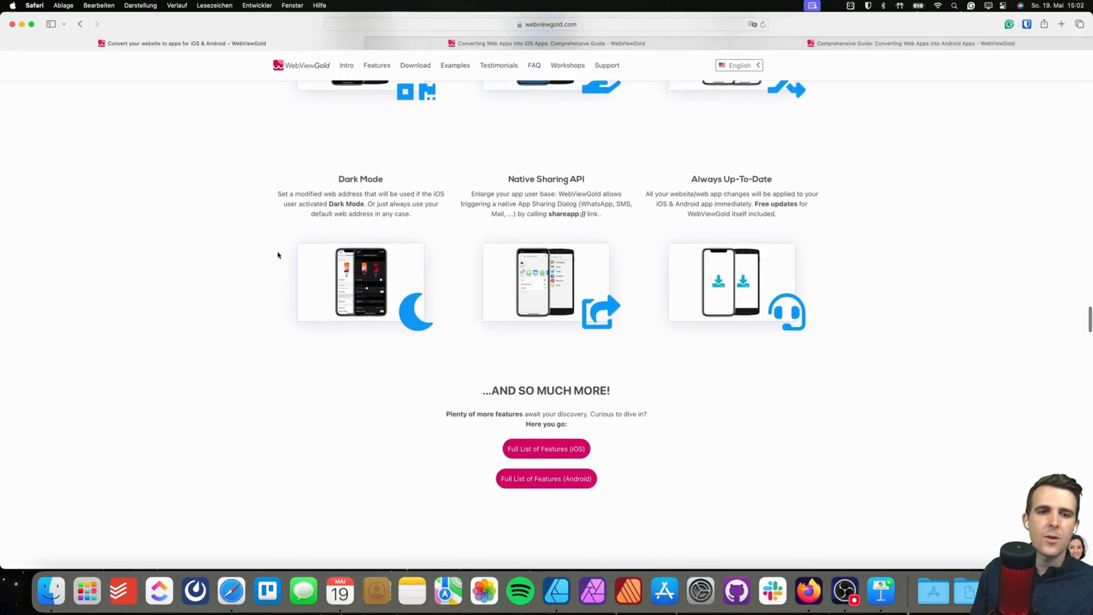
{"action": "scroll", "scroll_direction": "down", "scroll_amount": 3}
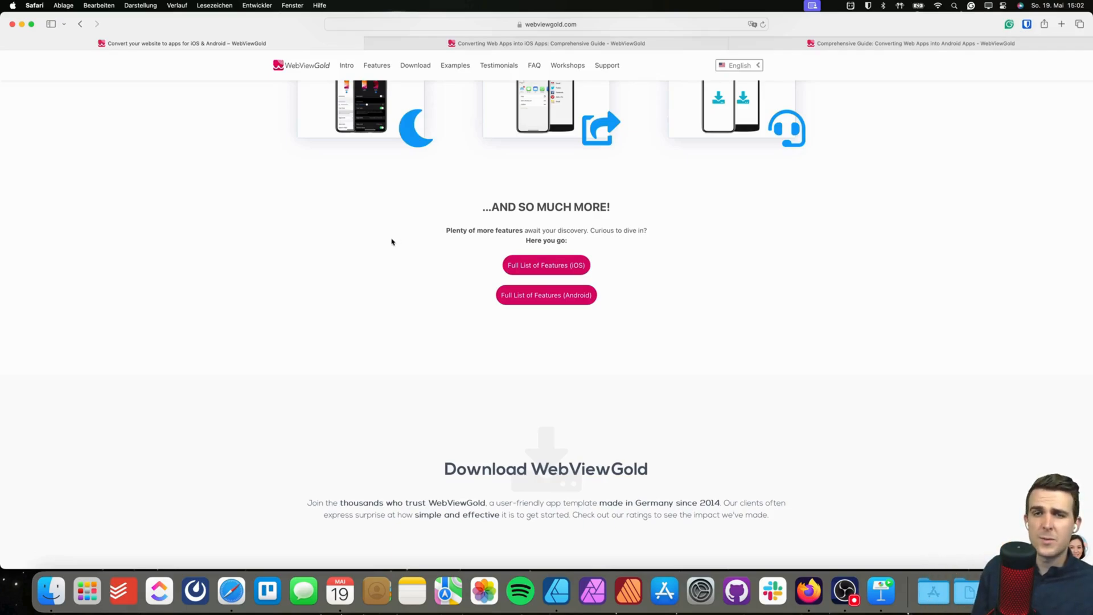
{"action": "mouse_move", "coordinate": [387, 244]}
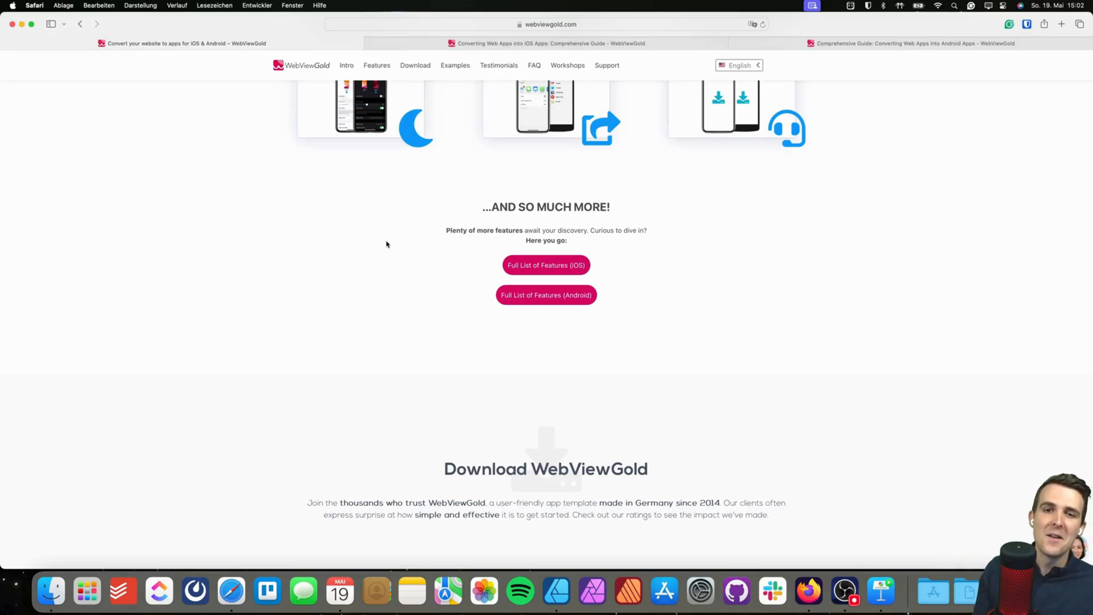
{"action": "scroll", "scroll_direction": "down", "scroll_amount": 3}
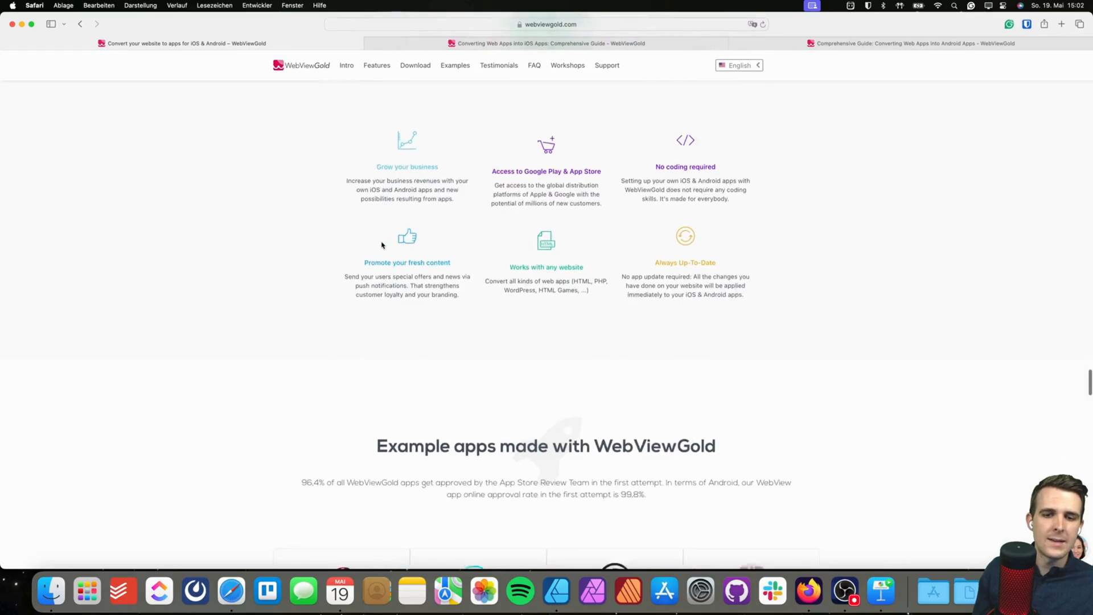
- Scroll past Testimonials and Download pricing, then through the Android Config.java documentation
{"action": "scroll", "scroll_direction": "down", "scroll_amount": 3}
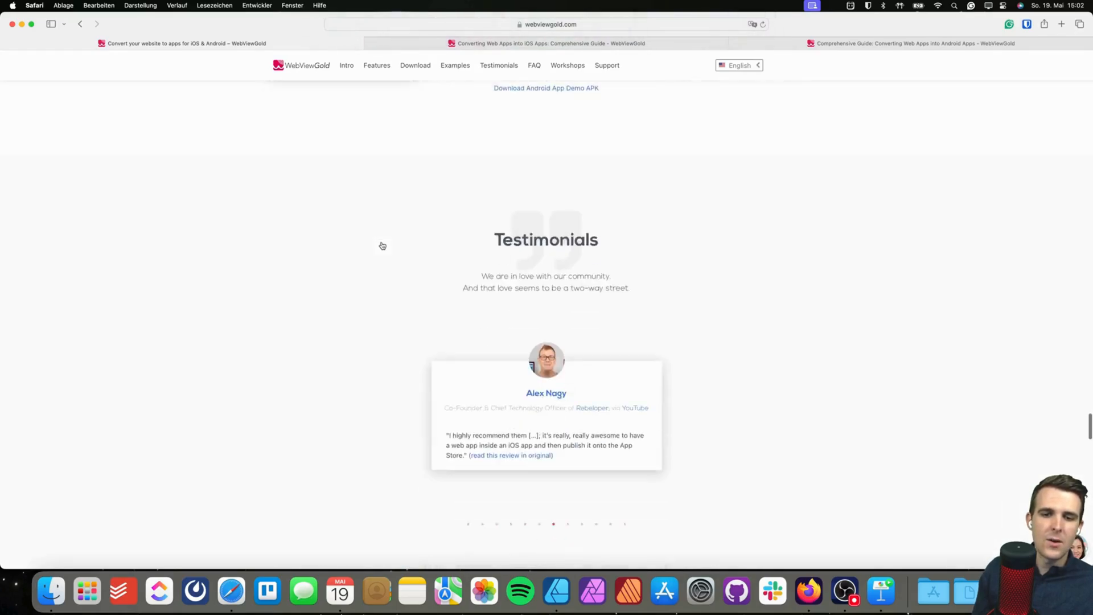
{"action": "scroll", "scroll_direction": "down", "scroll_amount": 3}
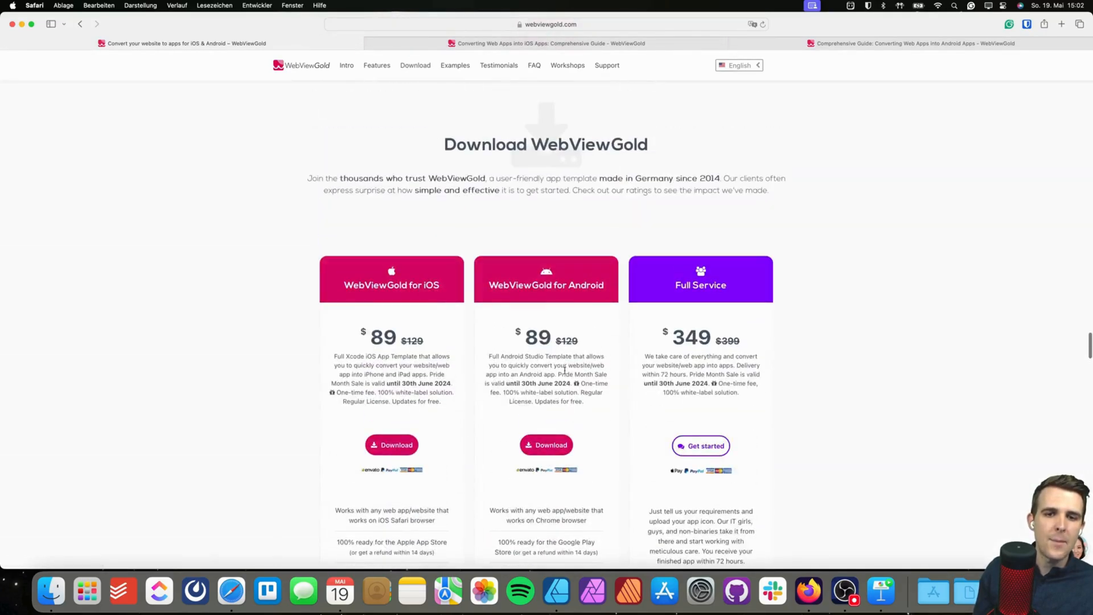
{"action": "mouse_move", "coordinate": [571, 305]}
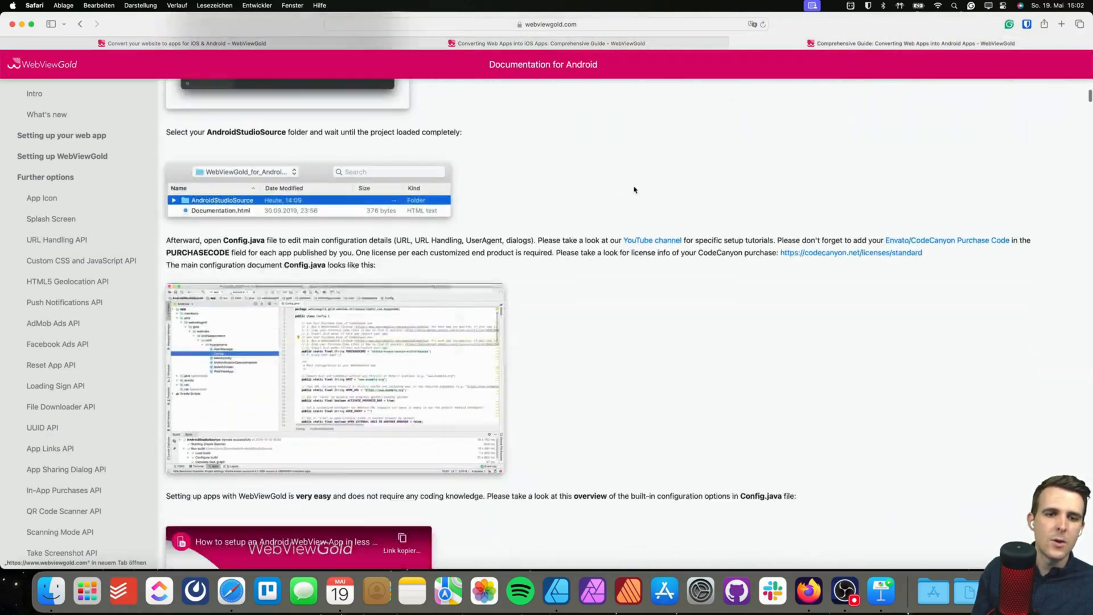
{"action": "scroll", "scroll_direction": "down", "scroll_amount": 3}
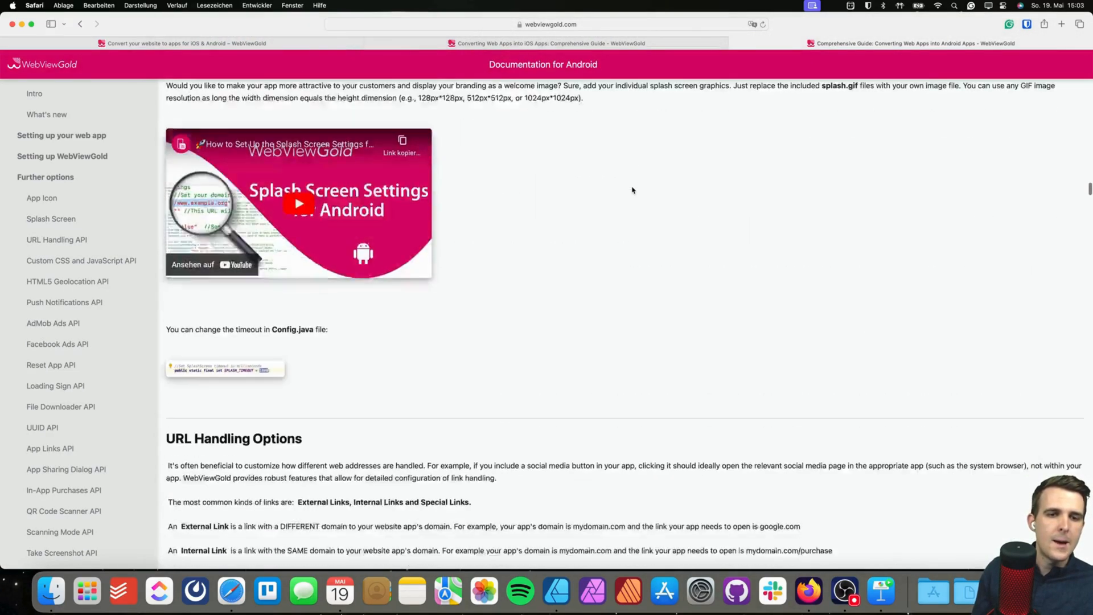
{"action": "scroll", "scroll_direction": "down", "scroll_amount": 3}
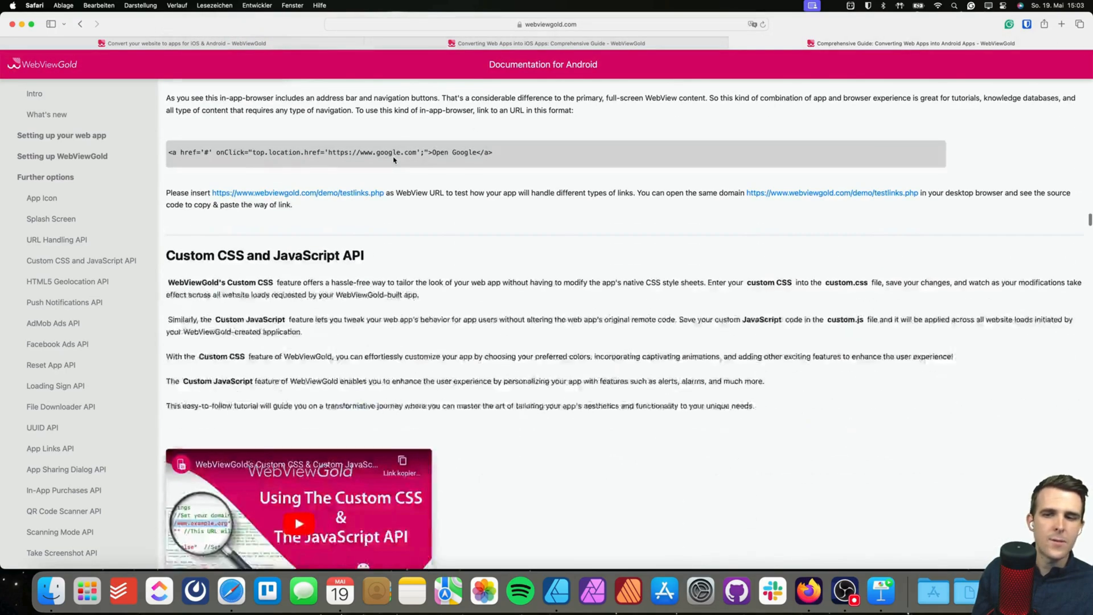
{"action": "scroll", "scroll_direction": "down", "scroll_amount": 3}
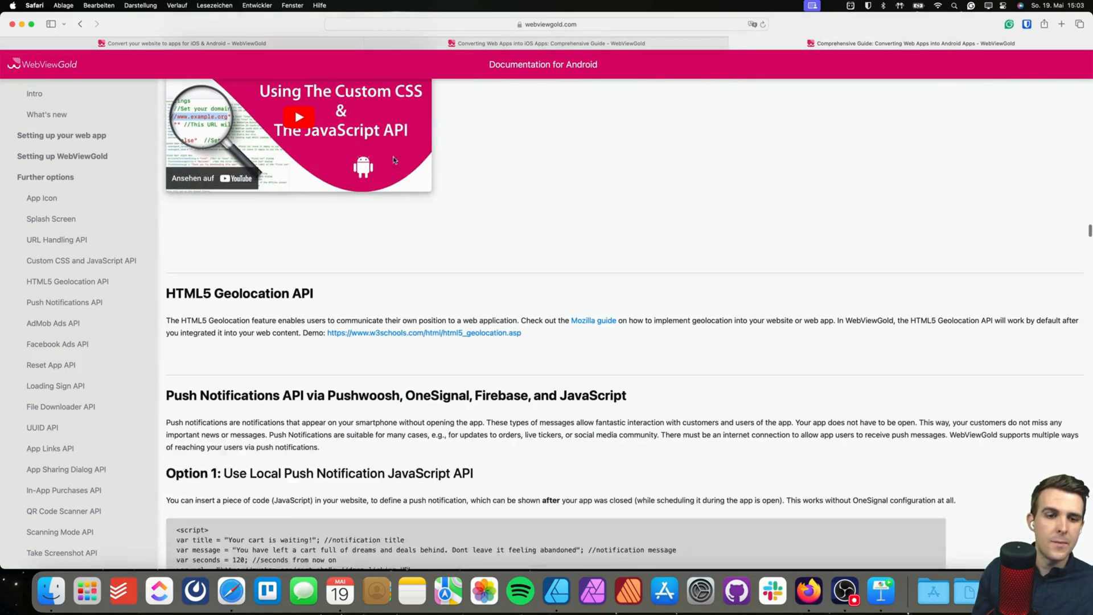
{"action": "scroll", "scroll_direction": "down", "scroll_amount": 3}
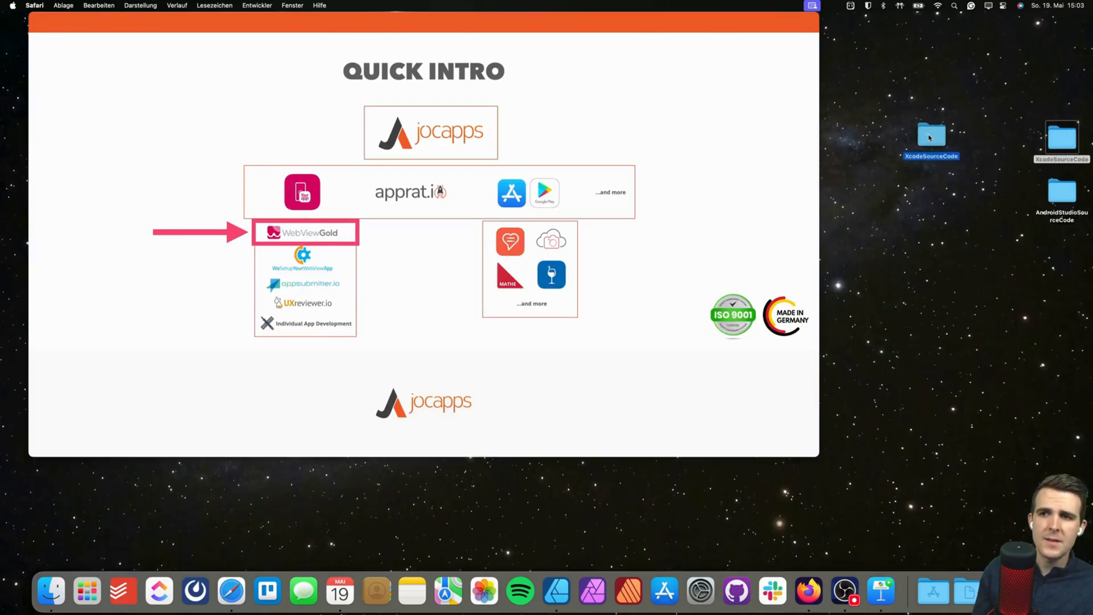
- Close the Config.java project and choose AndroidStudioSourceCode on the Desktop to open
{"action": "left_click", "coordinate": [930, 136]}
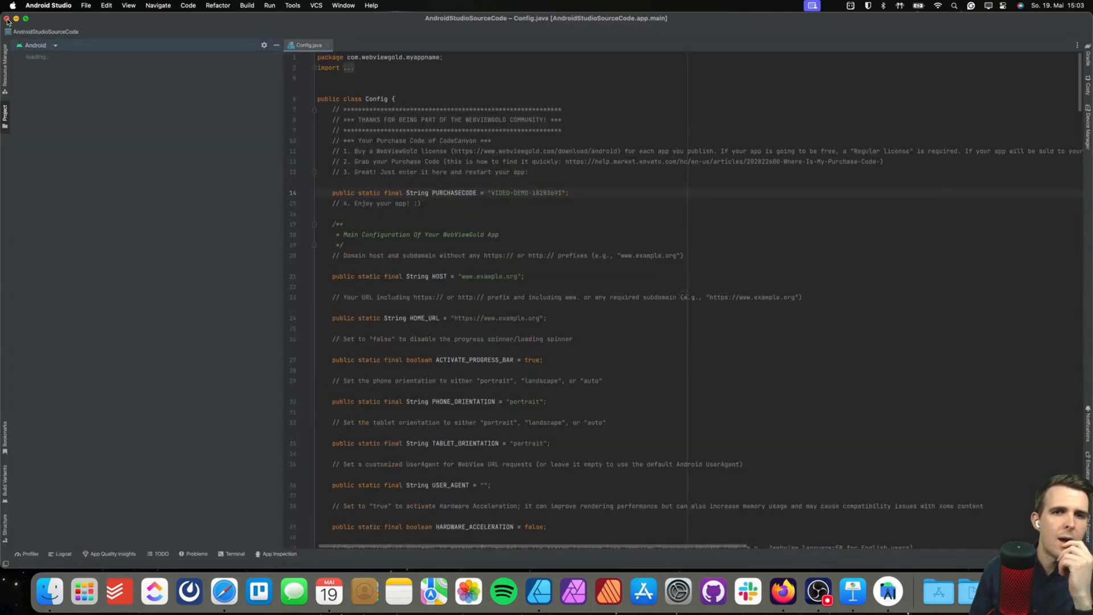
{"action": "left_click", "coordinate": [6, 18]}
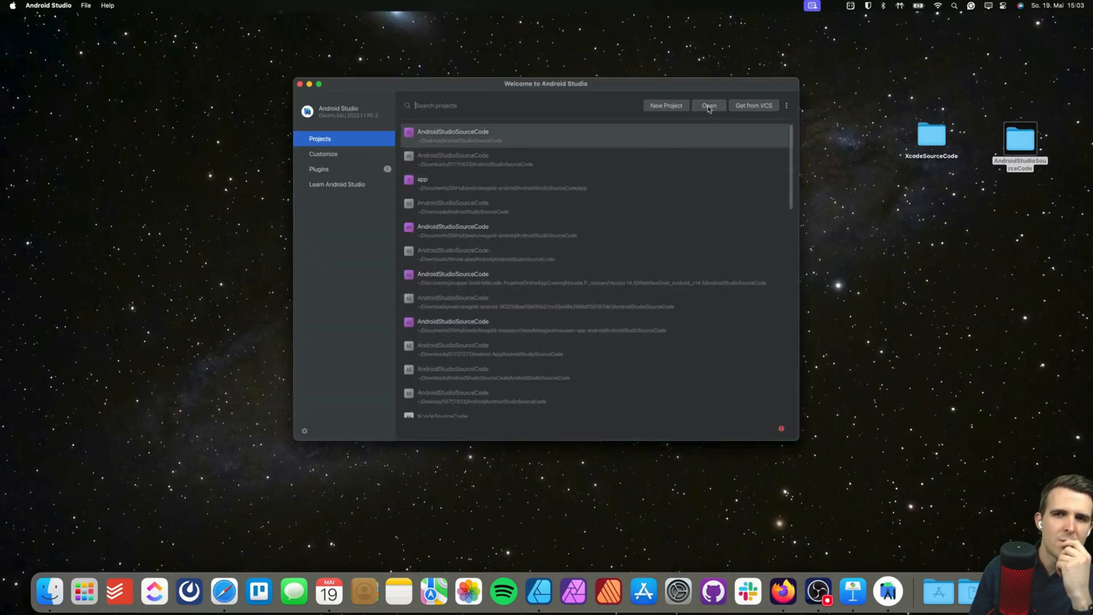
{"action": "left_click", "coordinate": [708, 106]}
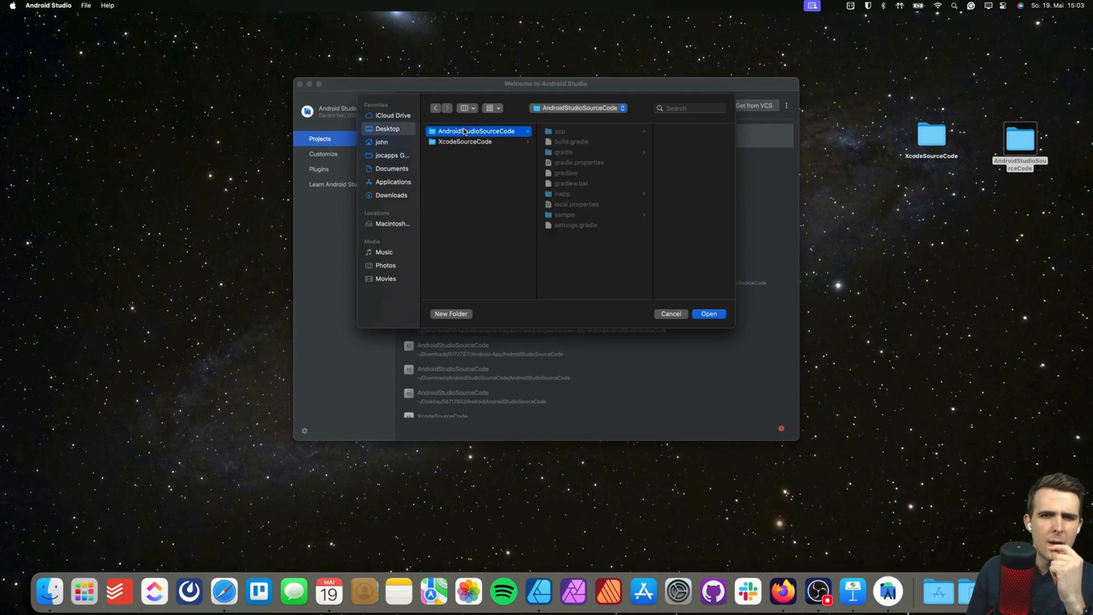
{"action": "left_click", "coordinate": [708, 314]}
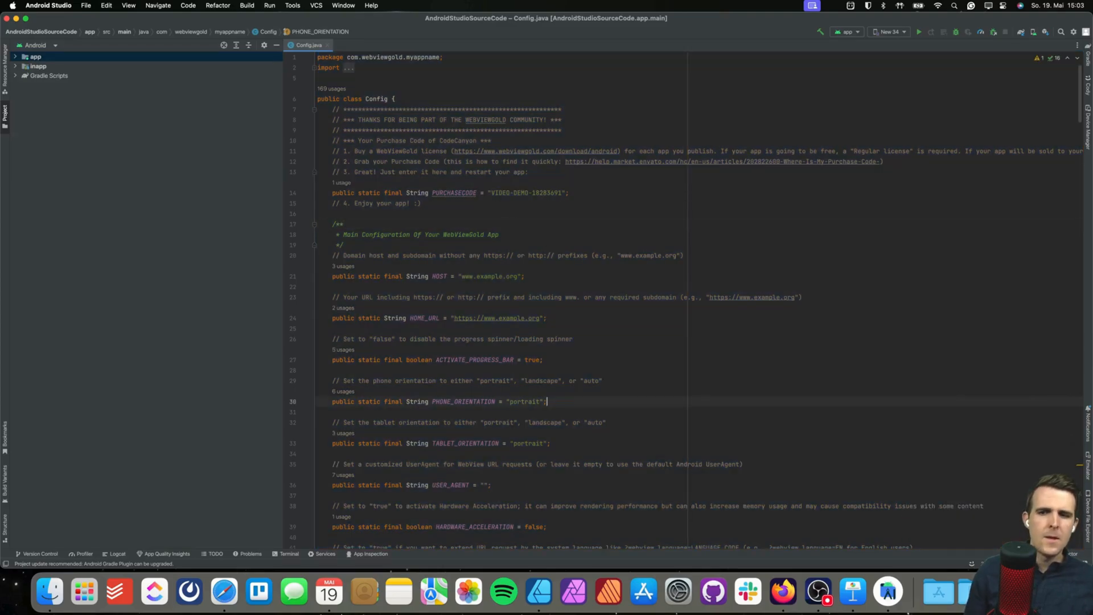
{"action": "left_click", "coordinate": [492, 484]}
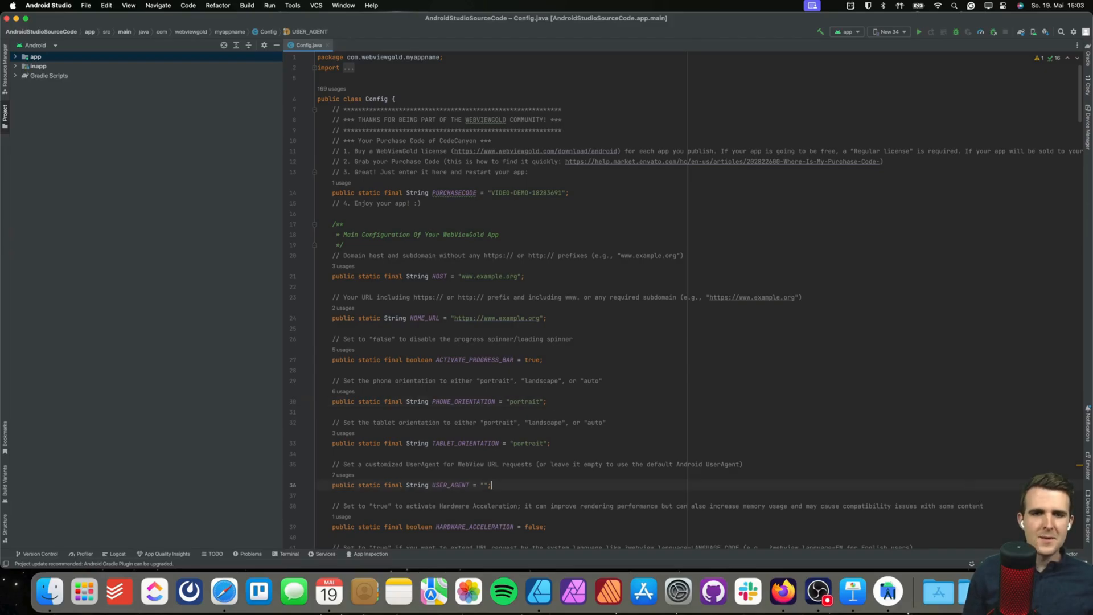
{"action": "mouse_move", "coordinate": [497, 212]}
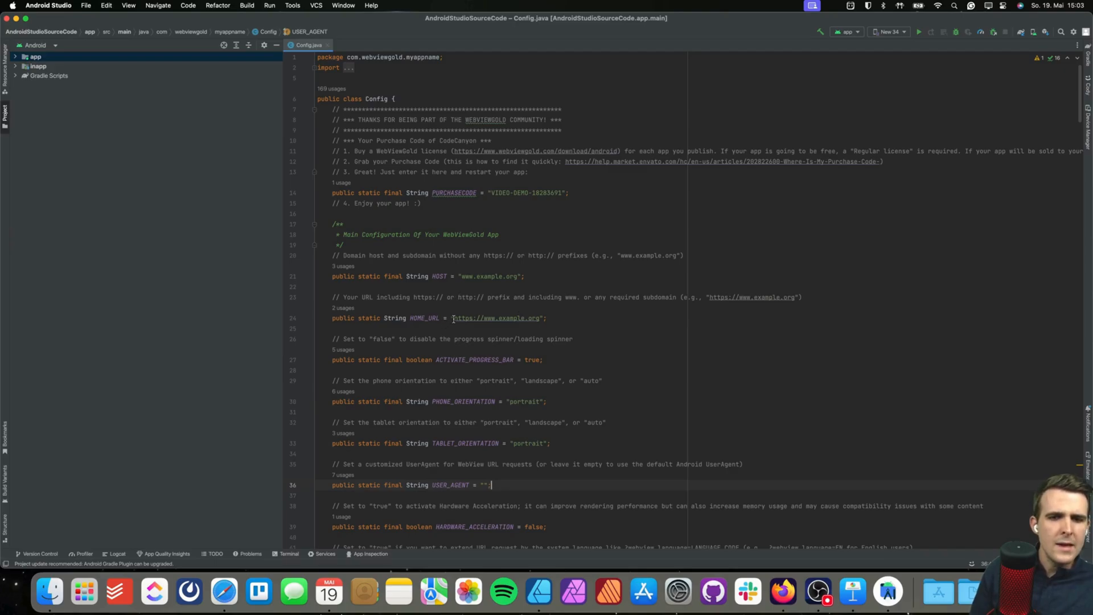
{"action": "double_click", "coordinate": [496, 317]}
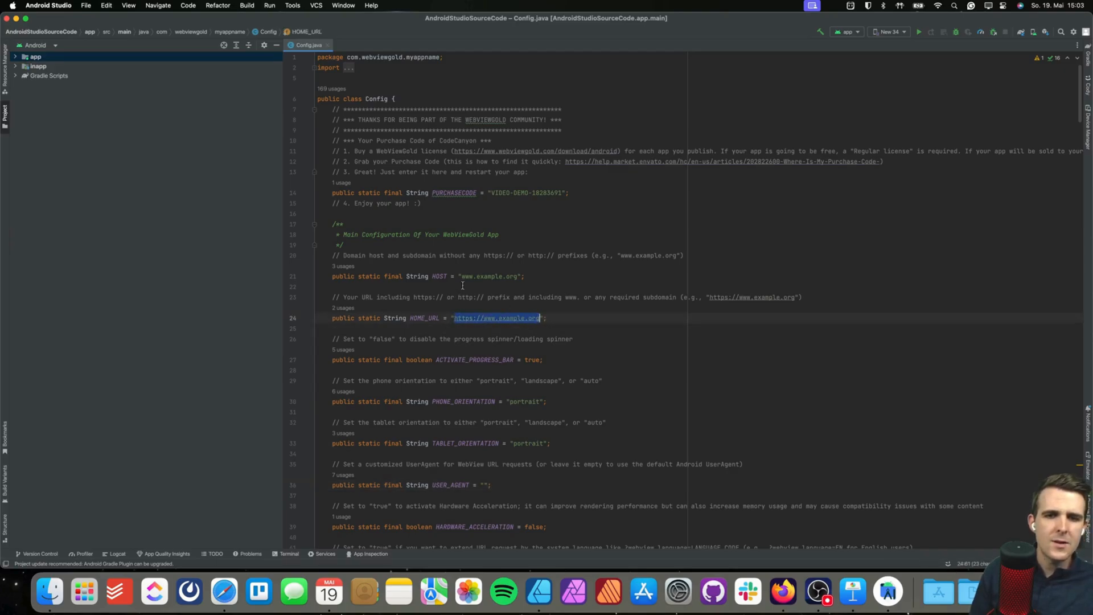
{"action": "left_click", "coordinate": [501, 317]}
{"action": "type", "text": "cnn.co"}
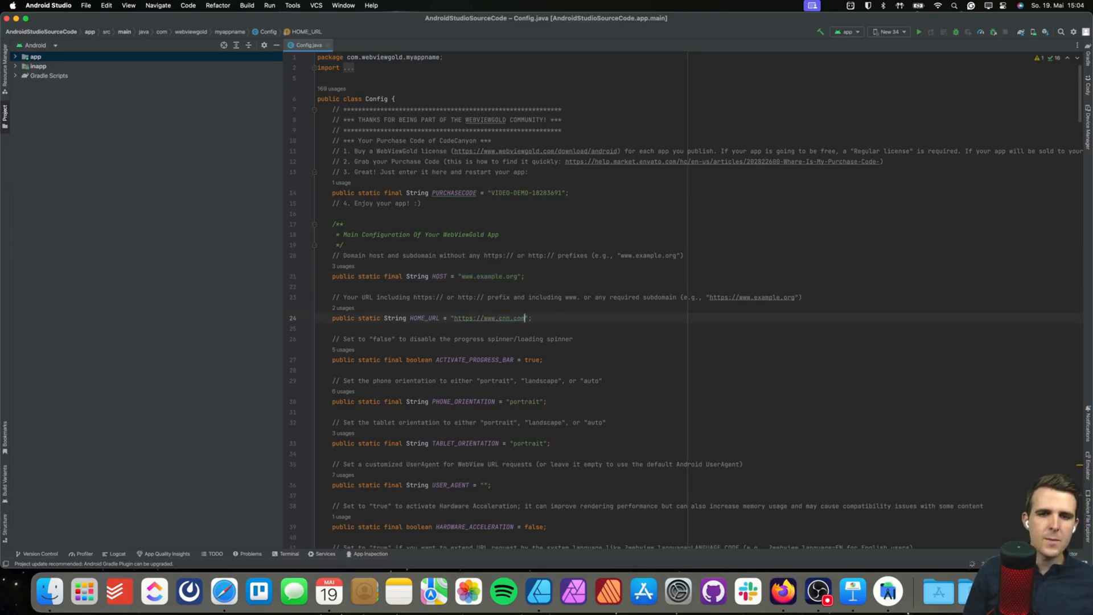
{"action": "left_click", "coordinate": [479, 276]}
{"action": "type", "text": "cnn.co"}
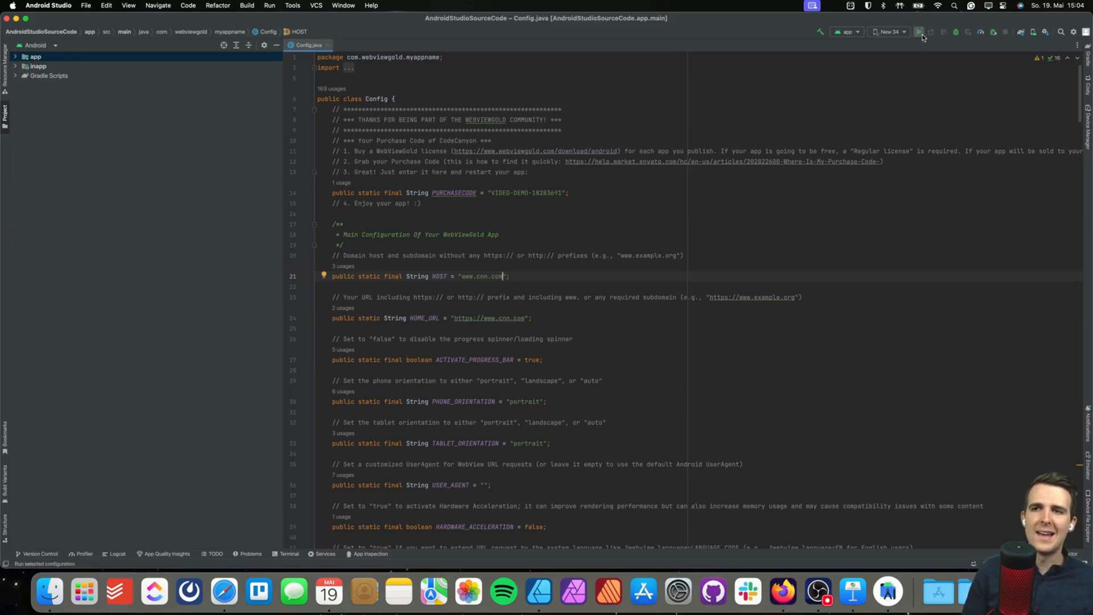
{"action": "left_click", "coordinate": [920, 32]}
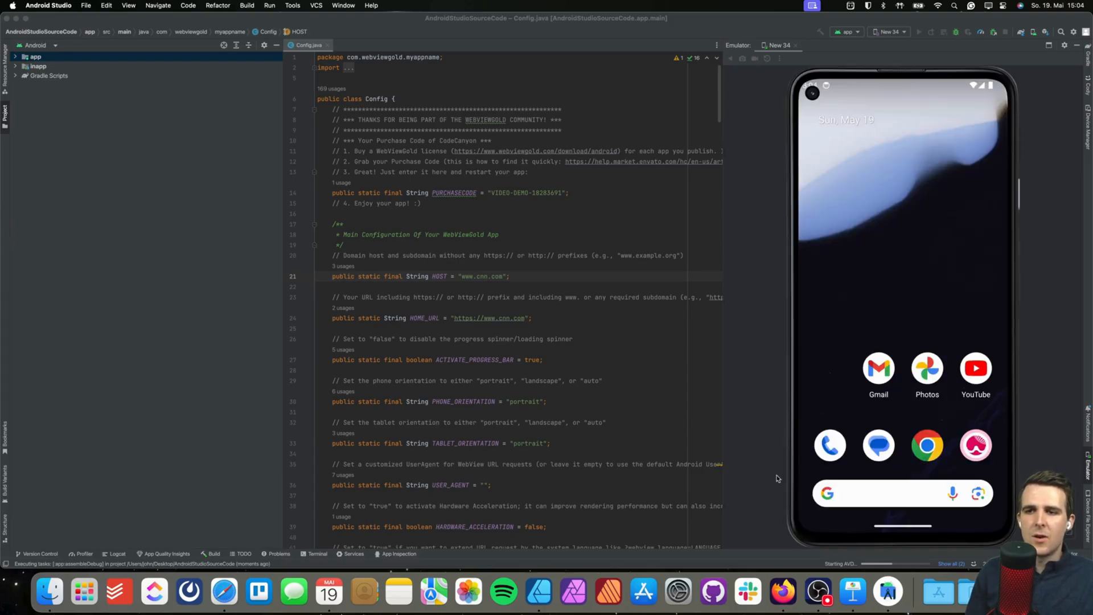
{"action": "mouse_move", "coordinate": [768, 413]}
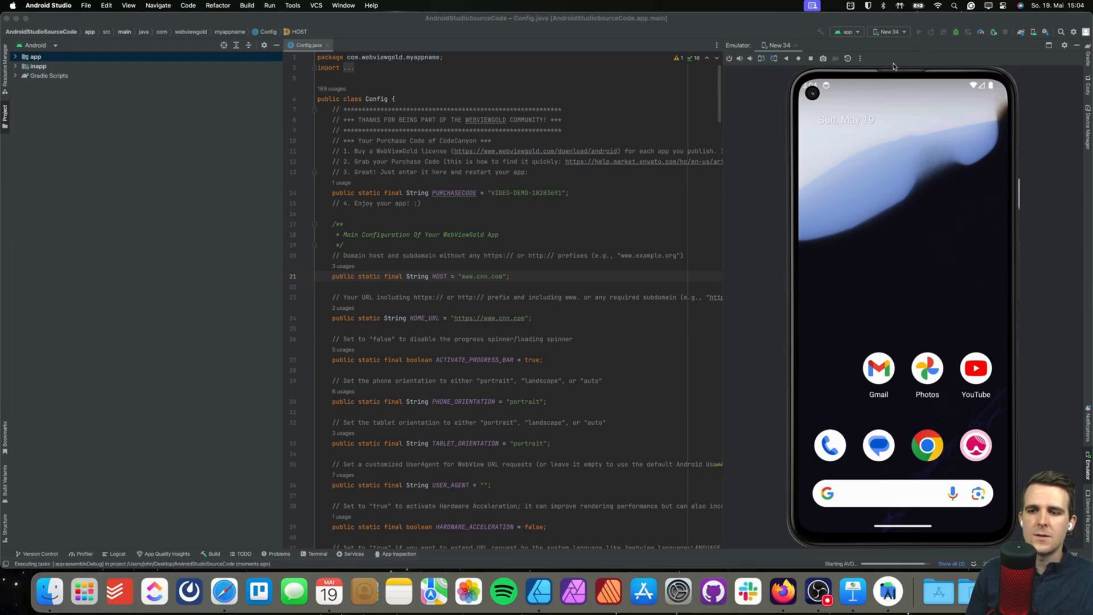
{"action": "mouse_move", "coordinate": [881, 121]}
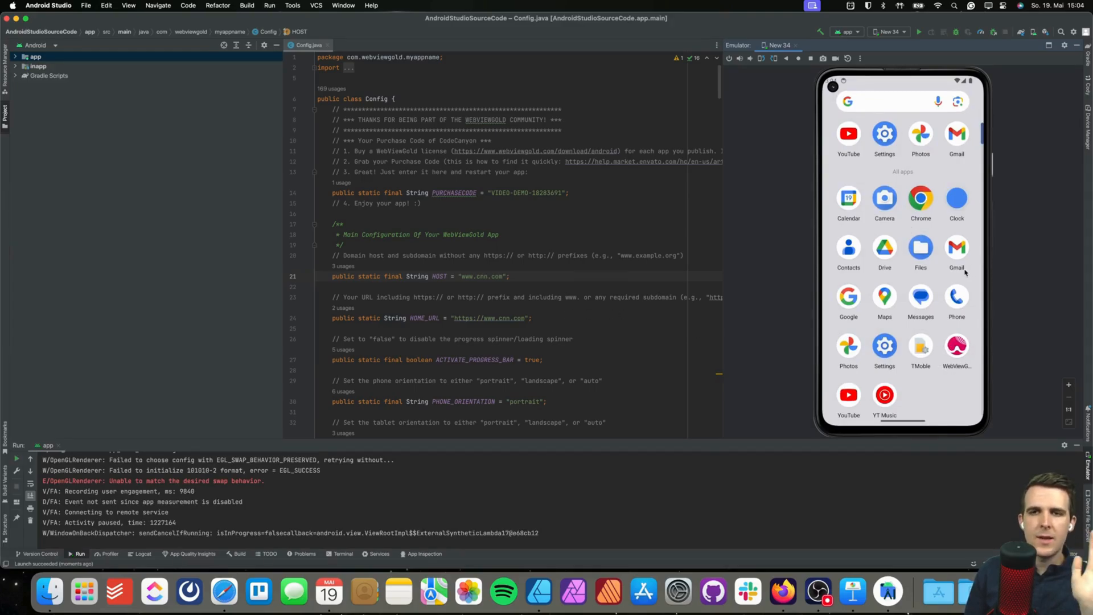
{"action": "mouse_move", "coordinate": [695, 218]}
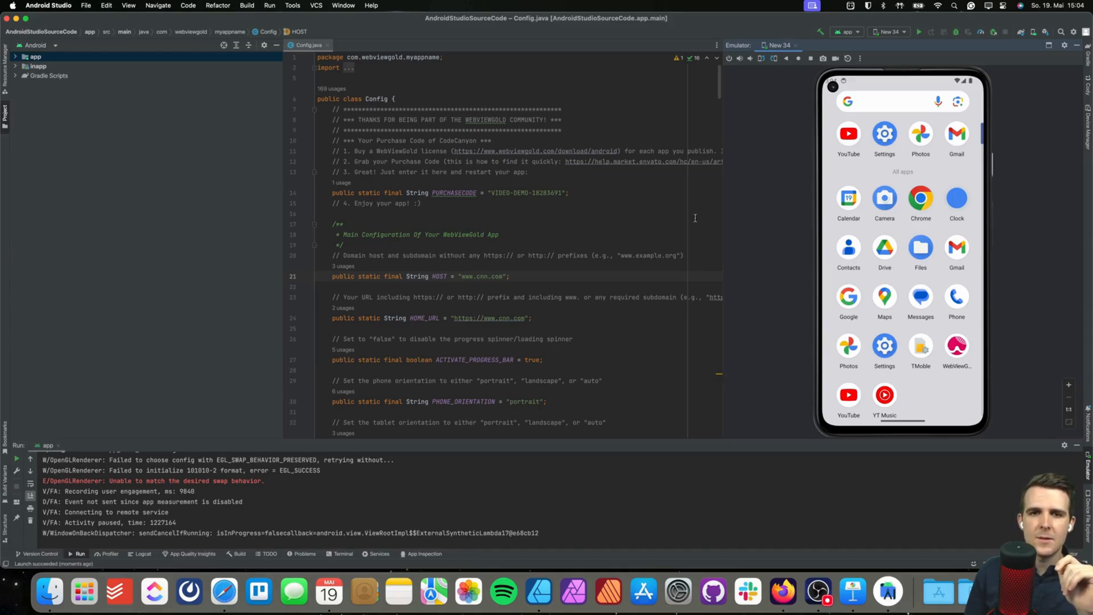
{"action": "mouse_move", "coordinate": [718, 215]}
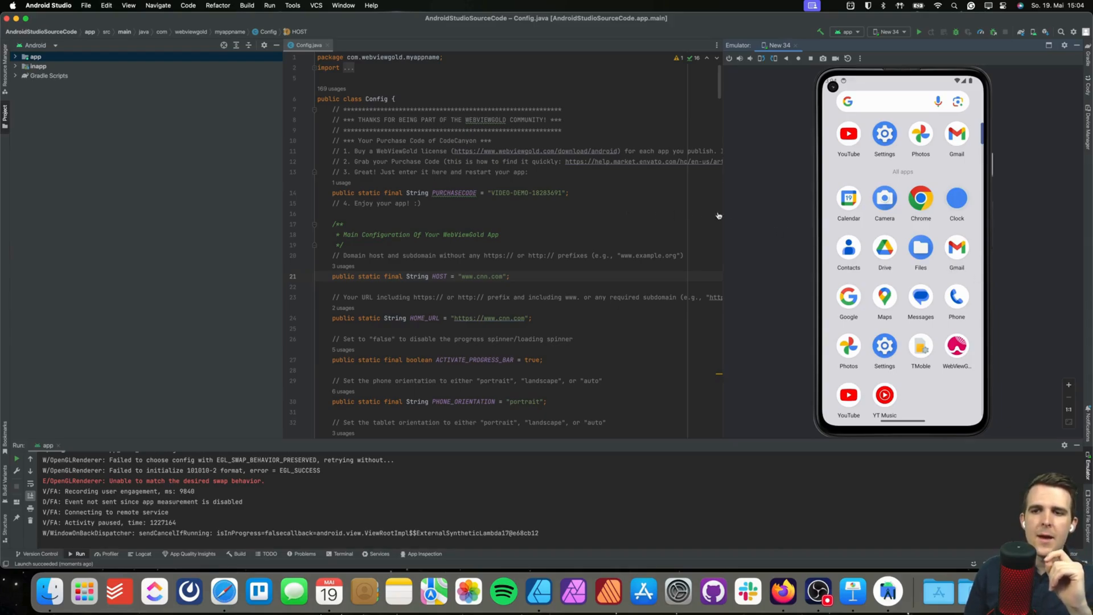
- Scroll the emulator's app drawer to find the installed WebViewGold app
{"action": "scroll", "scroll_direction": "down", "scroll_amount": 3}
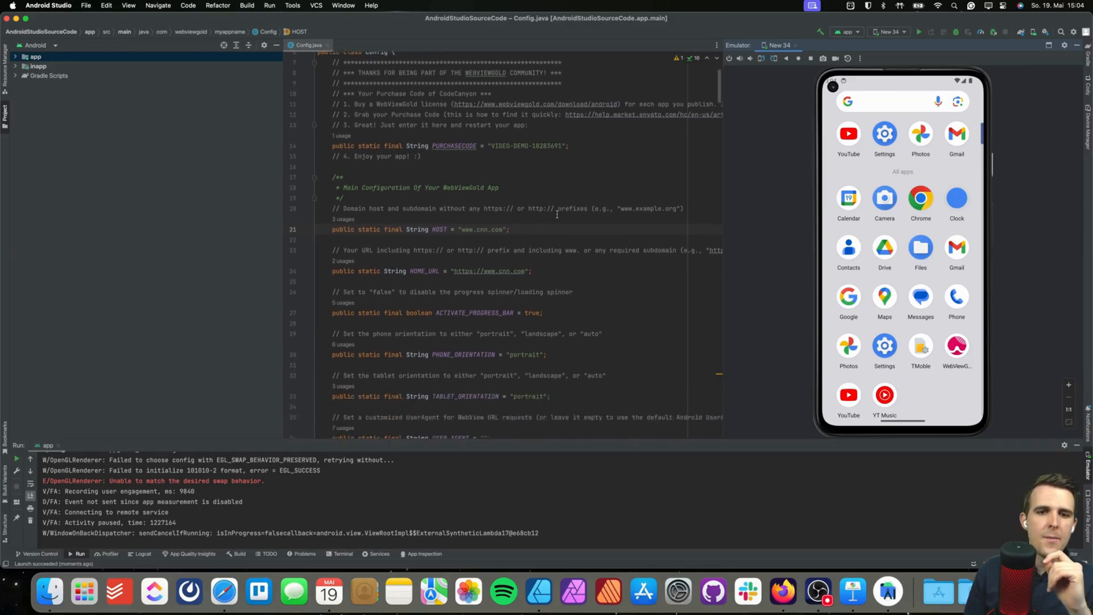
{"action": "scroll", "scroll_direction": "down", "scroll_amount": 3}
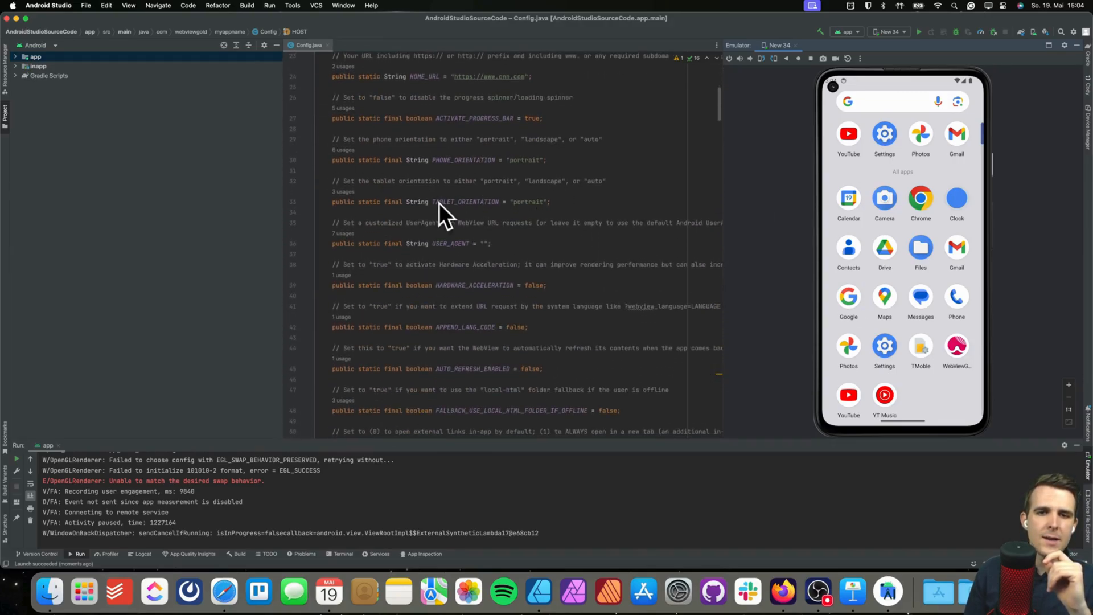
{"action": "scroll", "scroll_direction": "down", "scroll_amount": 3}
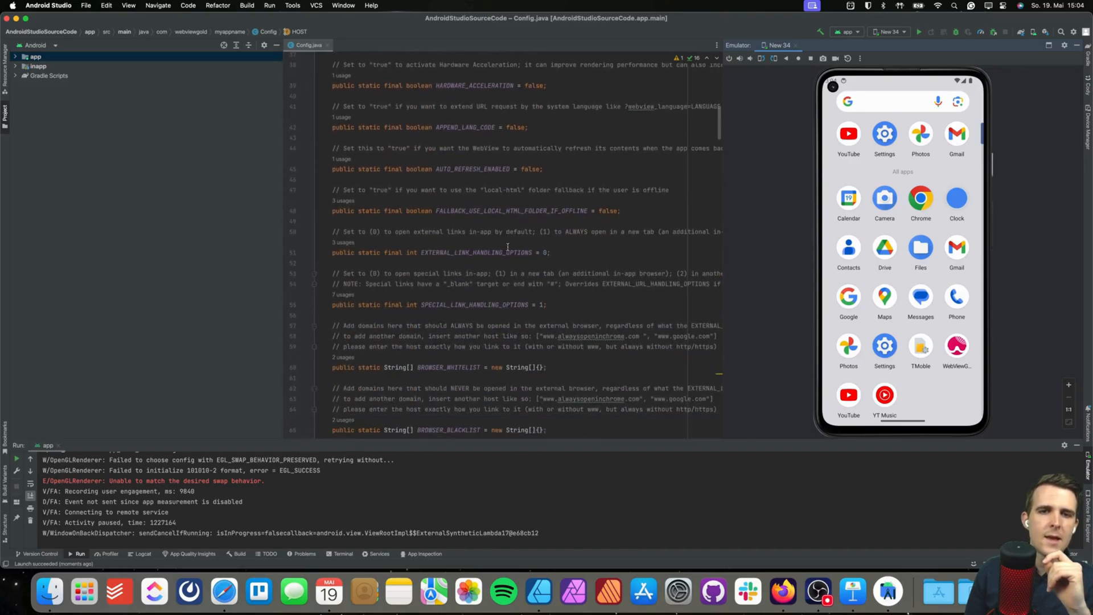
{"action": "double_click", "coordinate": [441, 123]}
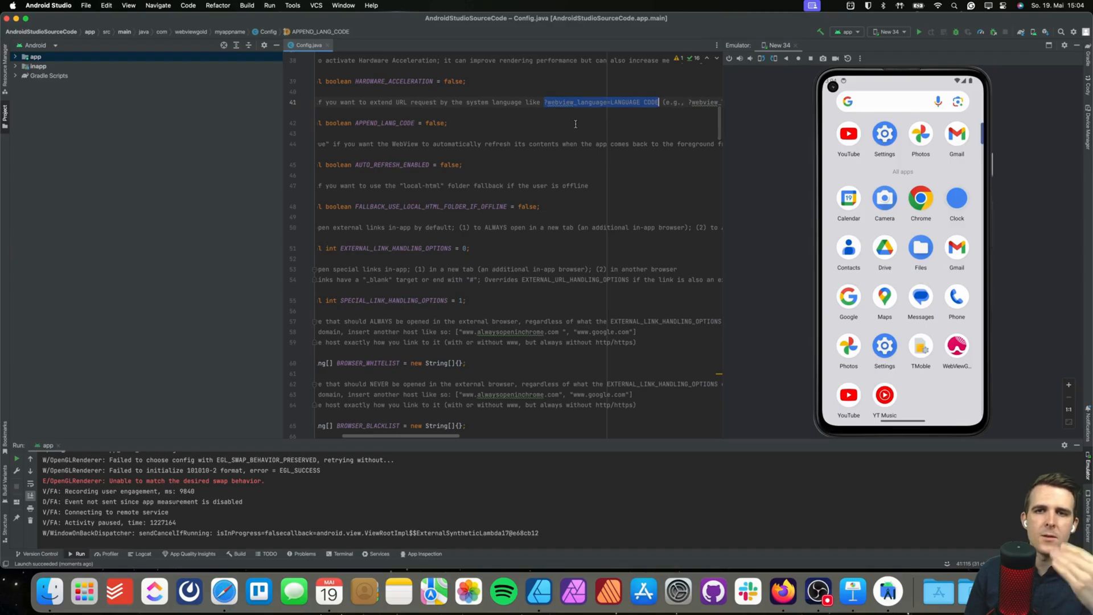
{"action": "scroll", "scroll_direction": "down", "scroll_amount": 3}
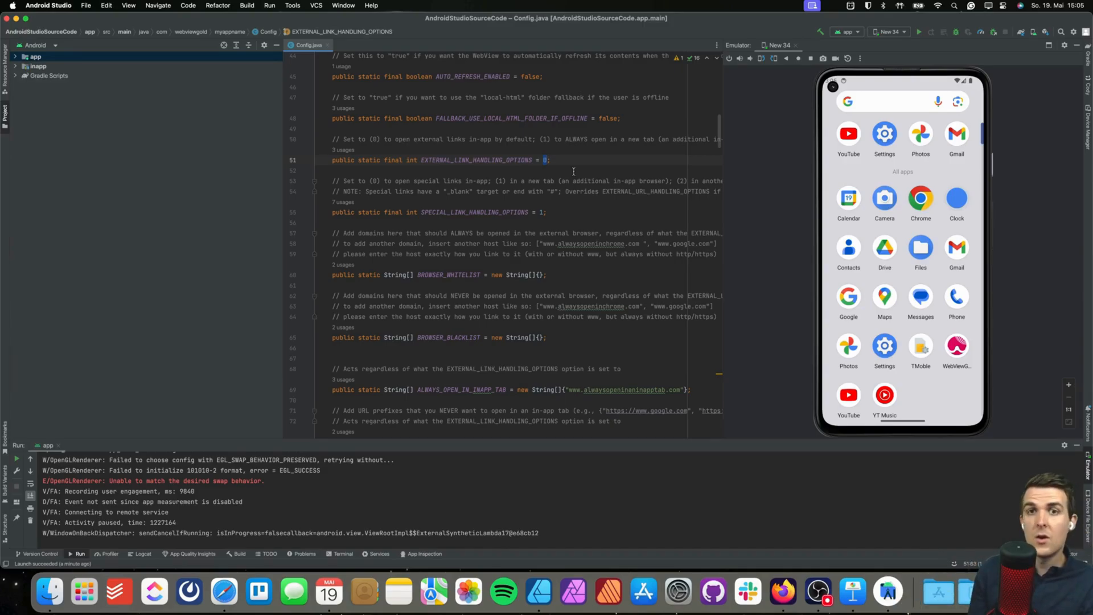
{"action": "scroll", "scroll_direction": "down", "scroll_amount": 3}
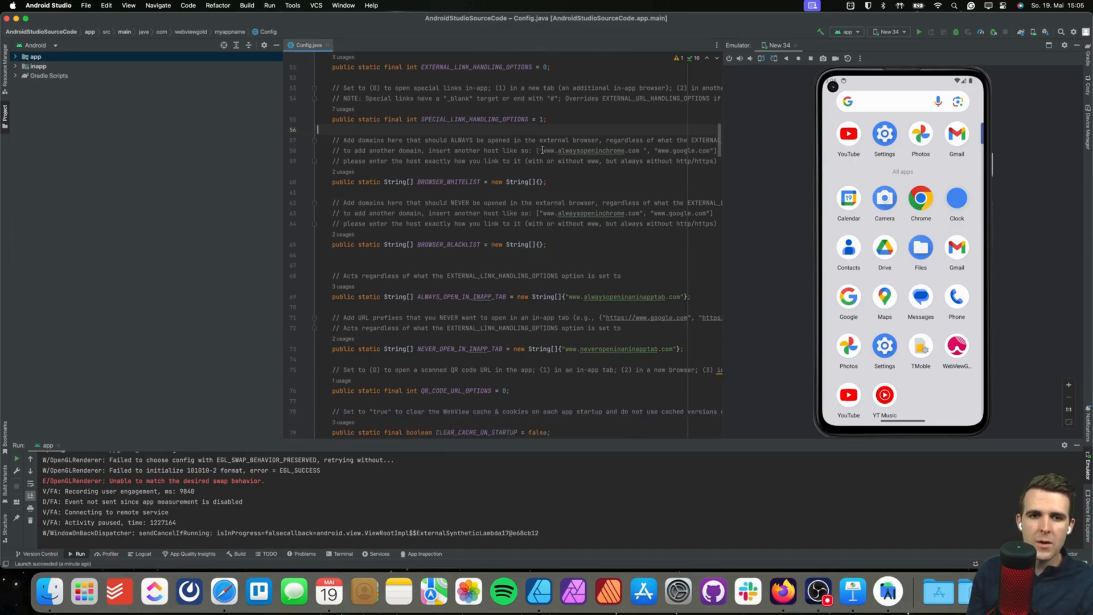
{"action": "scroll", "scroll_direction": "down", "scroll_amount": 3}
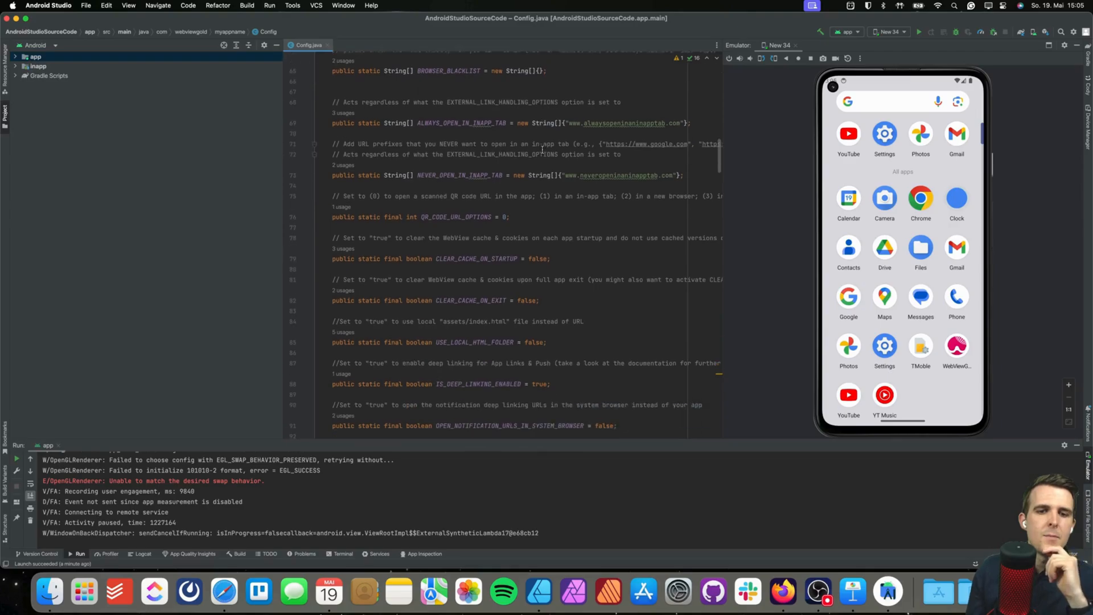
{"action": "scroll", "scroll_direction": "down", "scroll_amount": 3}
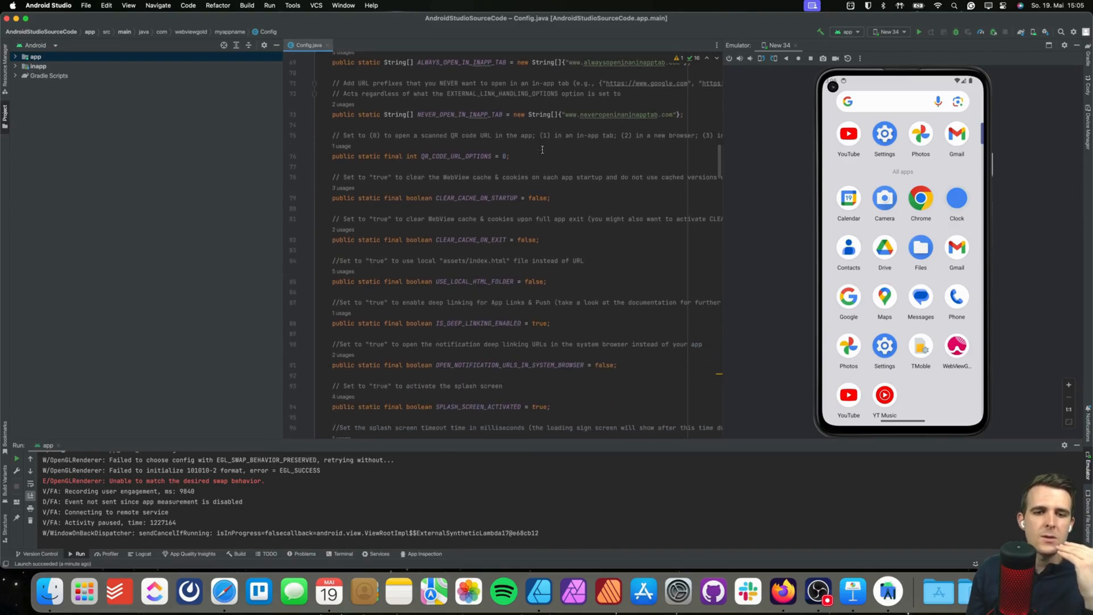
{"action": "scroll", "scroll_direction": "down", "scroll_amount": 3}
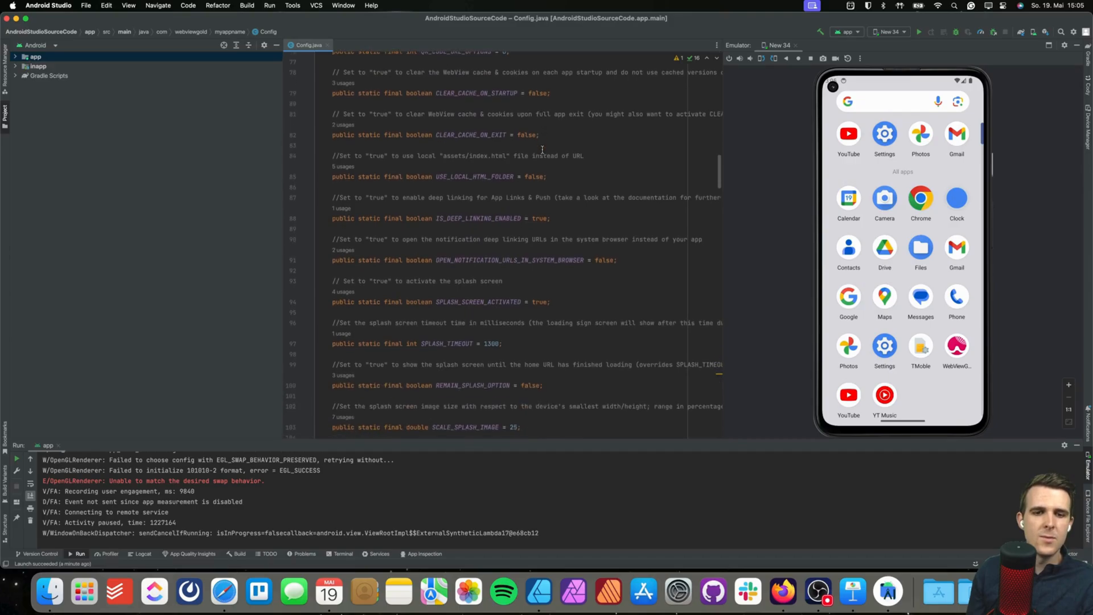
{"action": "scroll", "scroll_direction": "down", "scroll_amount": 3}
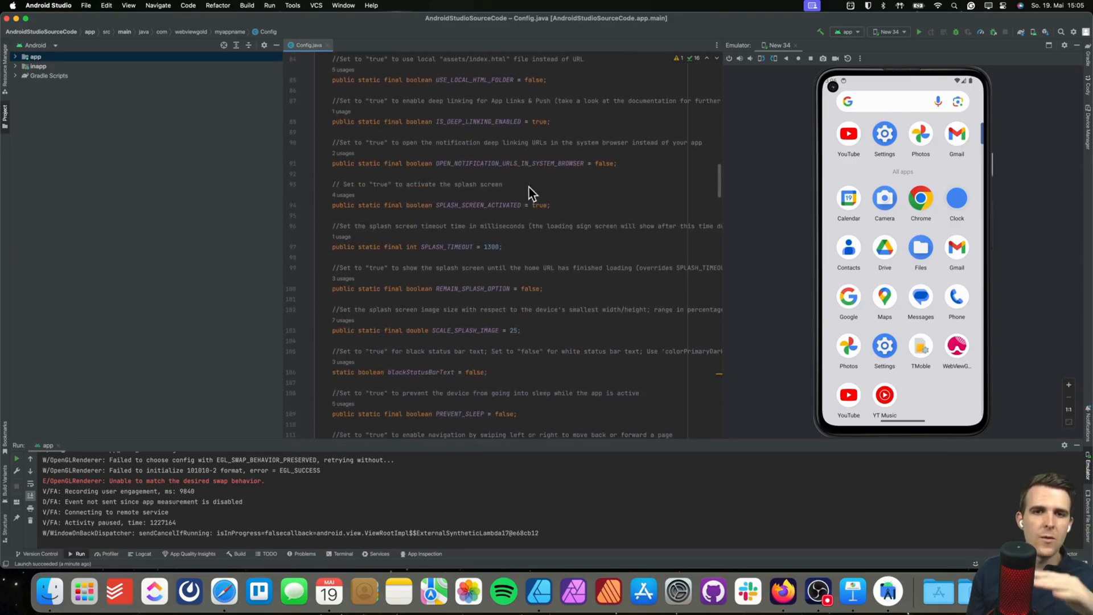
{"action": "scroll", "scroll_direction": "down", "scroll_amount": 3}
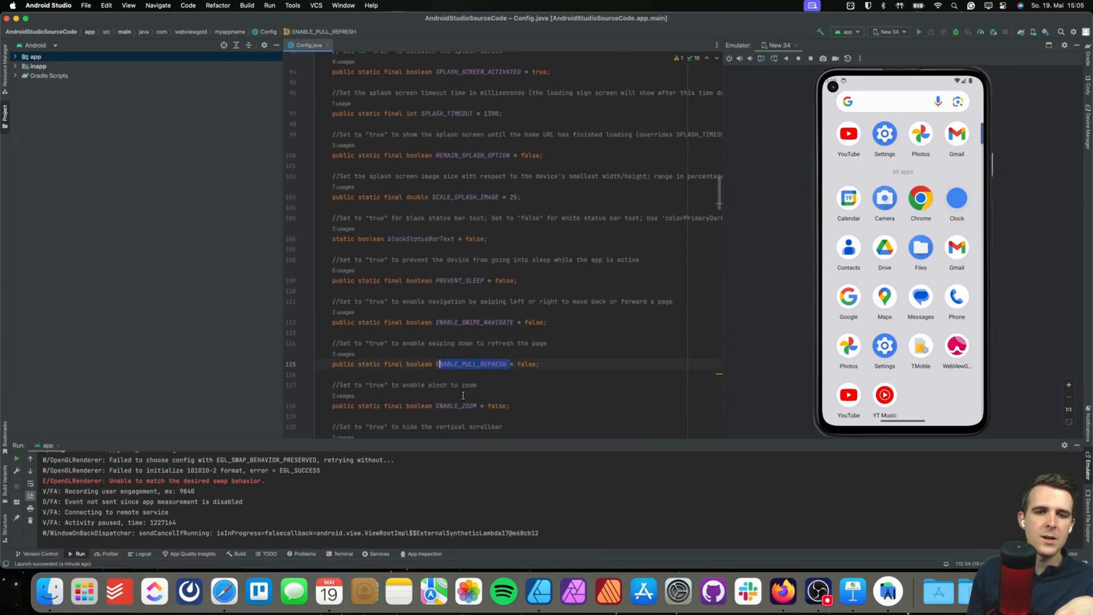
{"action": "scroll", "scroll_direction": "down", "scroll_amount": 3}
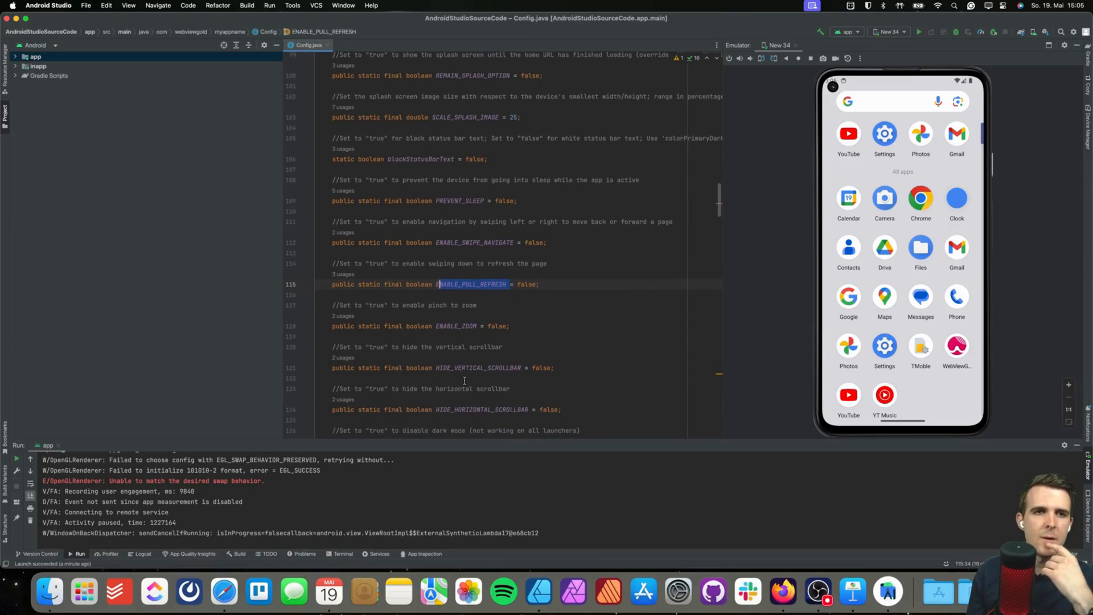
{"action": "mouse_move", "coordinate": [221, 591]}
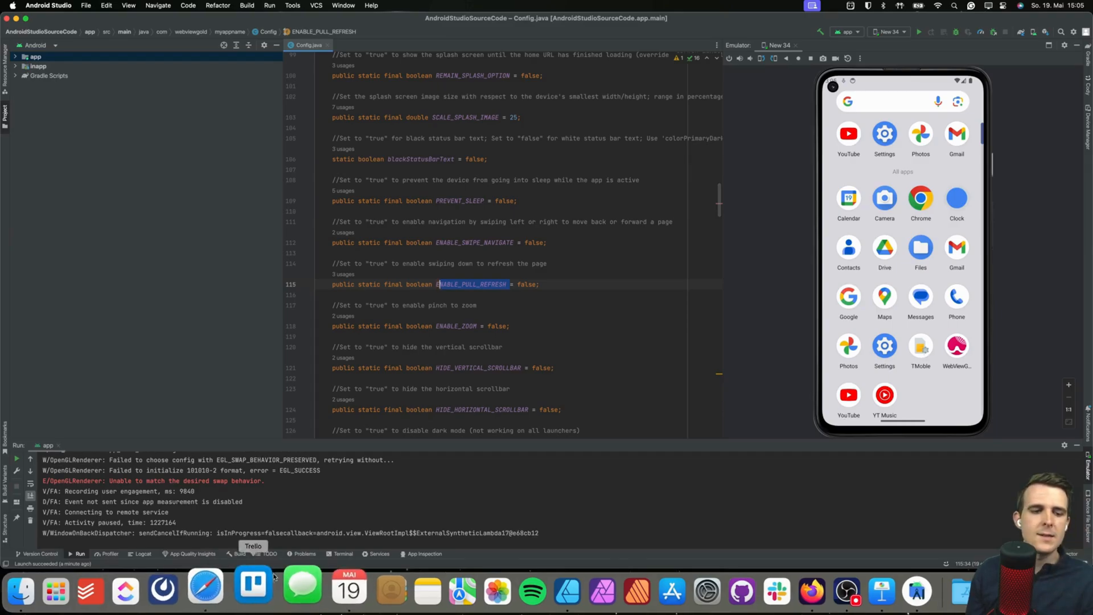
- Switch to Safari and scroll the Android docs to 'Setting up your web app' options A–C
{"action": "left_click", "coordinate": [205, 591]}
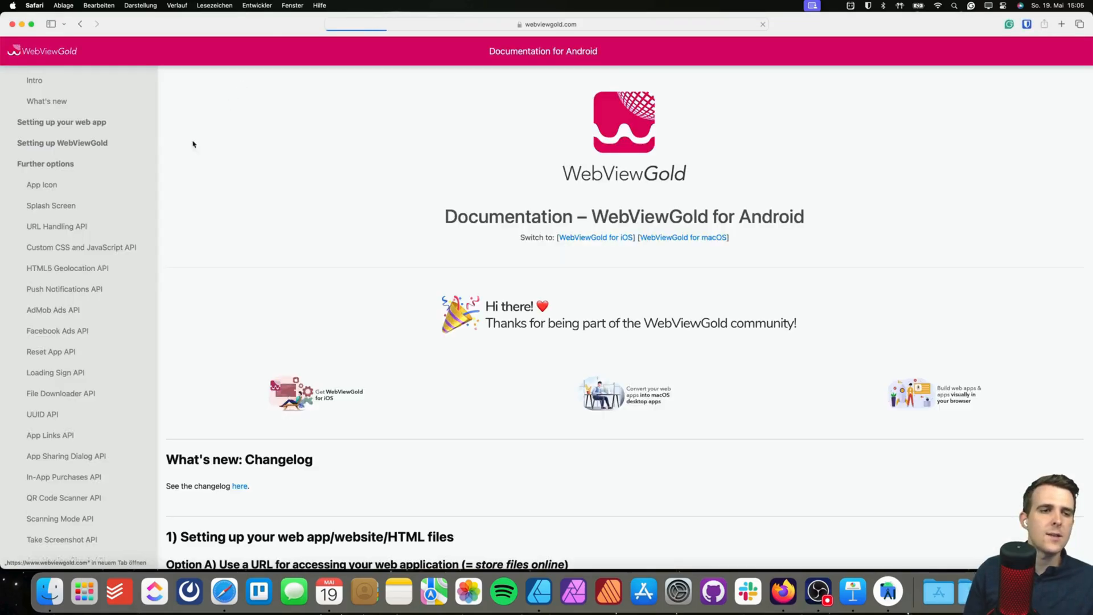
{"action": "scroll", "scroll_direction": "down", "scroll_amount": 3}
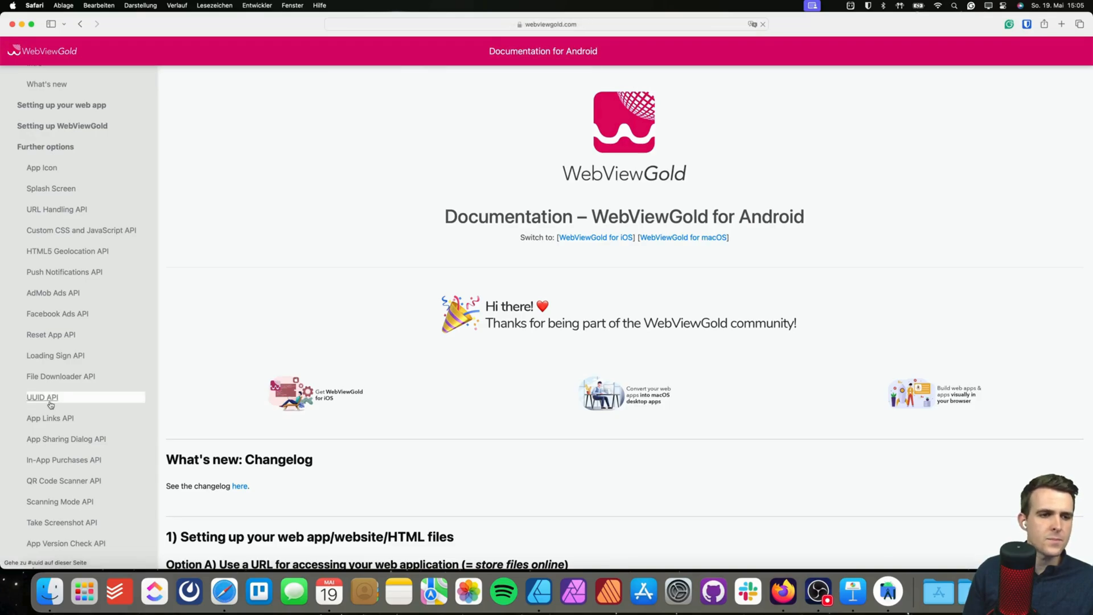
{"action": "scroll", "scroll_direction": "down", "scroll_amount": 3}
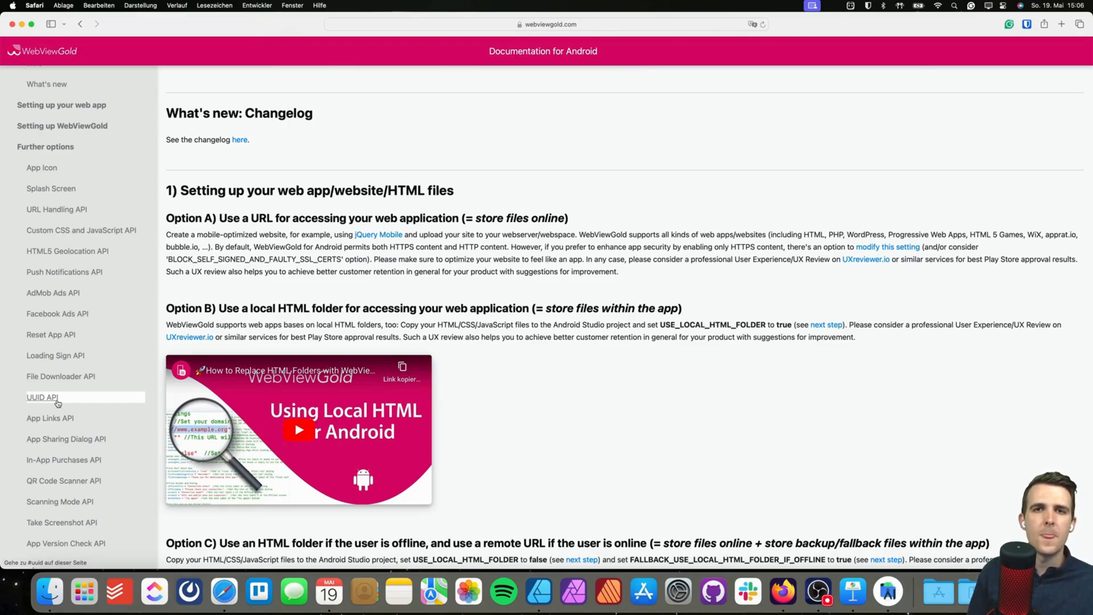
{"action": "scroll", "scroll_direction": "down", "scroll_amount": 3}
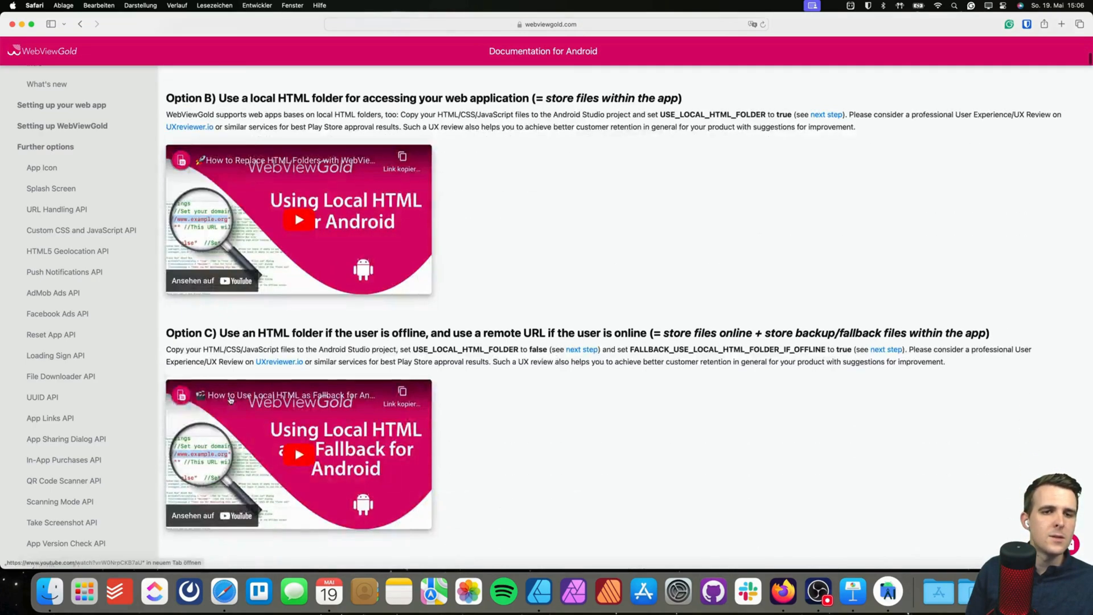
{"action": "scroll", "scroll_direction": "down", "scroll_amount": 3}
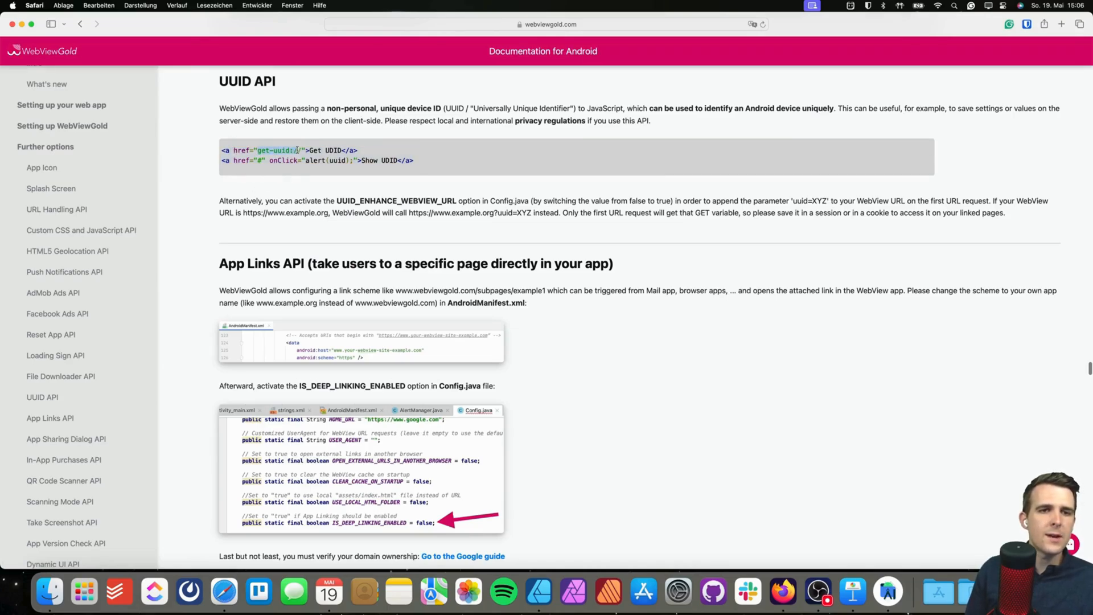
- Scroll the Android guide through the Reset App API, loading sign and UUID API sections
{"action": "scroll", "scroll_direction": "up", "scroll_amount": 3}
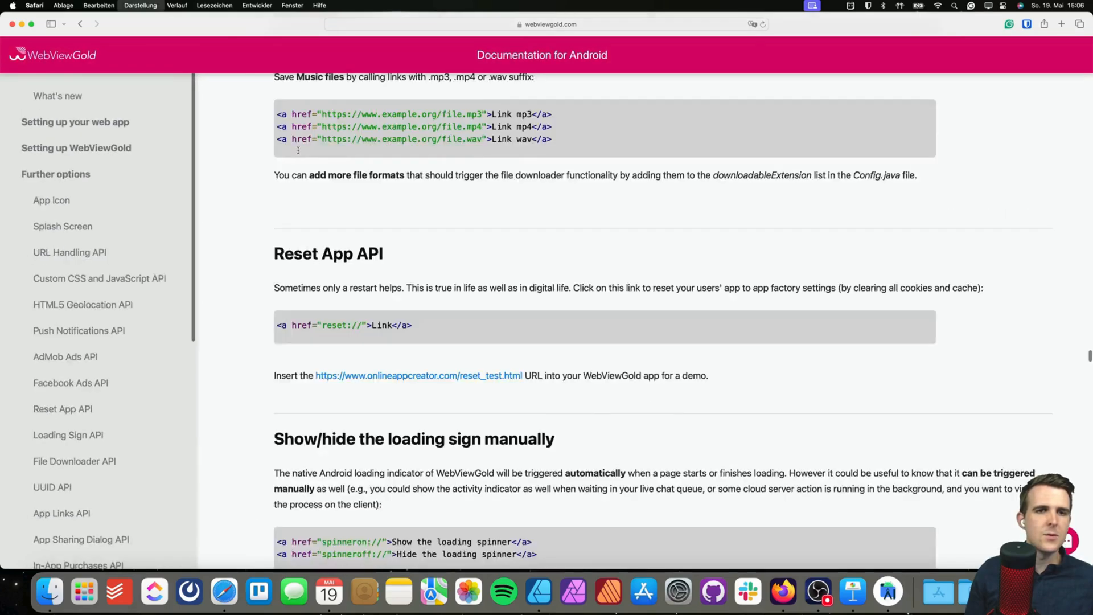
{"action": "scroll", "scroll_direction": "down", "scroll_amount": 3}
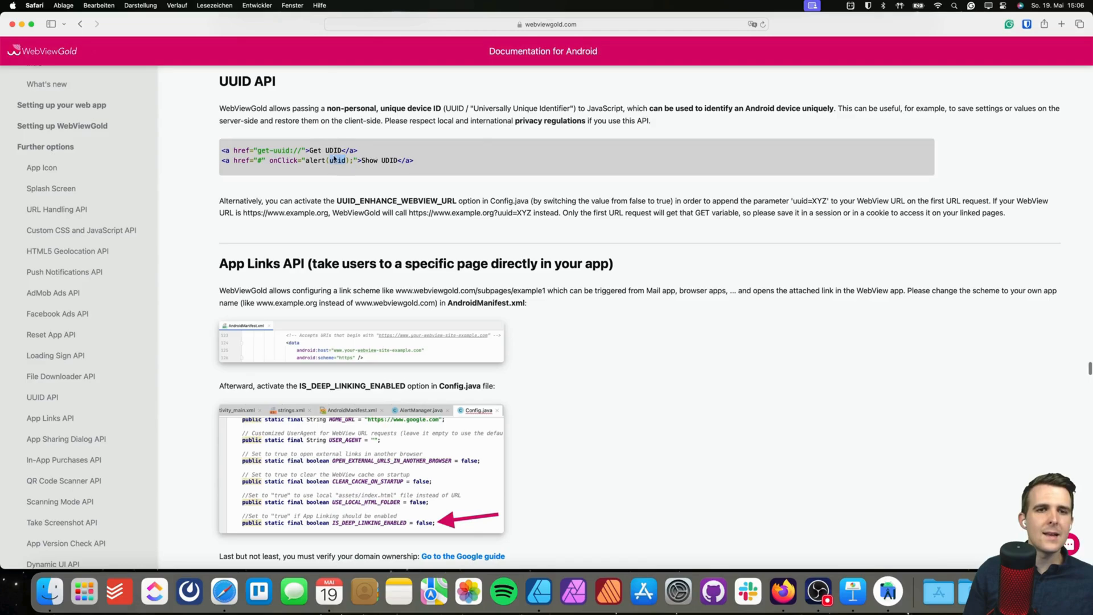
{"action": "mouse_move", "coordinate": [341, 168]}
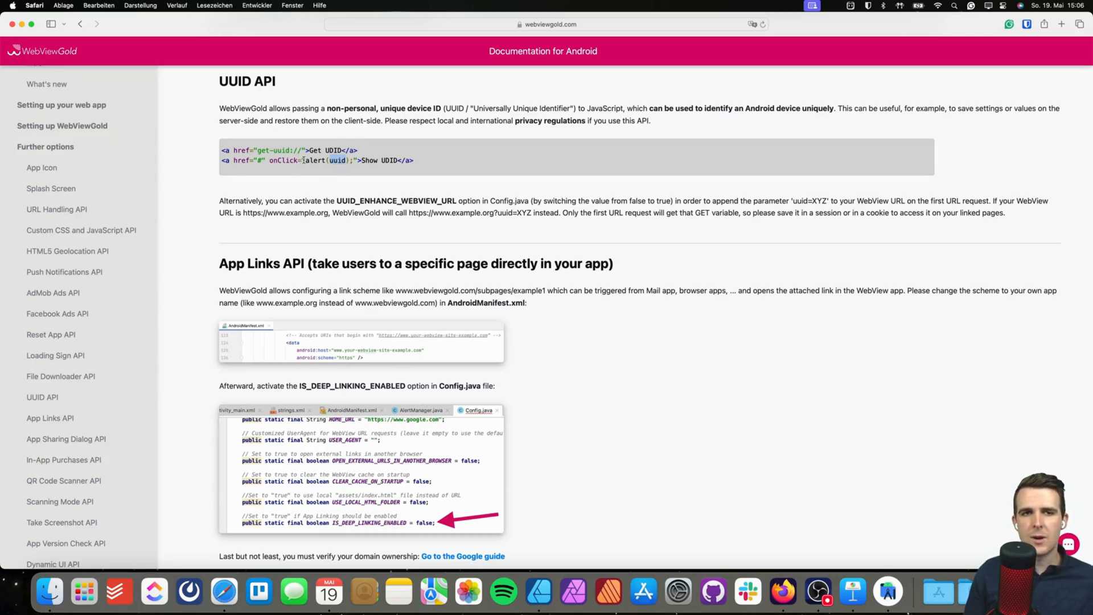
{"action": "scroll", "scroll_direction": "up", "scroll_amount": 3}
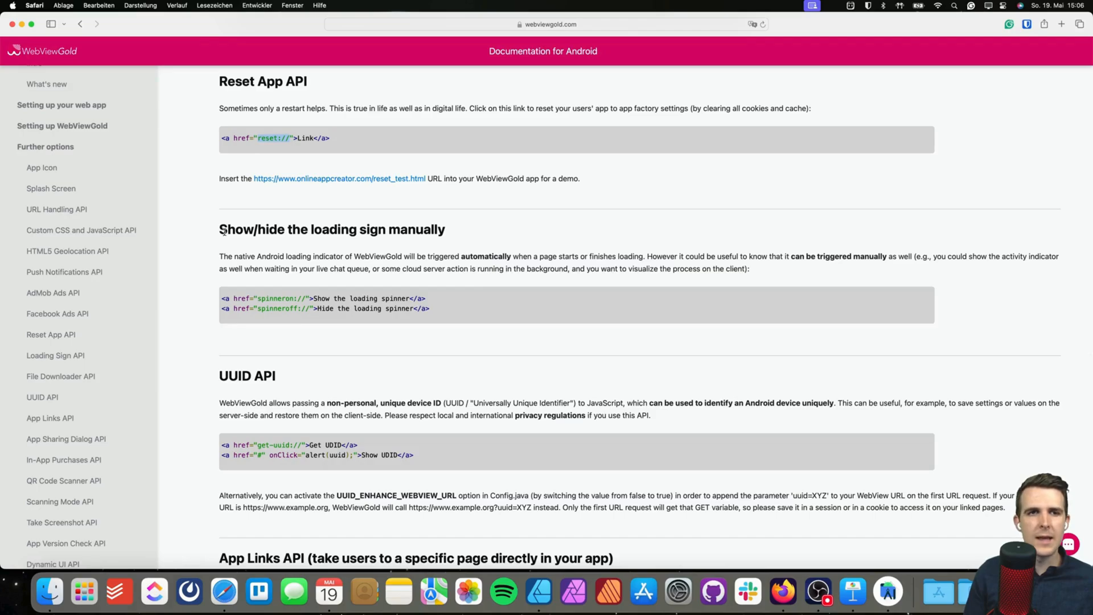
{"action": "scroll", "scroll_direction": "down", "scroll_amount": 3}
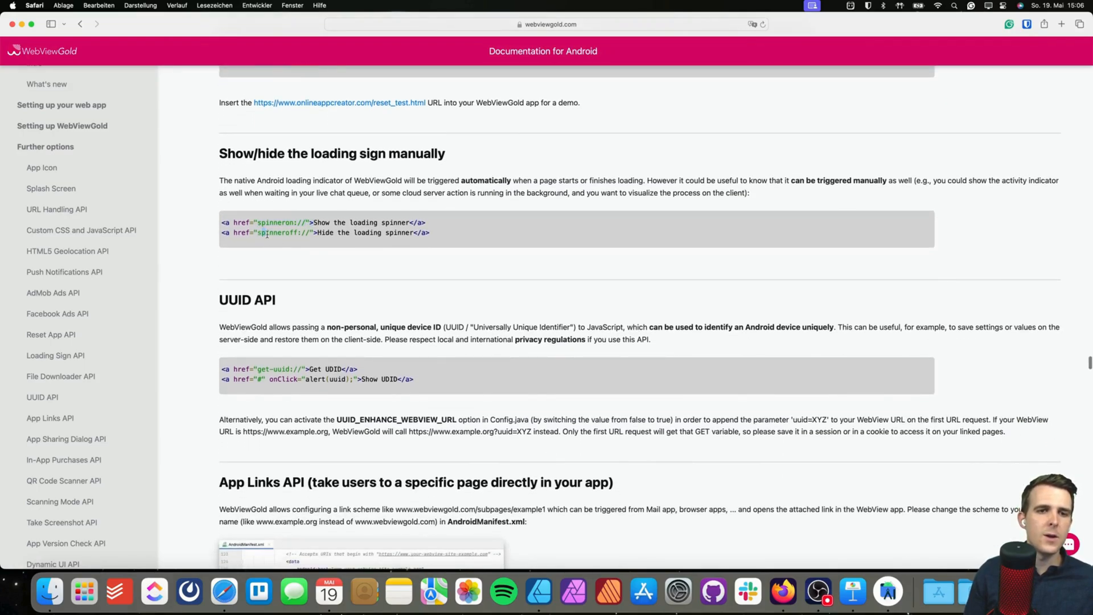
{"action": "scroll", "scroll_direction": "down", "scroll_amount": 3}
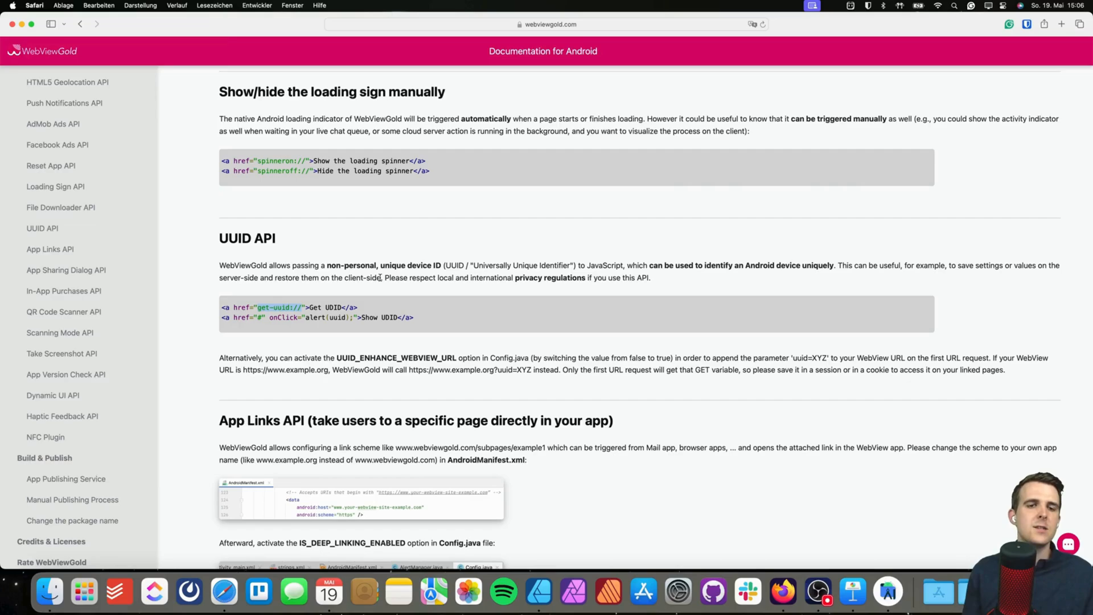
{"action": "scroll", "scroll_direction": "up", "scroll_amount": 3}
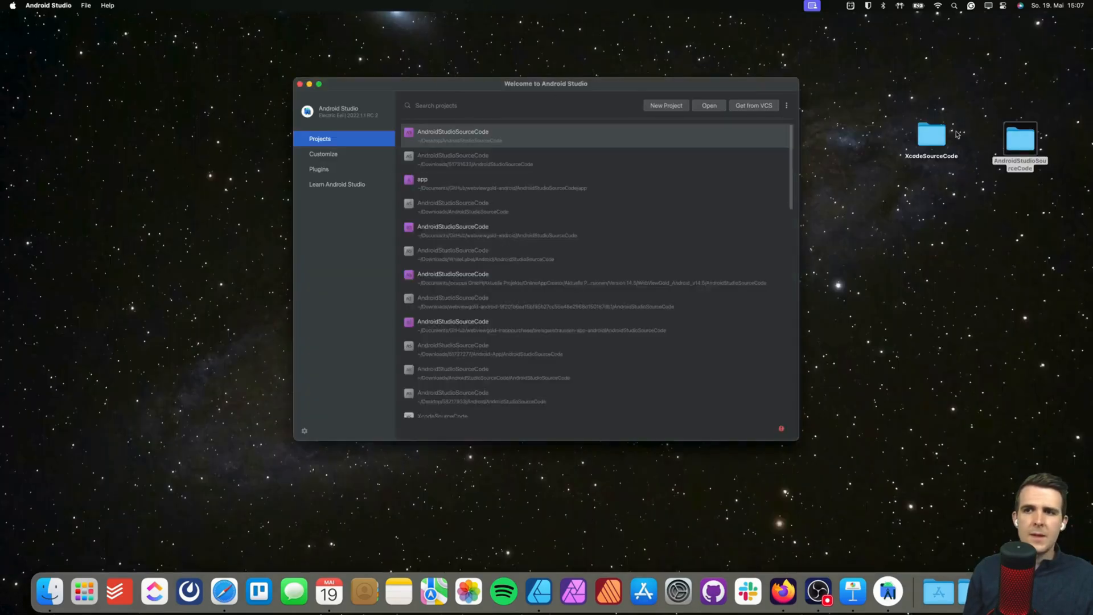
- Open the desktop XcodeSourceCode folder and launch WebViewGold.xcworkspace
{"action": "double_click", "coordinate": [932, 136]}
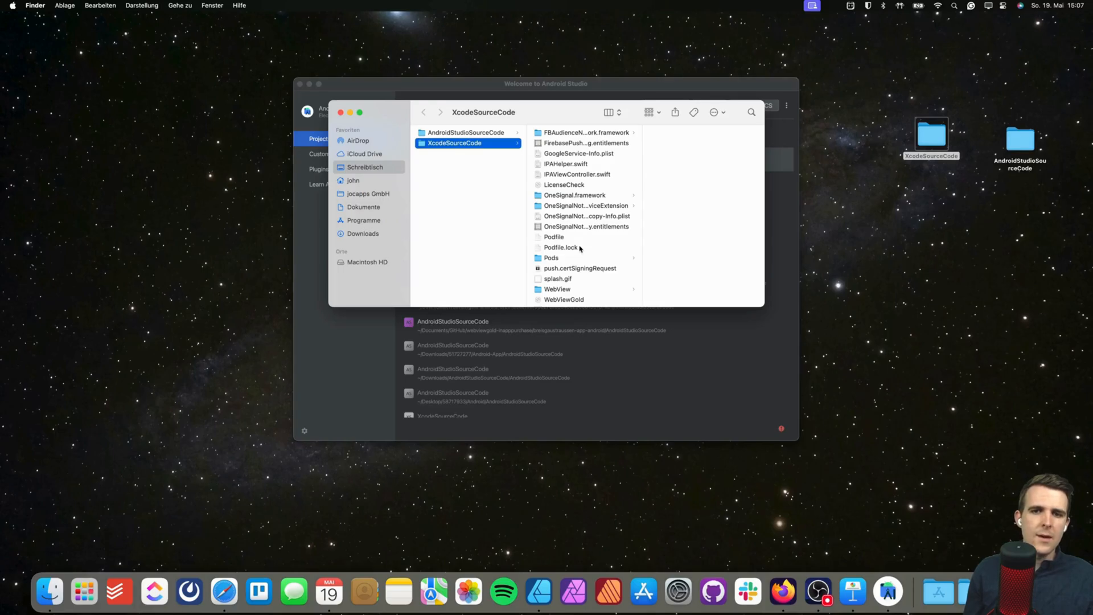
{"action": "left_click", "coordinate": [581, 287]}
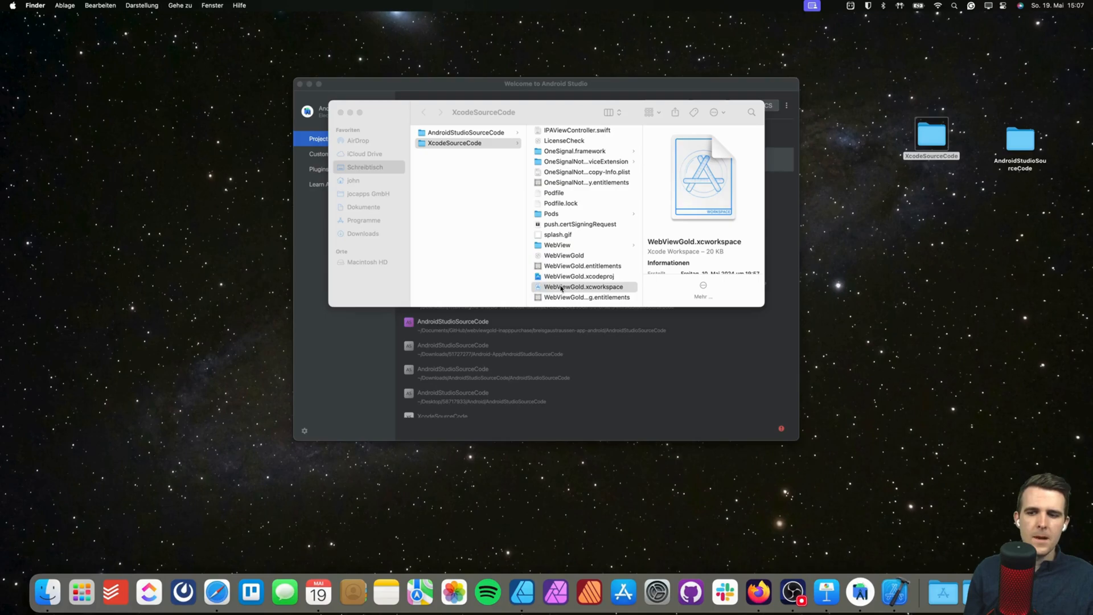
{"action": "double_click", "coordinate": [584, 286]}
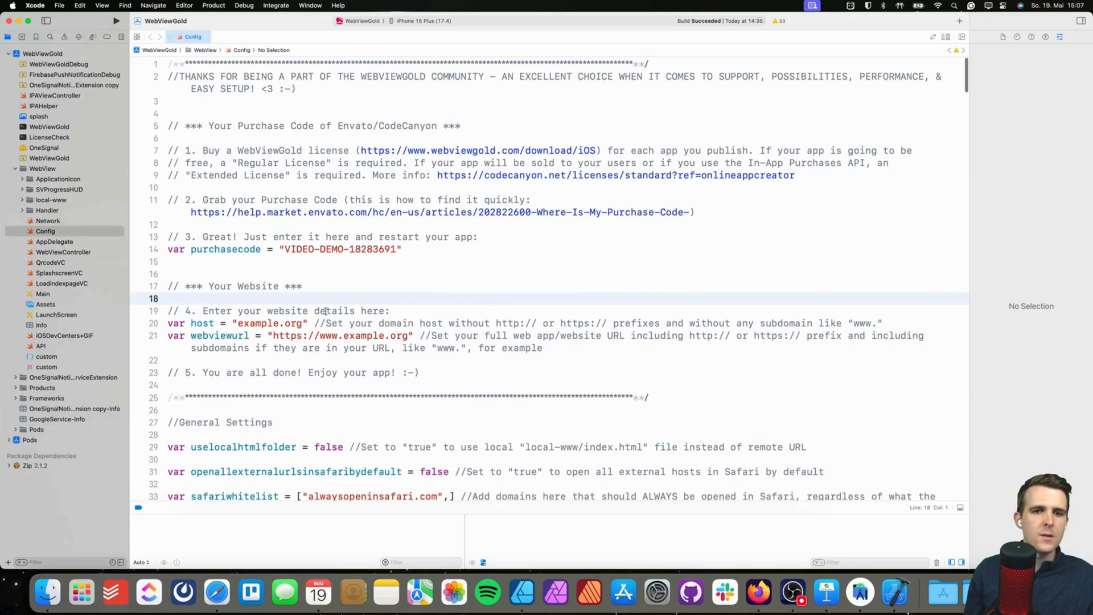
{"action": "double_click", "coordinate": [254, 295]}
{"action": "type", "text": "cnn.co"}
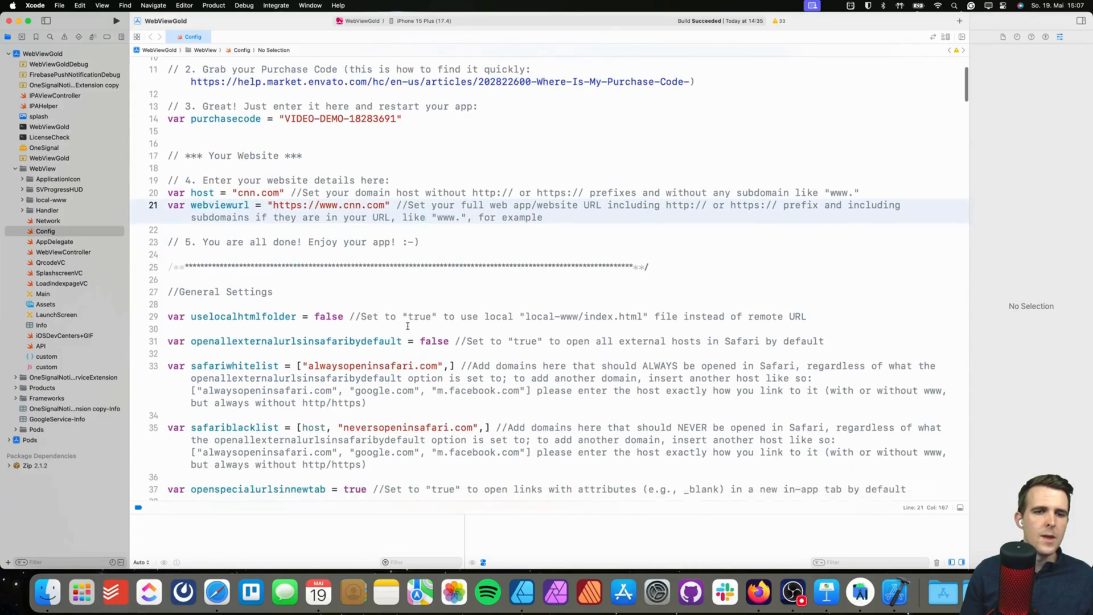
{"action": "scroll", "scroll_direction": "down", "scroll_amount": 3}
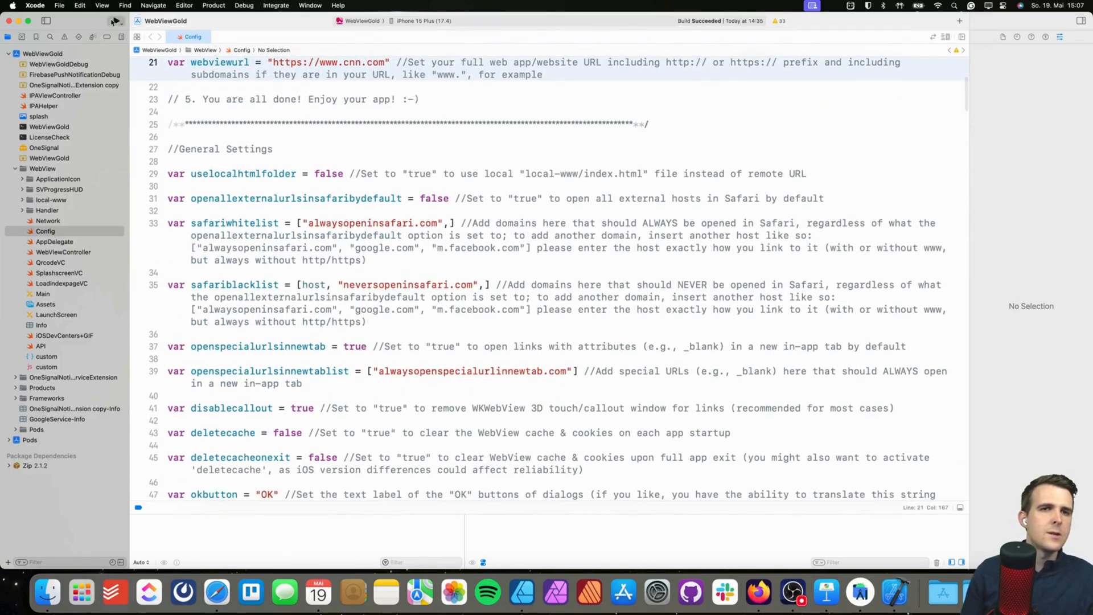
{"action": "left_click", "coordinate": [116, 21]}
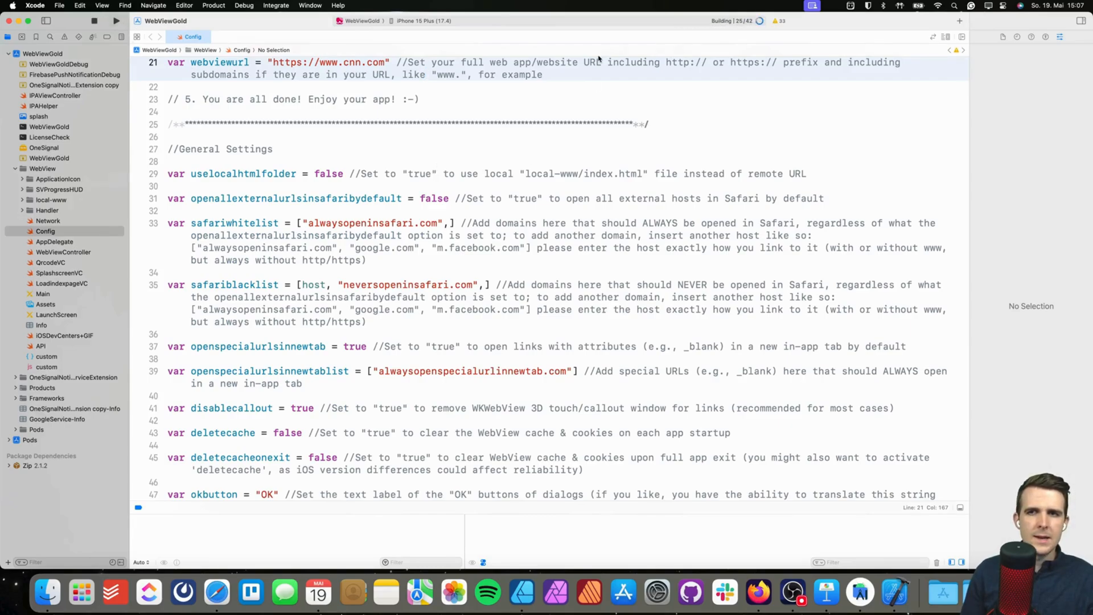
{"action": "scroll", "scroll_direction": "down", "scroll_amount": 3}
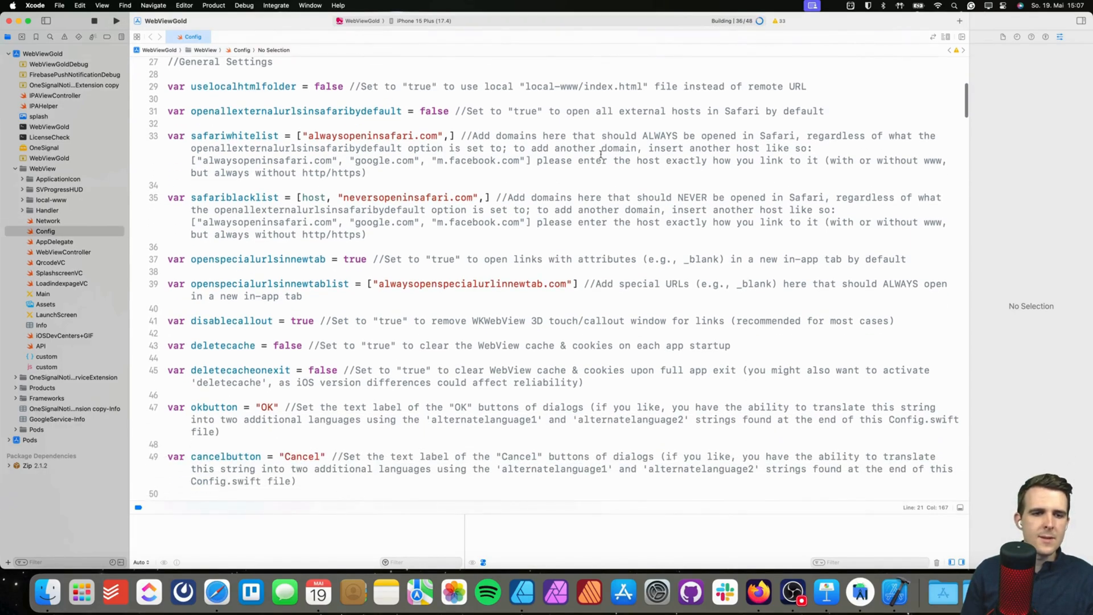
{"action": "scroll", "scroll_direction": "down", "scroll_amount": 3}
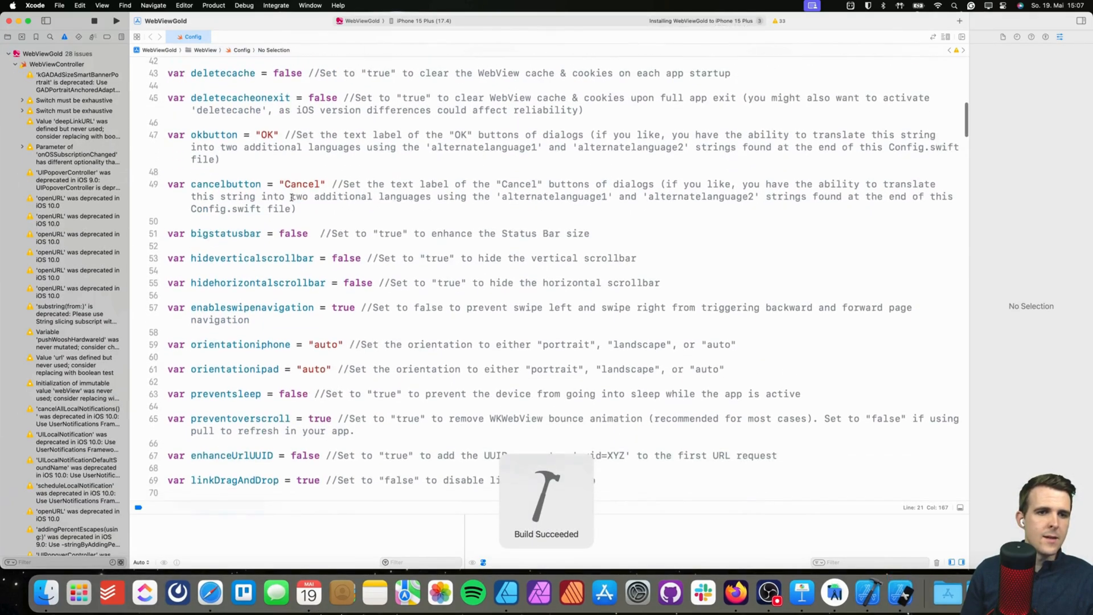
{"action": "scroll", "scroll_direction": "down", "scroll_amount": 3}
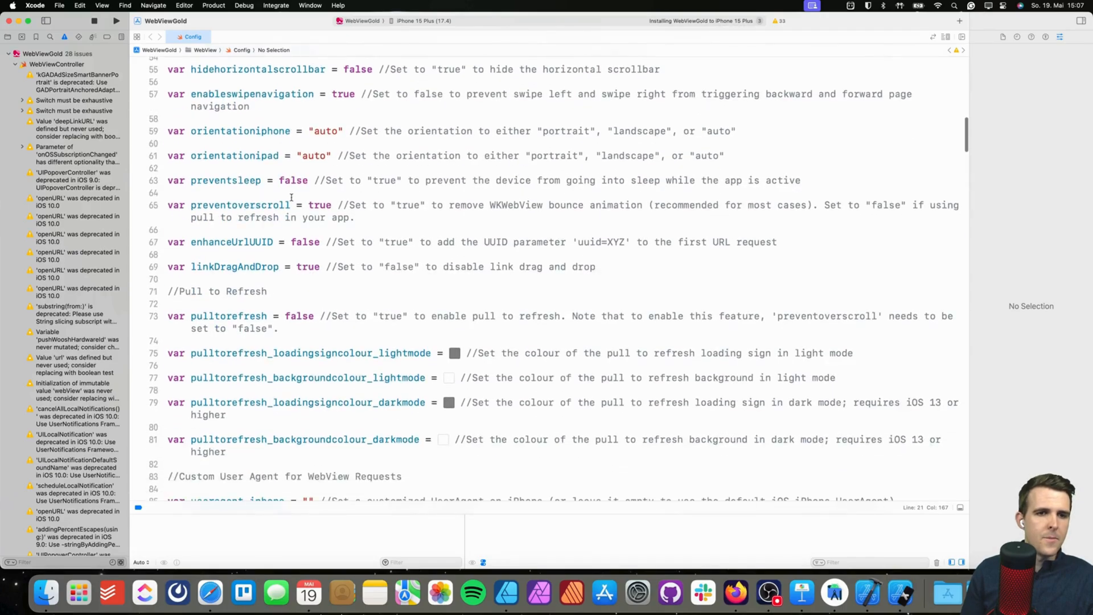
{"action": "mouse_move", "coordinate": [500, 252]}
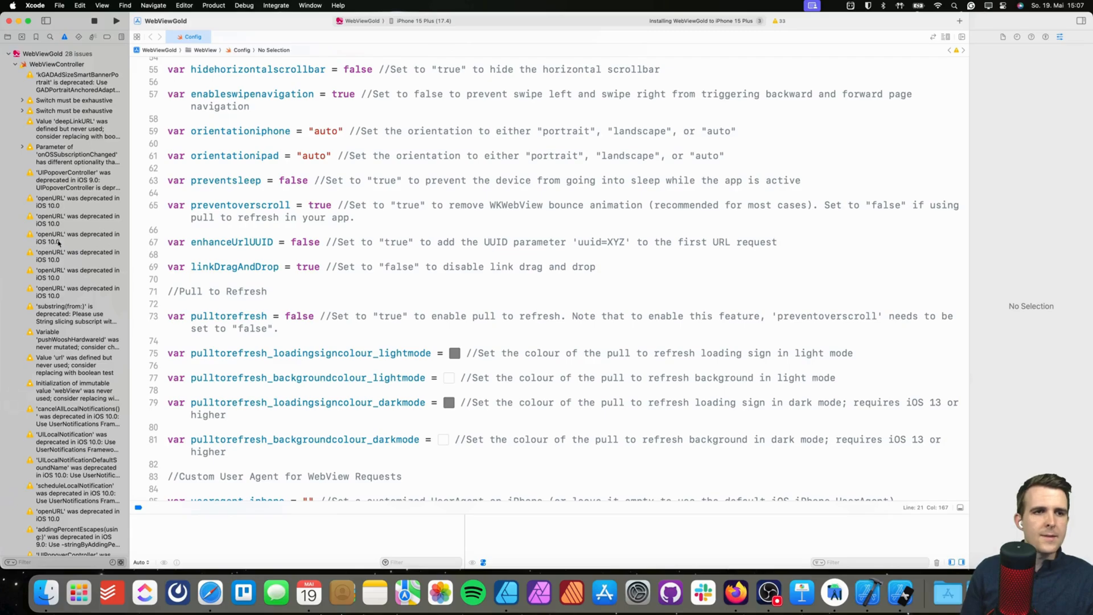
{"action": "mouse_move", "coordinate": [122, 264]}
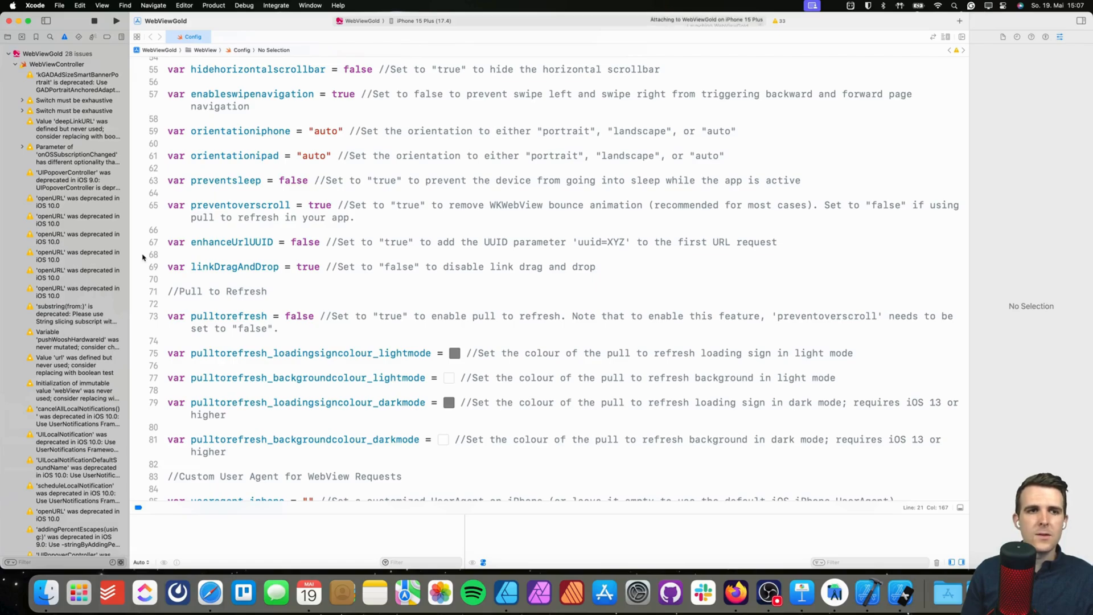
{"action": "left_click", "coordinate": [117, 21]}
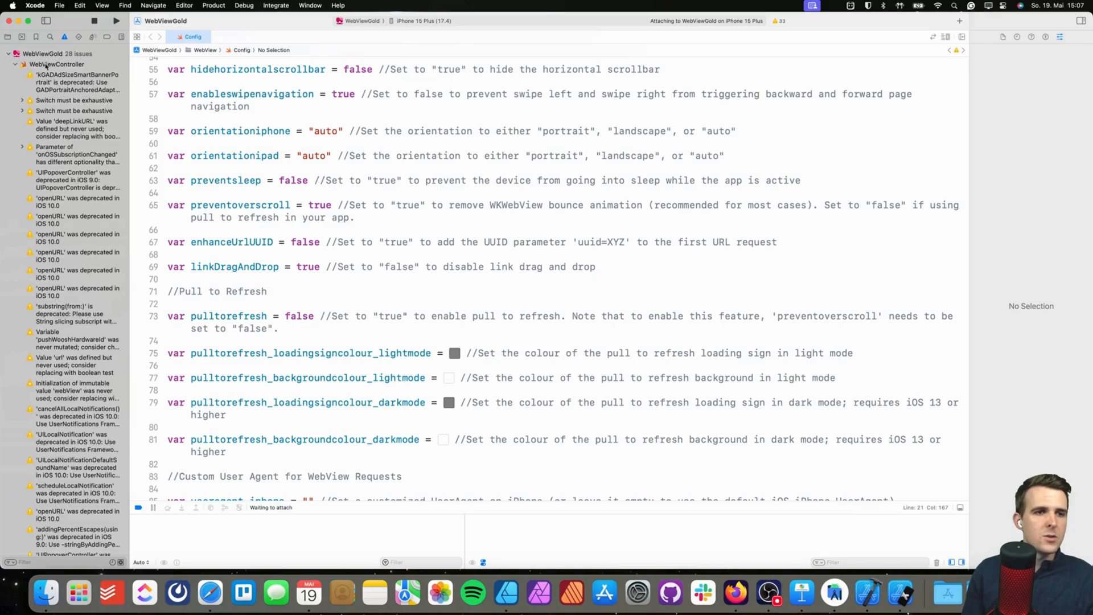
{"action": "scroll", "scroll_direction": "down", "scroll_amount": 3}
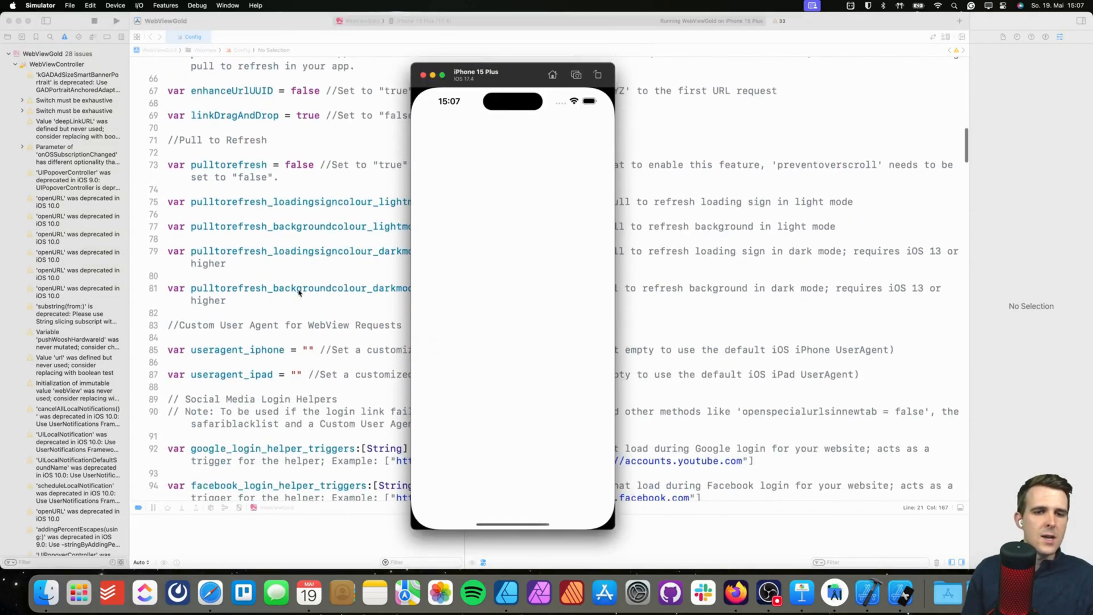
- Tap 'Später' on the rating prompt and 'Accept All' on CNN's cookie banner
{"action": "scroll", "scroll_direction": "up", "scroll_amount": 3}
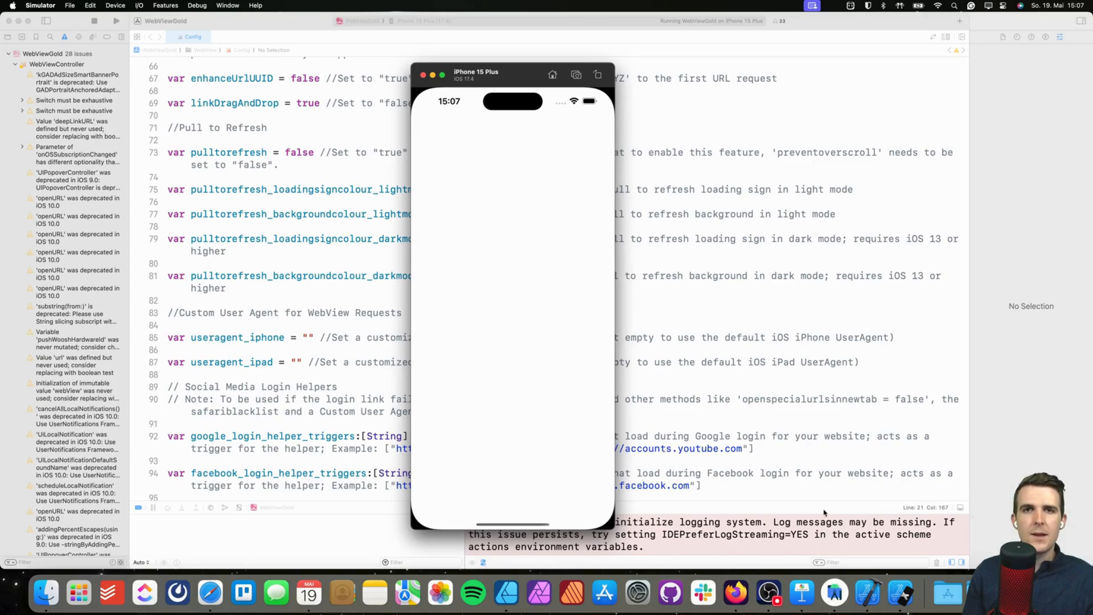
{"action": "mouse_move", "coordinate": [451, 160]}
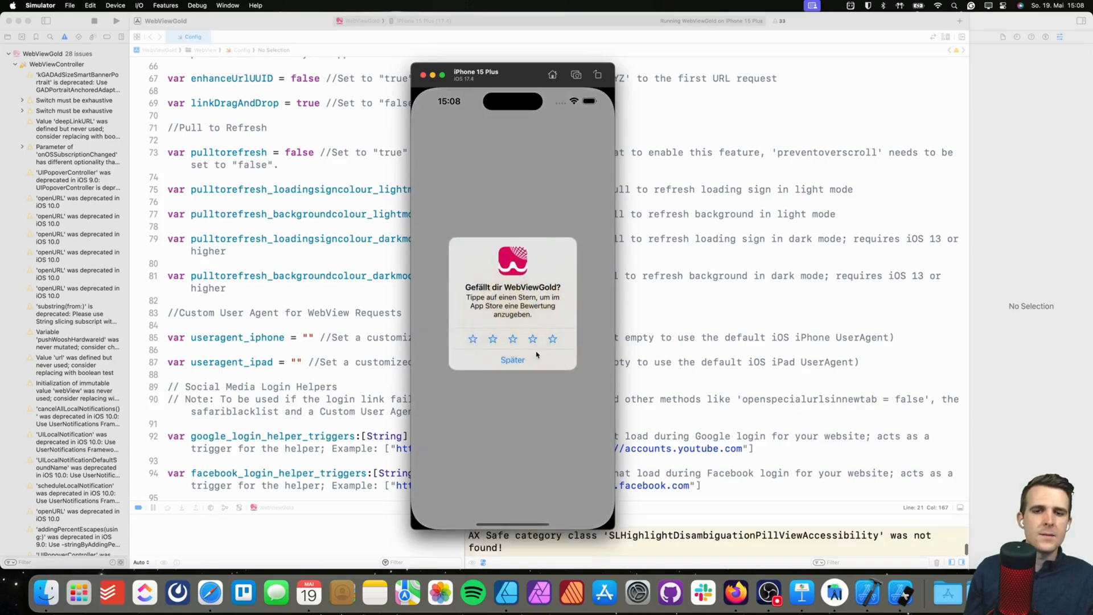
{"action": "left_click", "coordinate": [512, 360]}
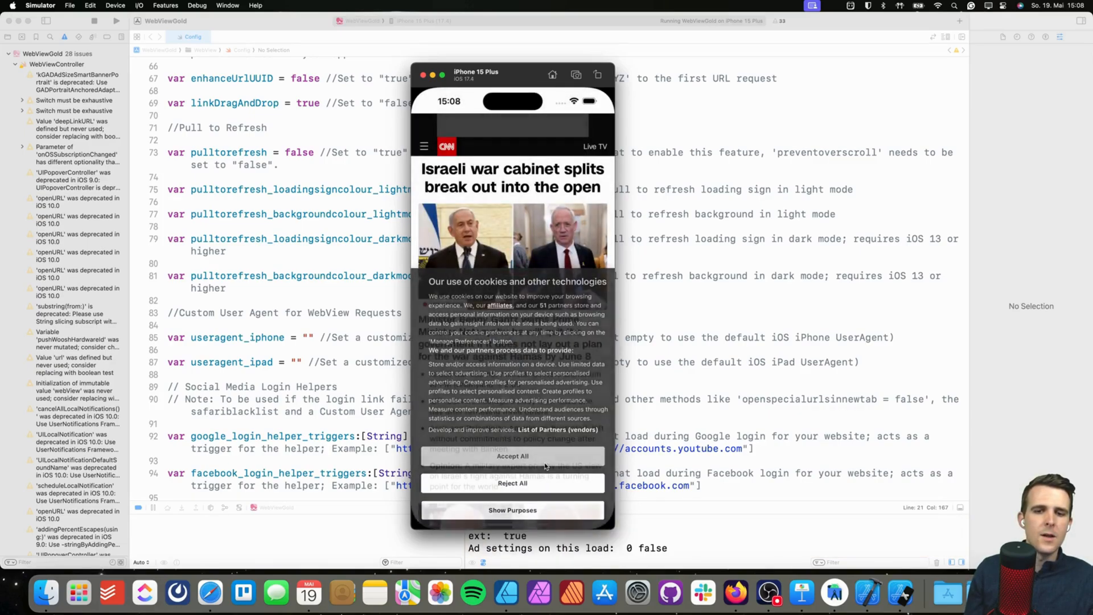
{"action": "left_click", "coordinate": [511, 456]}
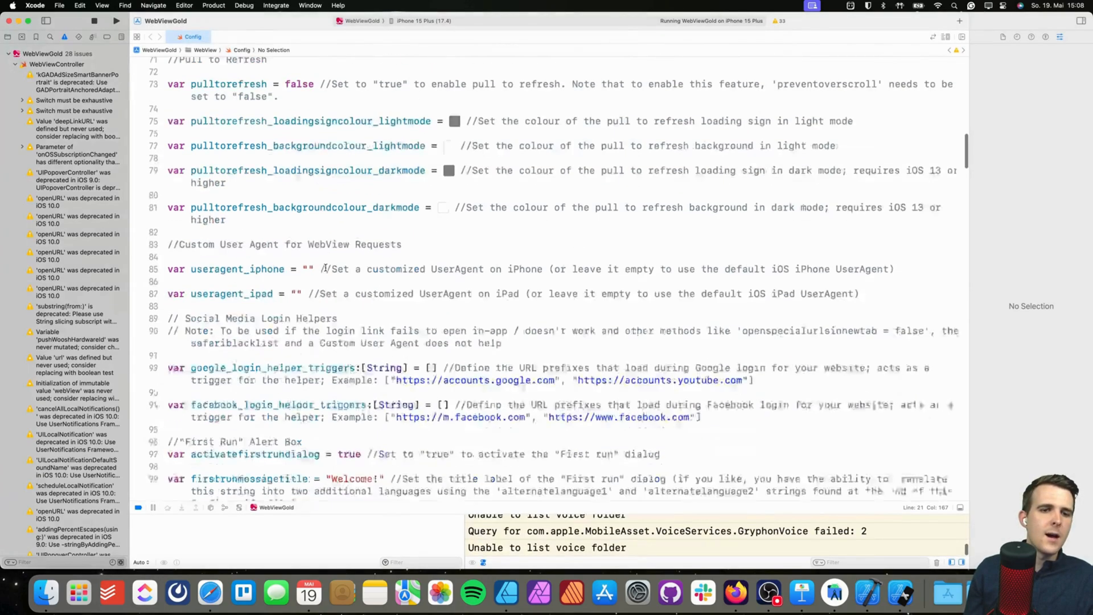
{"action": "scroll", "scroll_direction": "down", "scroll_amount": 3}
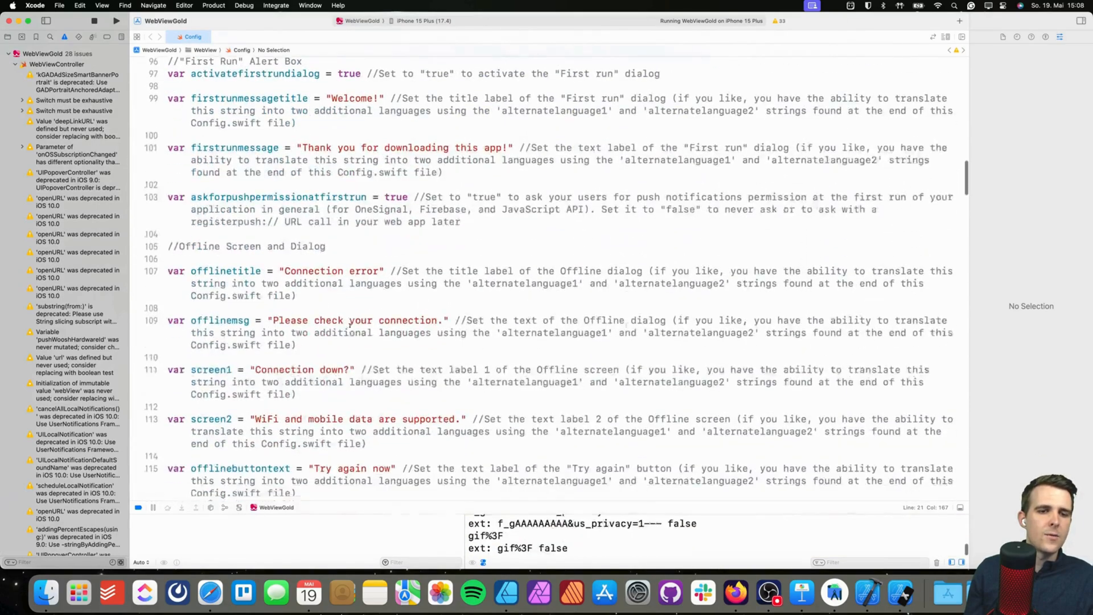
{"action": "scroll", "scroll_direction": "down", "scroll_amount": 3}
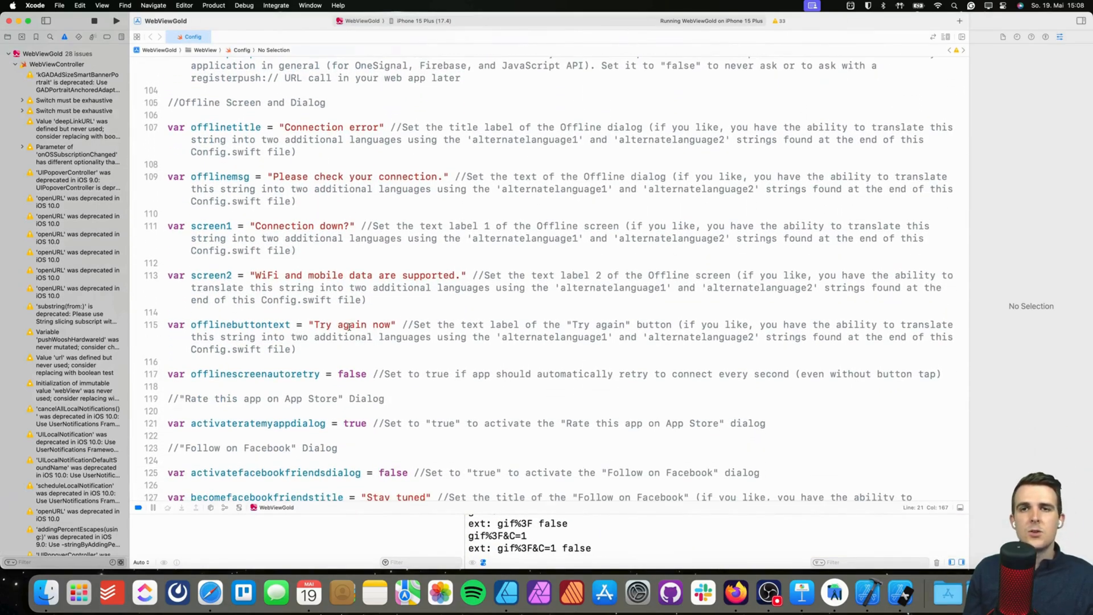
{"action": "scroll", "scroll_direction": "down", "scroll_amount": 3}
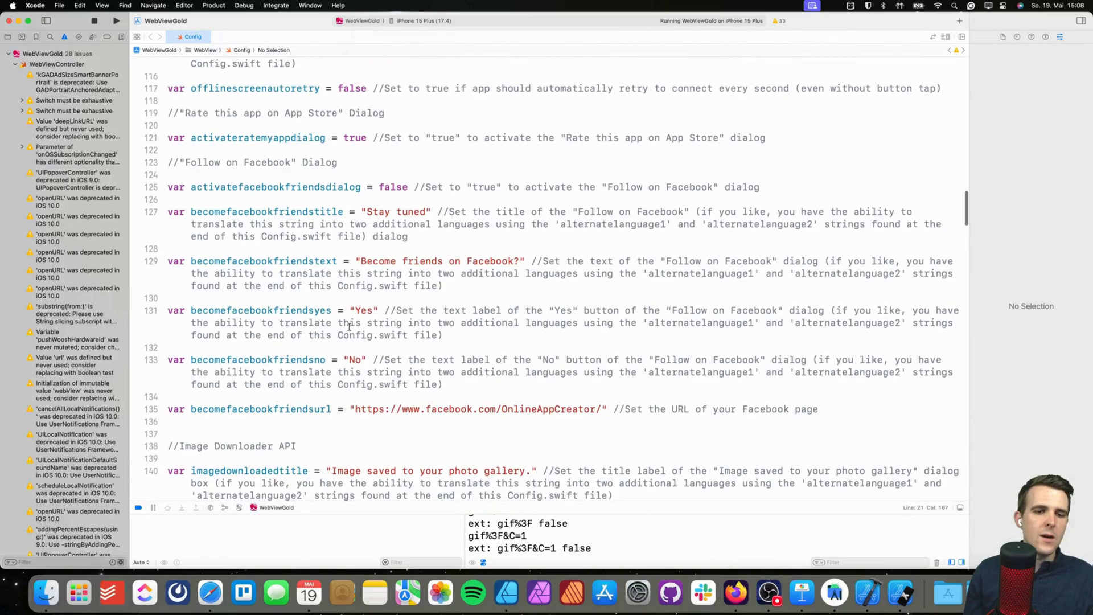
{"action": "scroll", "scroll_direction": "down", "scroll_amount": 3}
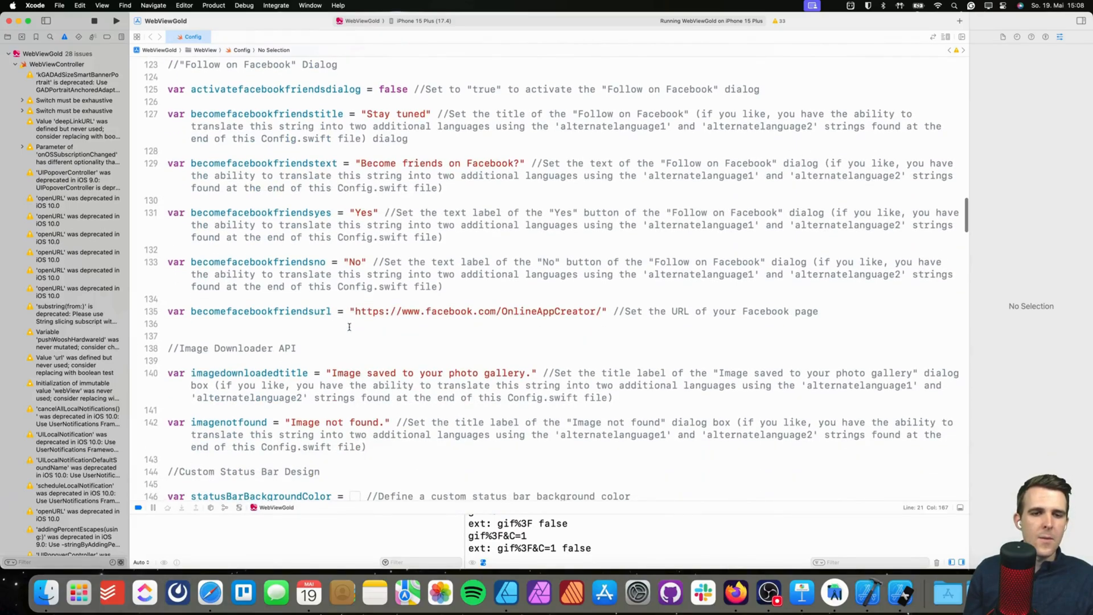
{"action": "scroll", "scroll_direction": "down", "scroll_amount": 3}
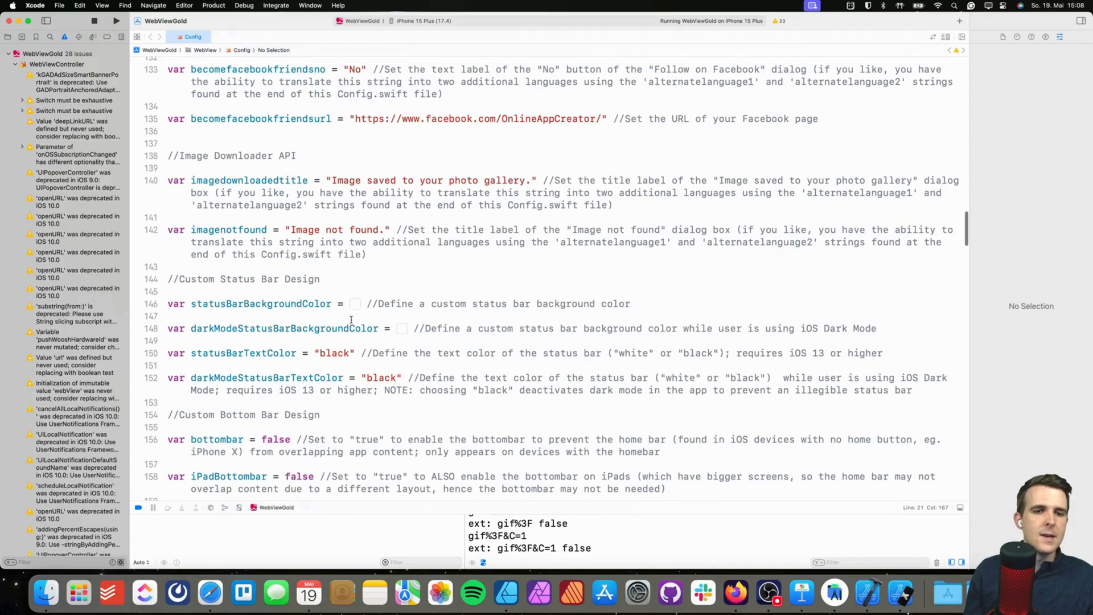
{"action": "left_click", "coordinate": [549, 303]}
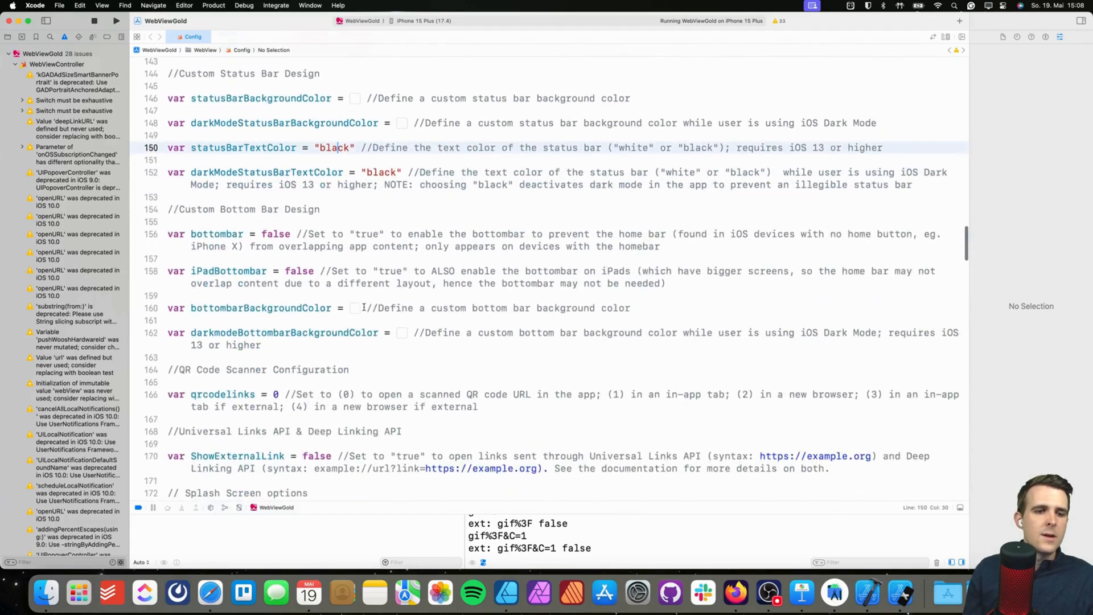
{"action": "scroll", "scroll_direction": "down", "scroll_amount": 3}
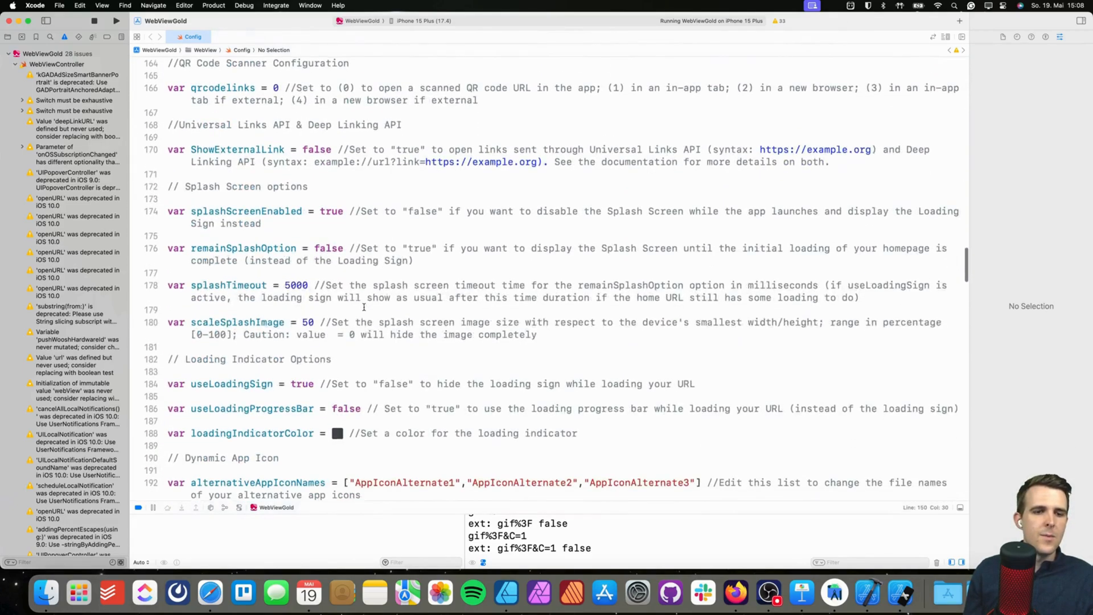
{"action": "scroll", "scroll_direction": "down", "scroll_amount": 3}
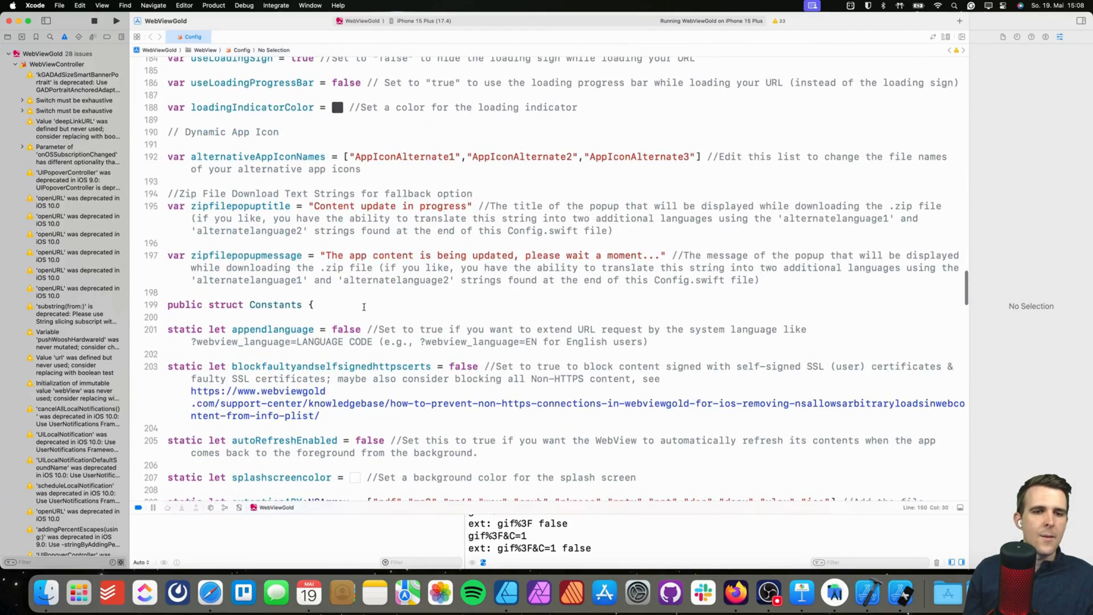
{"action": "scroll", "scroll_direction": "down", "scroll_amount": 3}
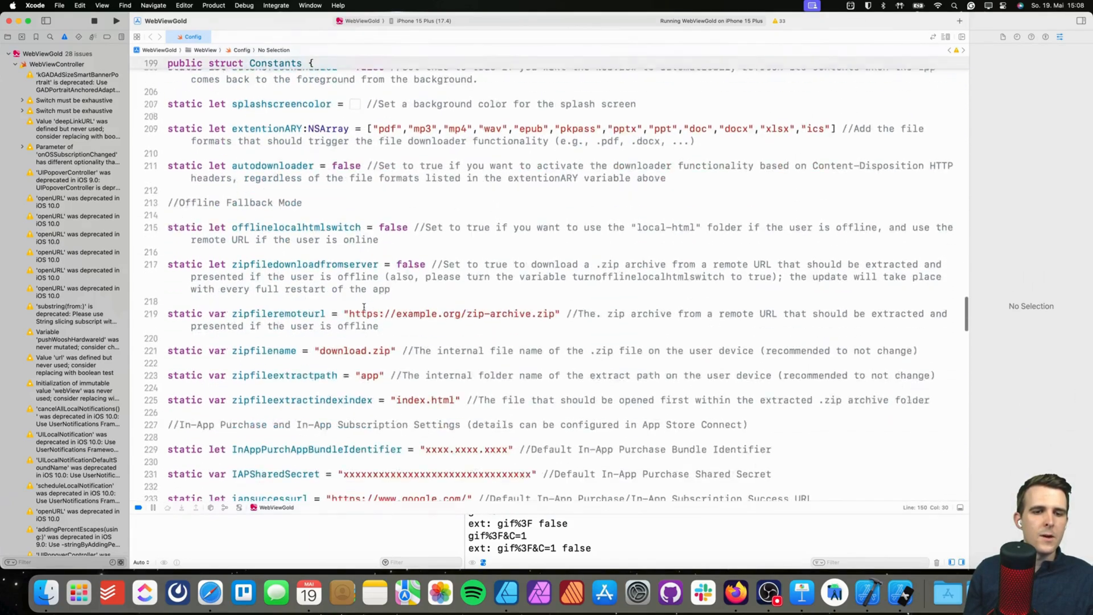
{"action": "scroll", "scroll_direction": "down", "scroll_amount": 3}
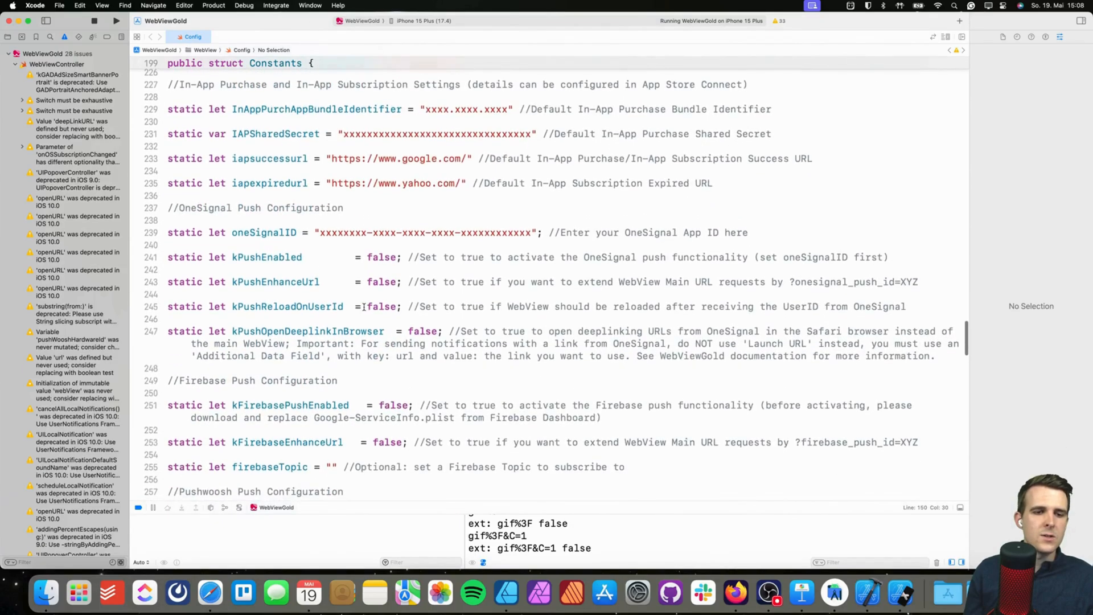
{"action": "scroll", "scroll_direction": "down", "scroll_amount": 3}
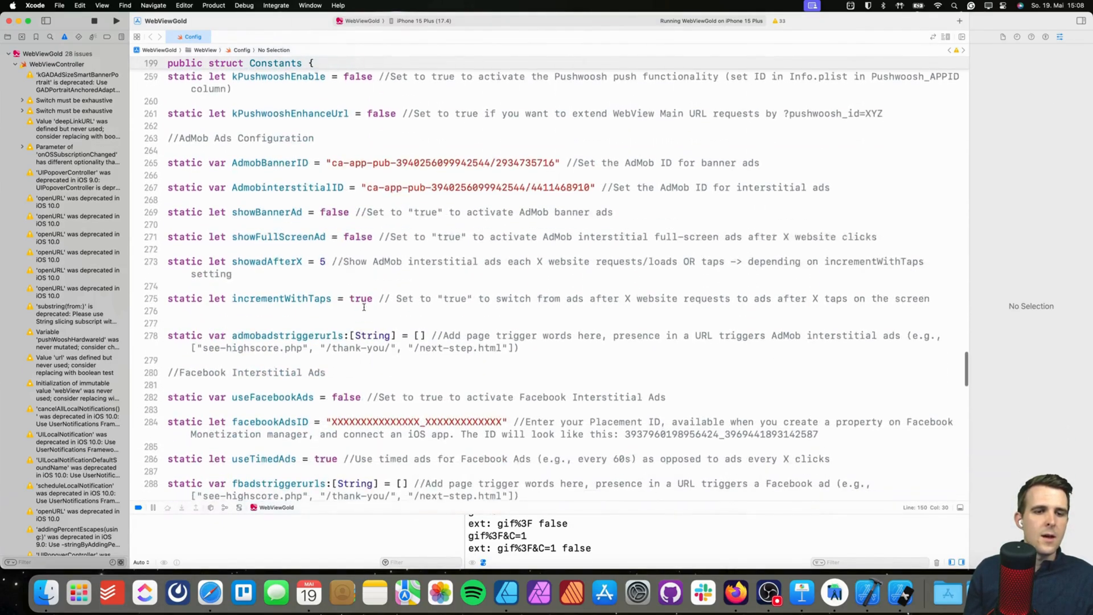
{"action": "scroll", "scroll_direction": "down", "scroll_amount": 3}
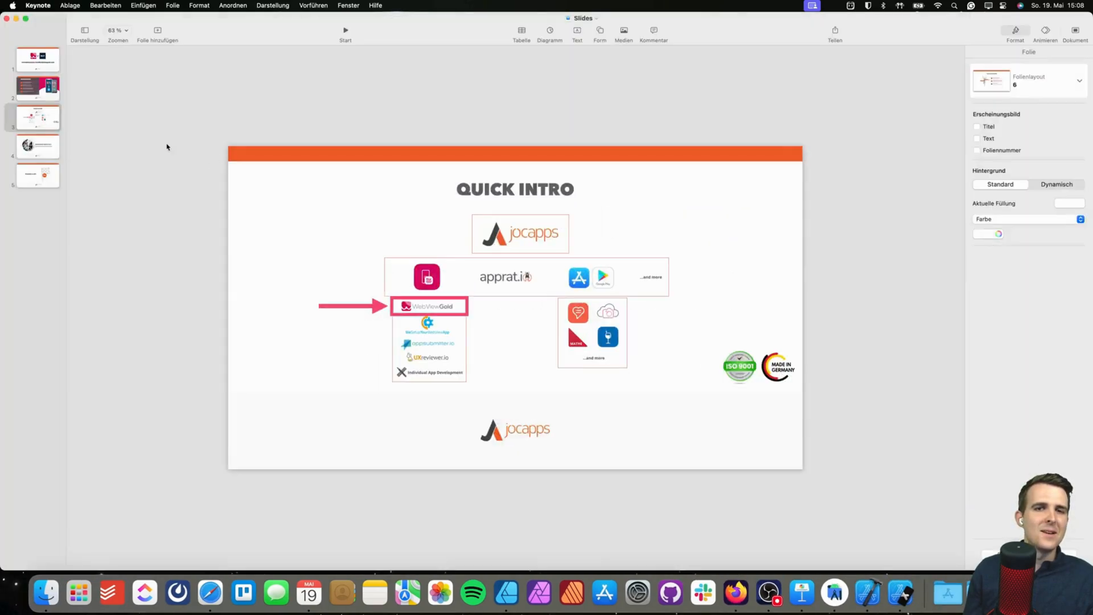
- Select slide 3 in Keynote, the Quick Intro slide pointing to WebViewGold
{"action": "left_click", "coordinate": [37, 146]}
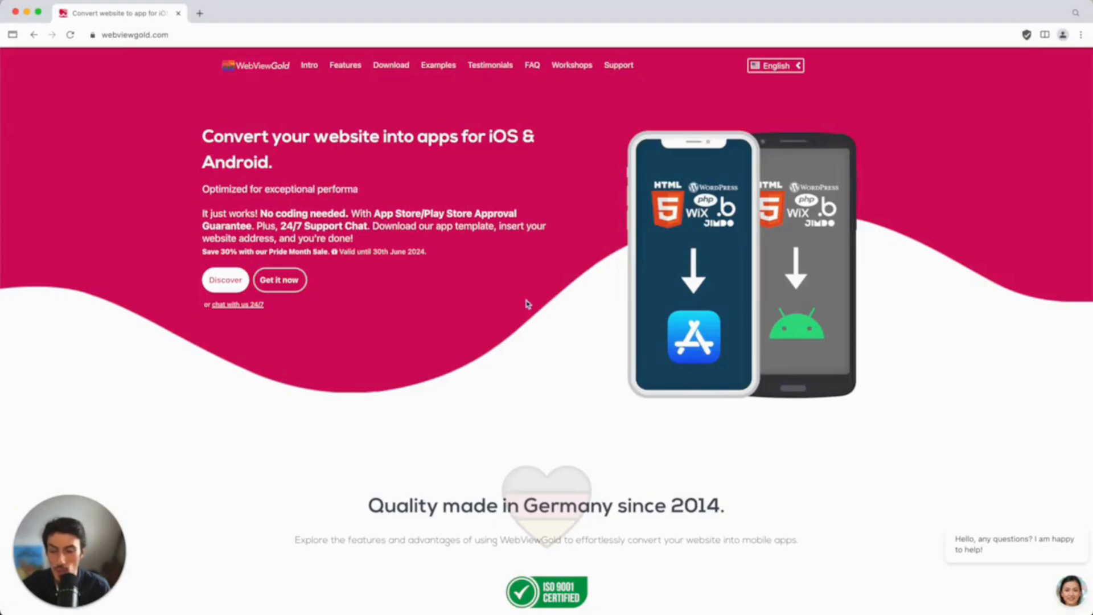
- Scroll webviewgold.com past the feature grid and pricing plans to the example apps
{"action": "left_click", "coordinate": [140, 34]}
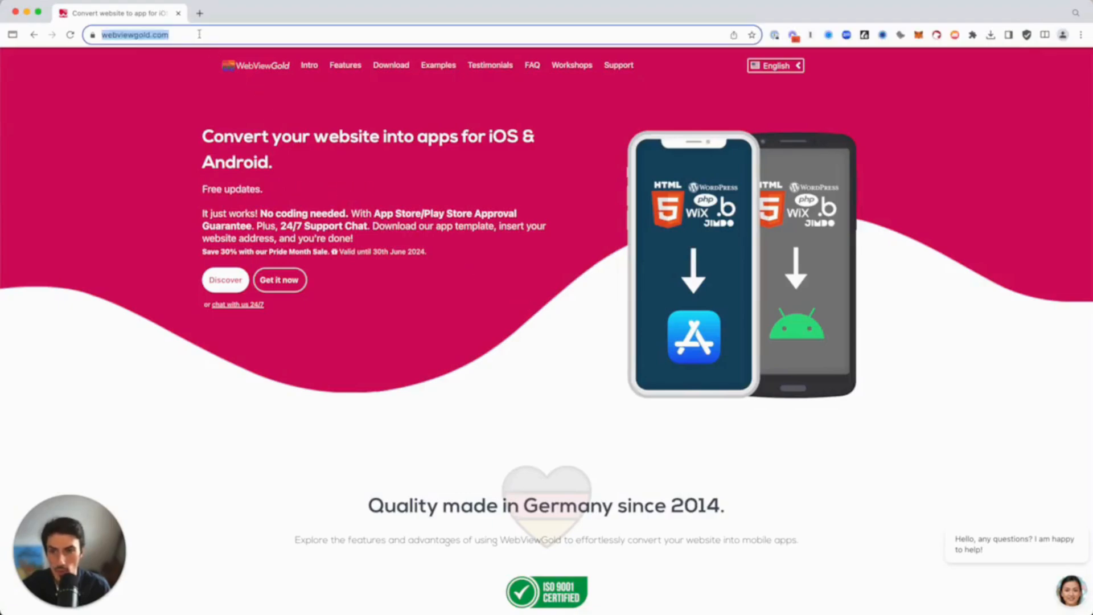
{"action": "scroll", "scroll_direction": "down", "scroll_amount": 3}
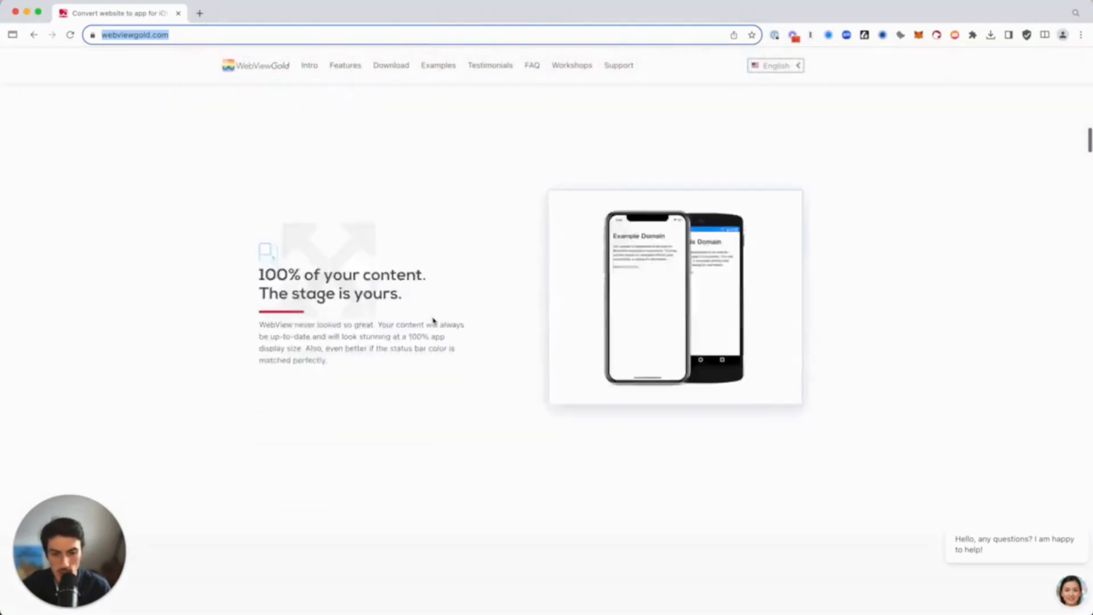
{"action": "scroll", "scroll_direction": "down", "scroll_amount": 3}
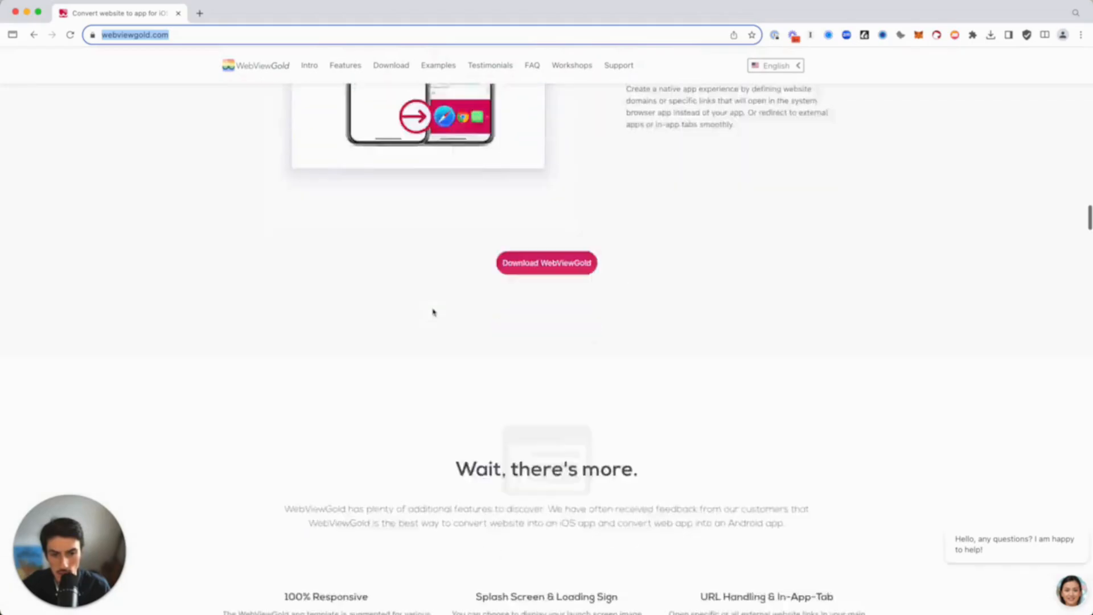
{"action": "scroll", "scroll_direction": "down", "scroll_amount": 3}
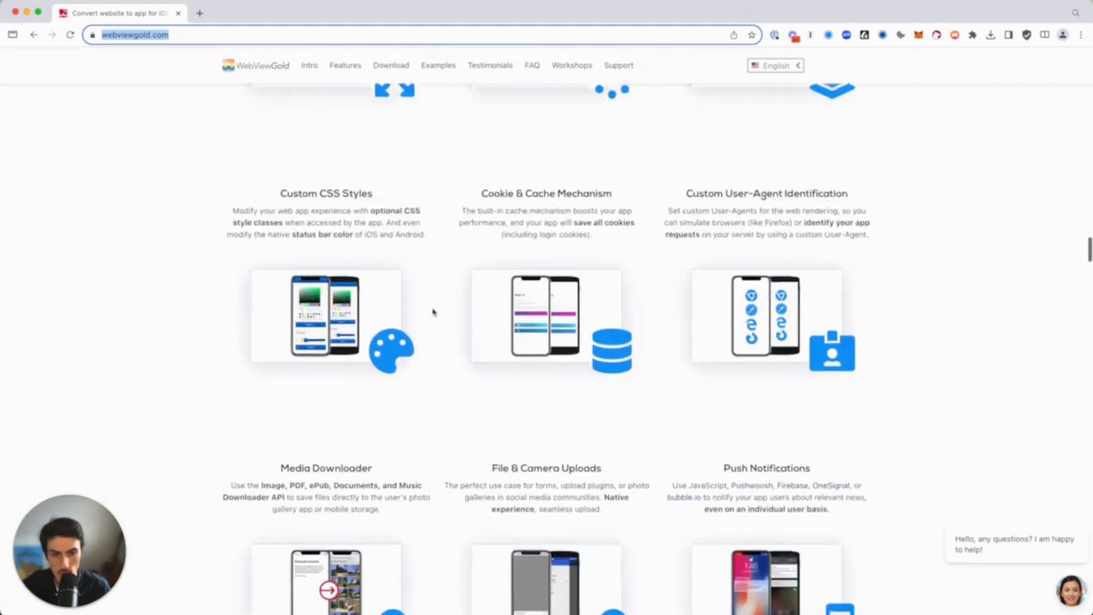
{"action": "scroll", "scroll_direction": "down", "scroll_amount": 3}
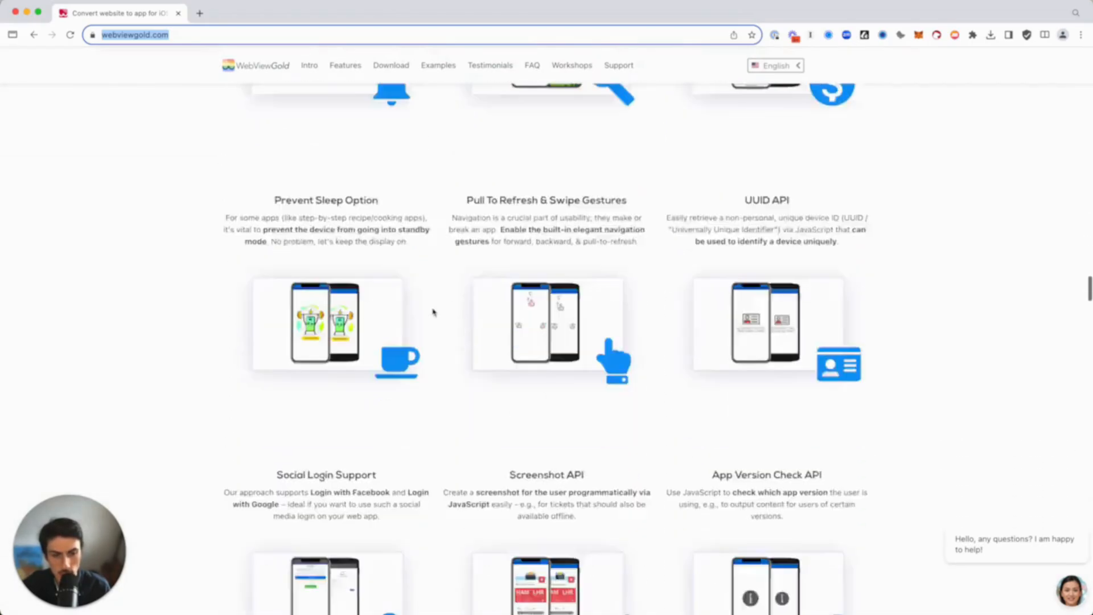
{"action": "scroll", "scroll_direction": "down", "scroll_amount": 3}
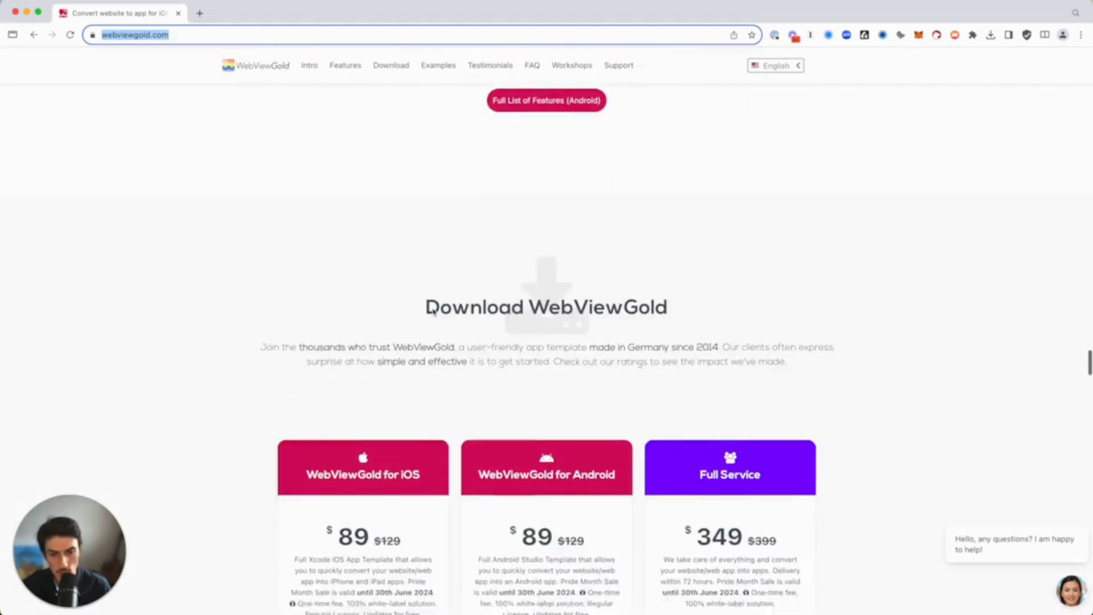
{"action": "scroll", "scroll_direction": "down", "scroll_amount": 3}
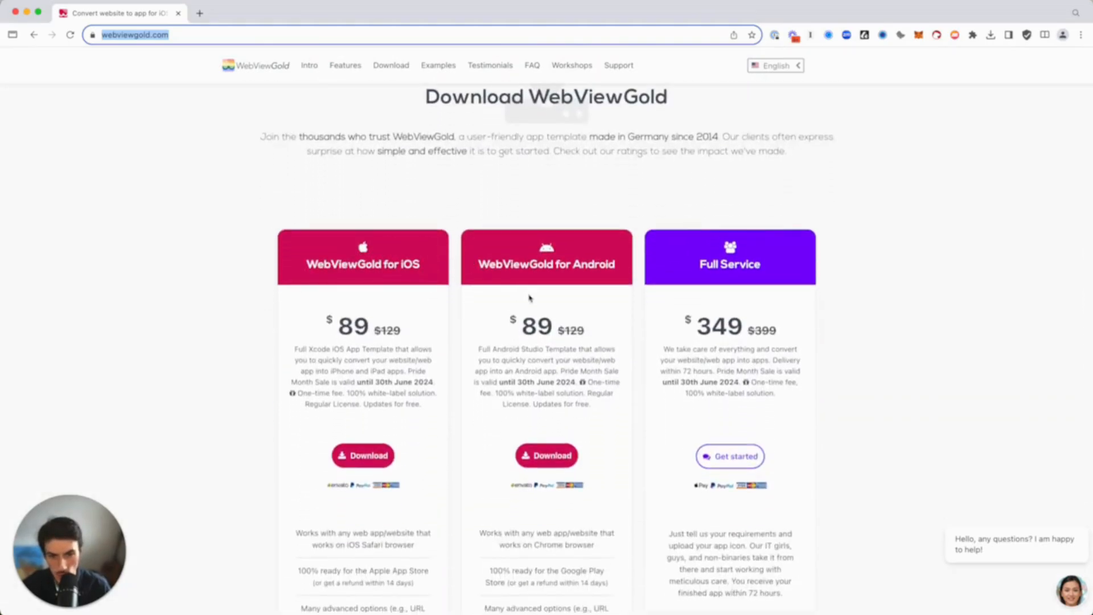
{"action": "mouse_move", "coordinate": [776, 334]}
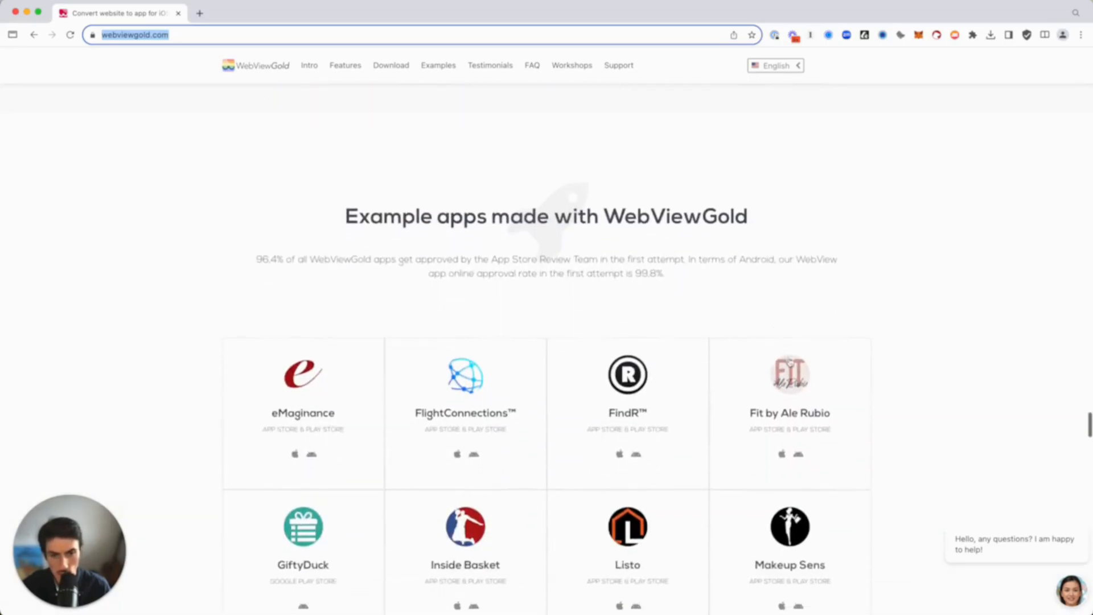
{"action": "scroll", "scroll_direction": "down", "scroll_amount": 3}
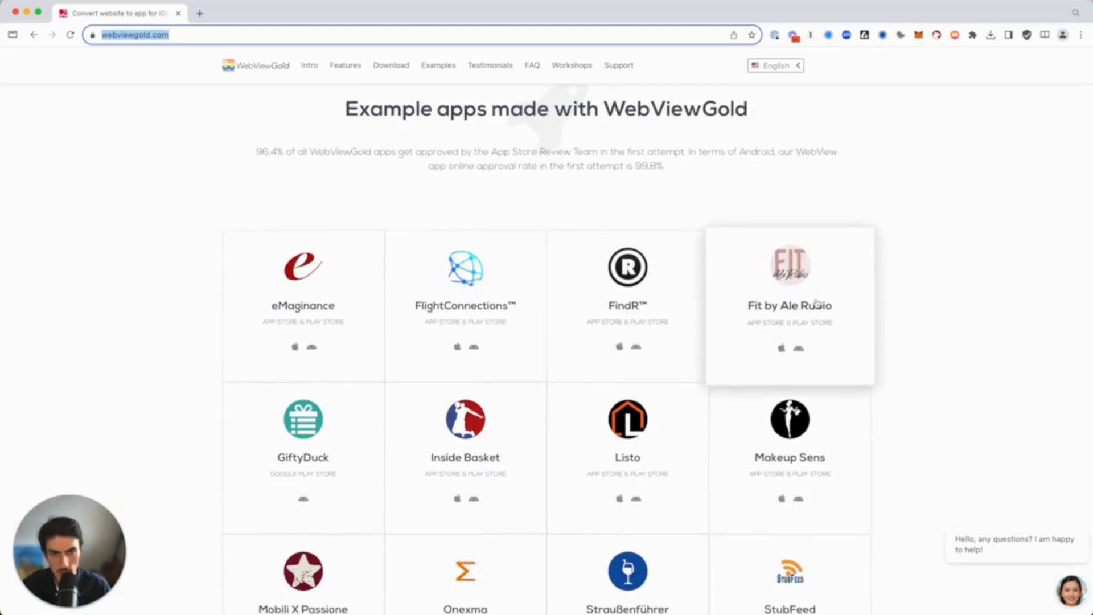
{"action": "scroll", "scroll_direction": "down", "scroll_amount": 3}
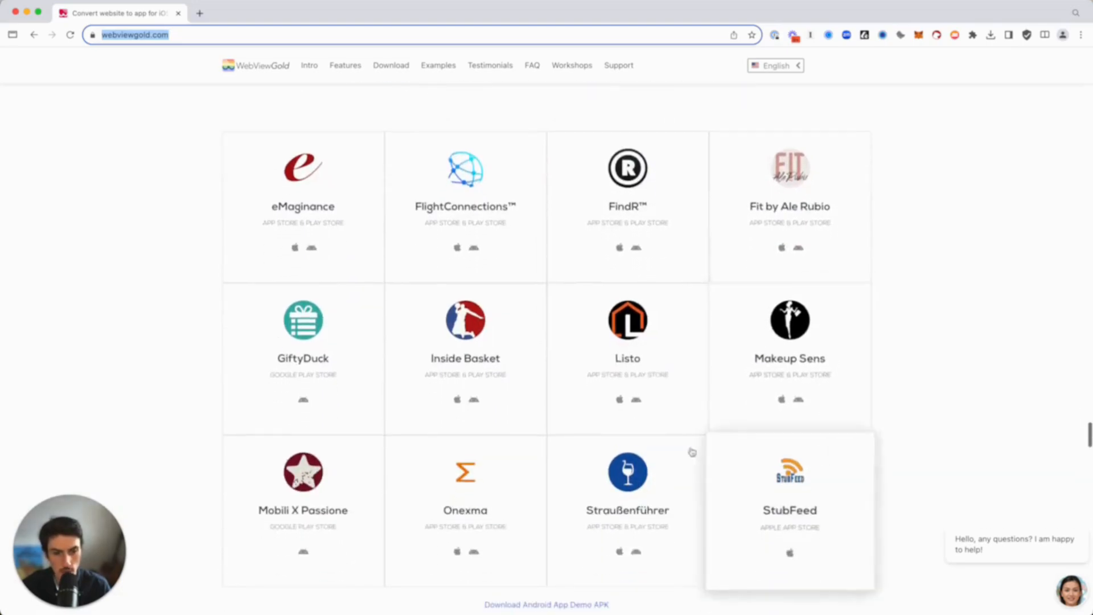